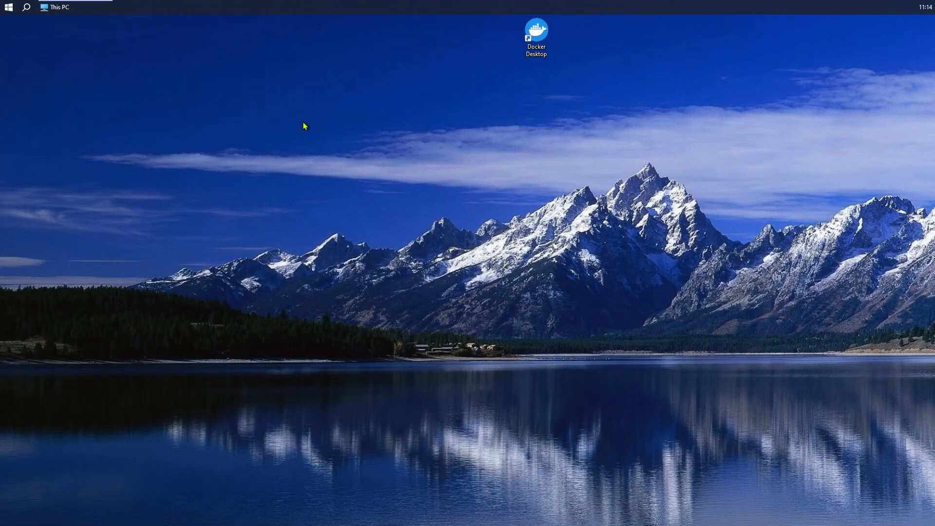
{"action": "mouse_move", "coordinate": [58, 7]}
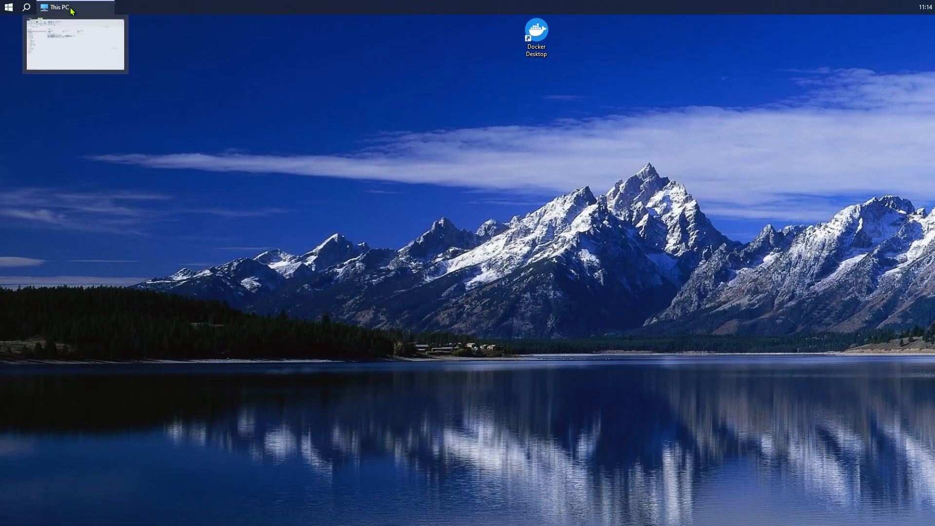
- Browse This PC to C:\Freqtrade and bring up the ft_userdata folder's context menu
{"action": "left_click", "coordinate": [75, 7]}
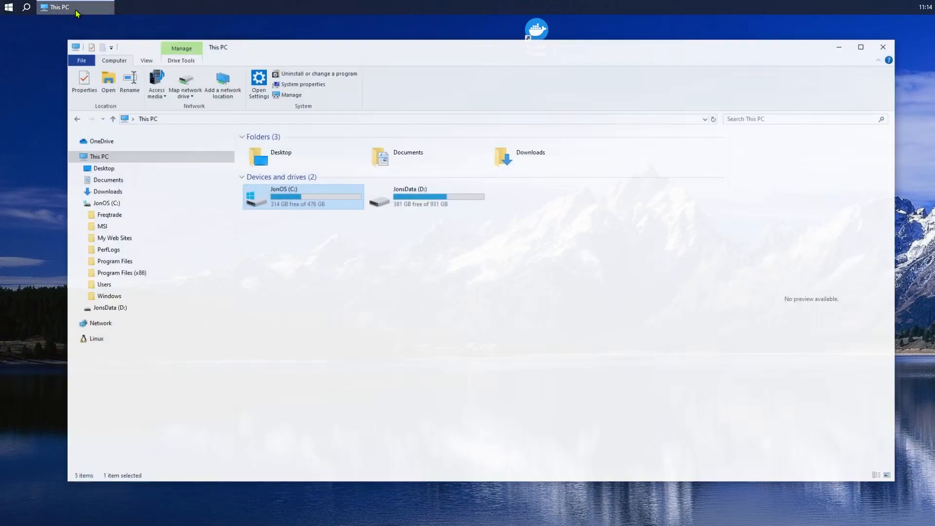
{"action": "double_click", "coordinate": [278, 197]}
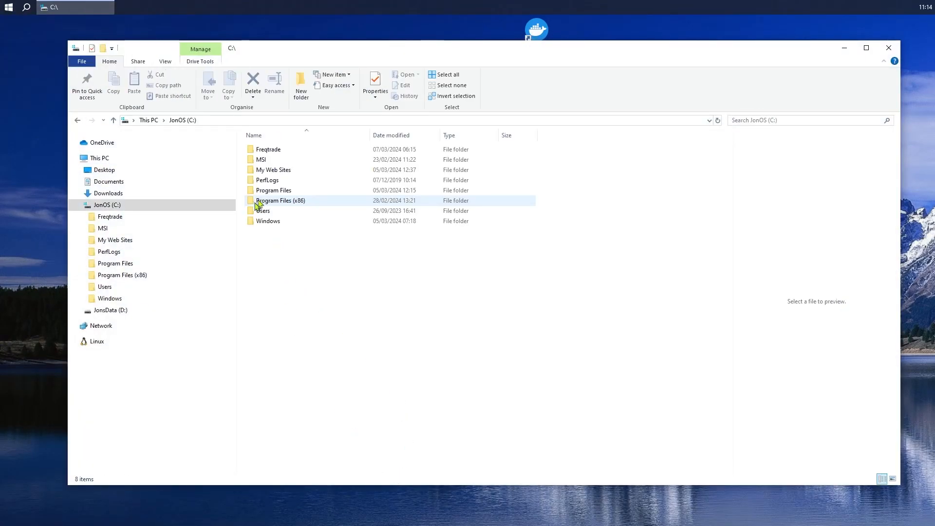
{"action": "double_click", "coordinate": [268, 149]}
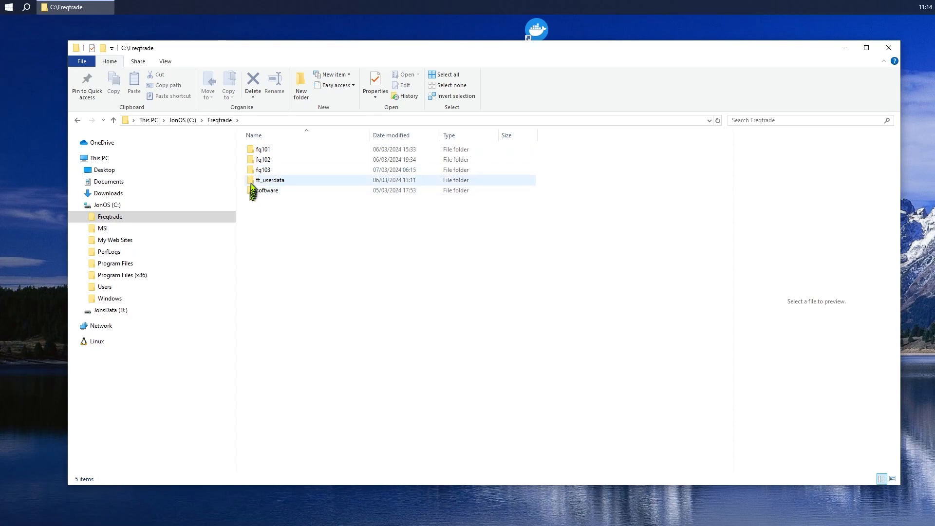
{"action": "mouse_move", "coordinate": [254, 188]}
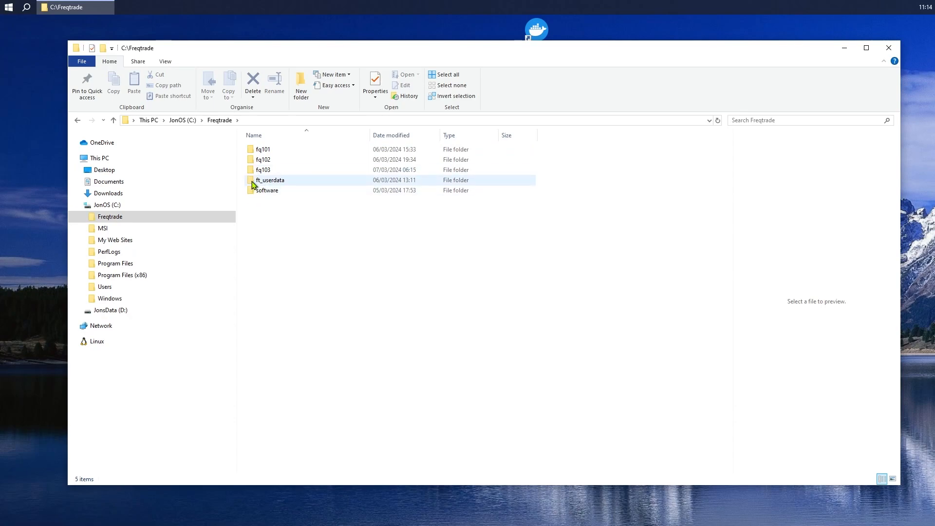
{"action": "right_click", "coordinate": [270, 180]}
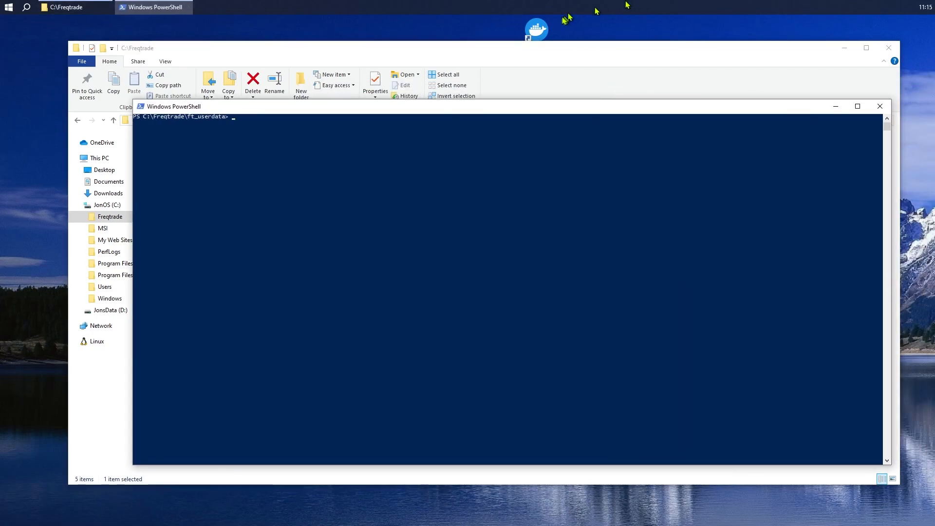
{"action": "mouse_move", "coordinate": [536, 30]}
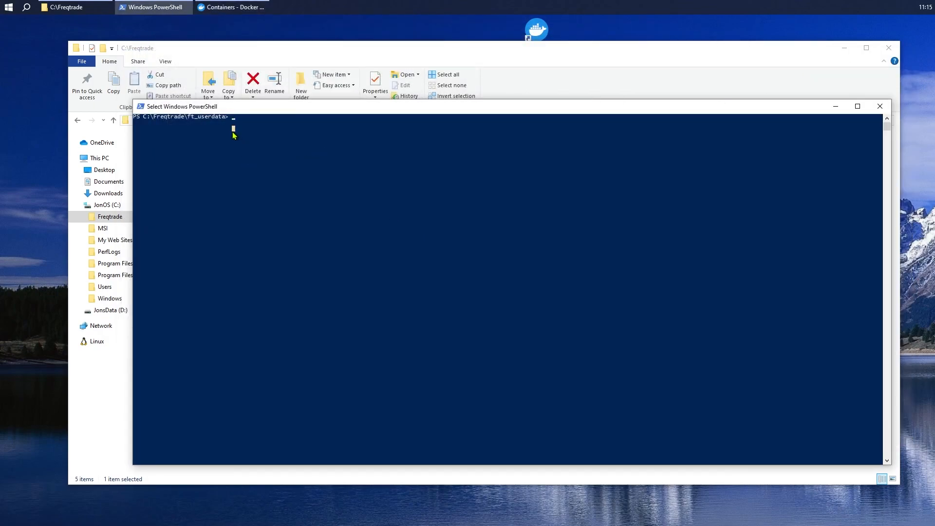
- Run docker compose in ft_userdata and follow the freqtrade, macd and stra2 startup logs
{"action": "type", "text": "docker compose down"}
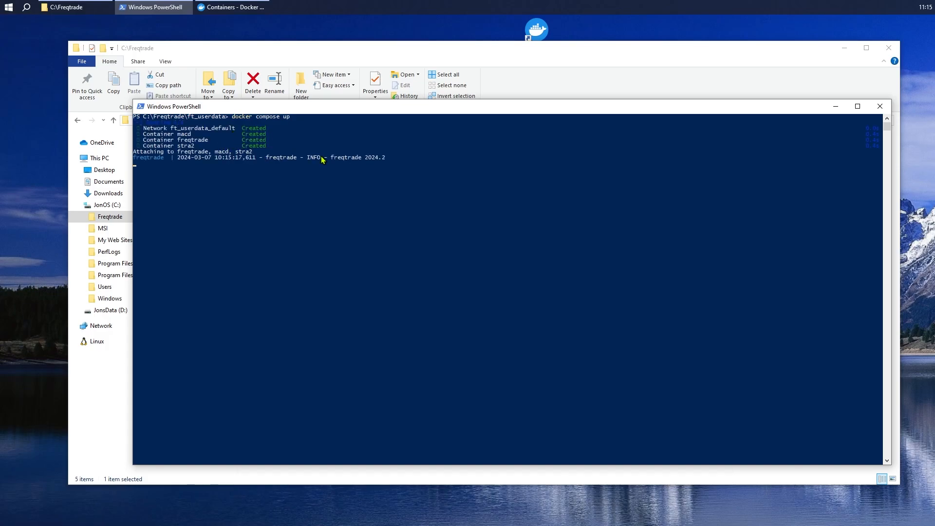
{"action": "mouse_move", "coordinate": [231, 6]}
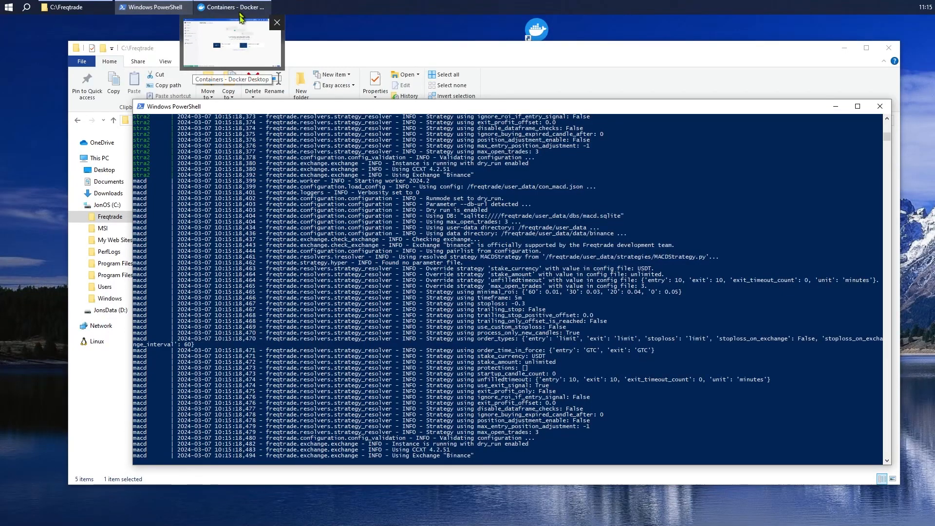
{"action": "mouse_move", "coordinate": [550, 273]}
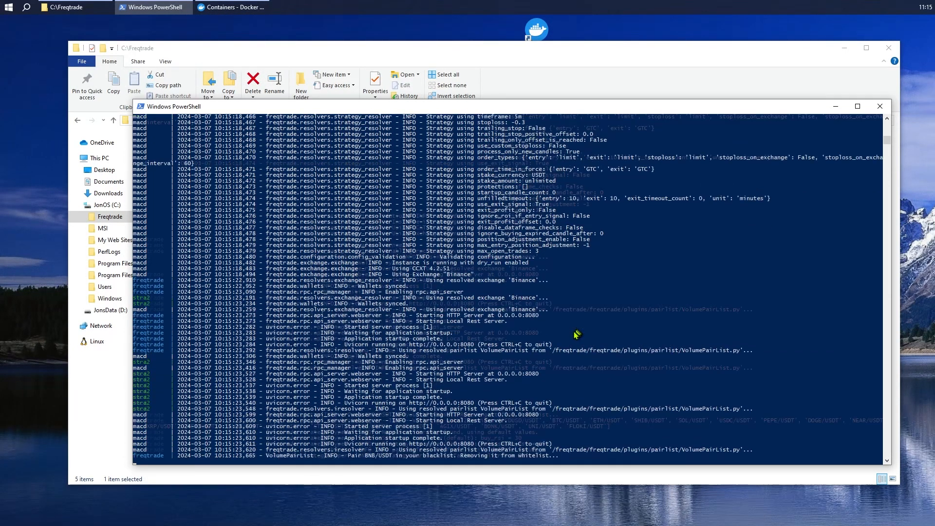
{"action": "scroll", "scroll_direction": "down", "scroll_amount": 3}
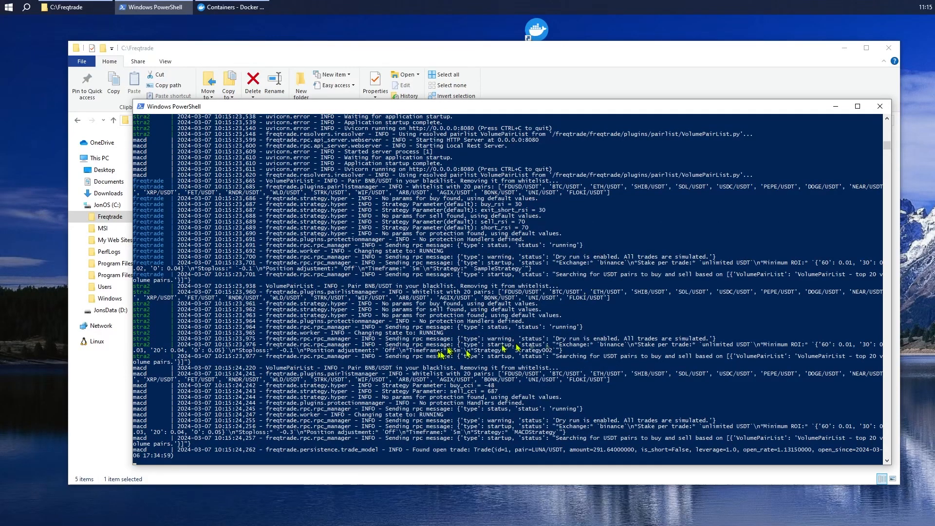
{"action": "scroll", "scroll_direction": "down", "scroll_amount": 3}
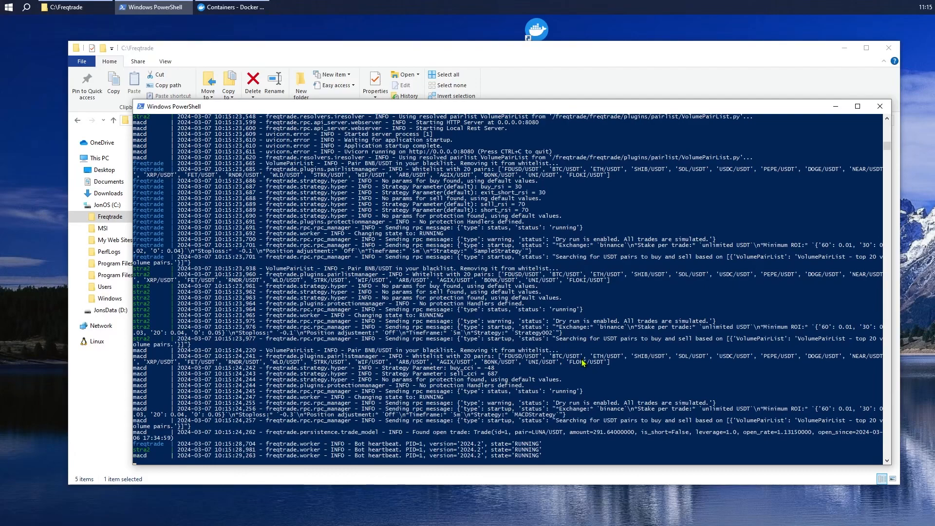
{"action": "mouse_move", "coordinate": [582, 289]}
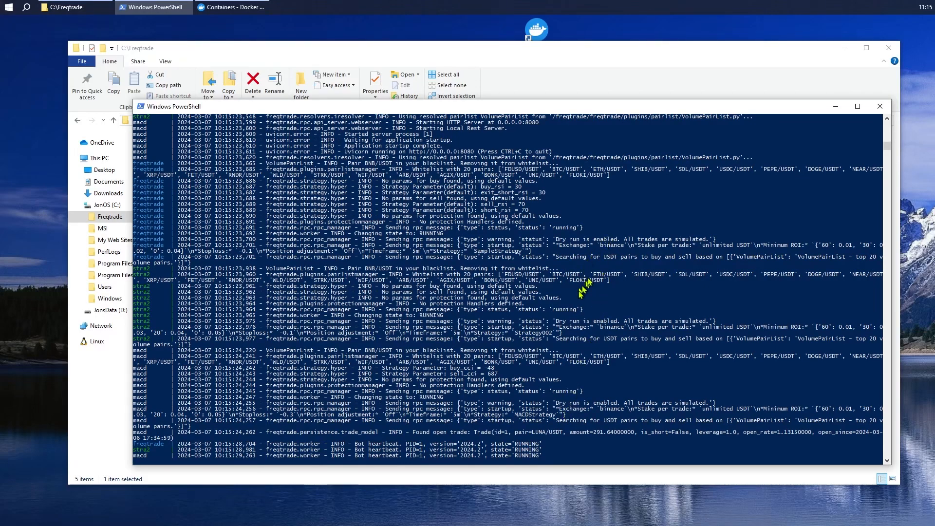
{"action": "mouse_move", "coordinate": [462, 454]}
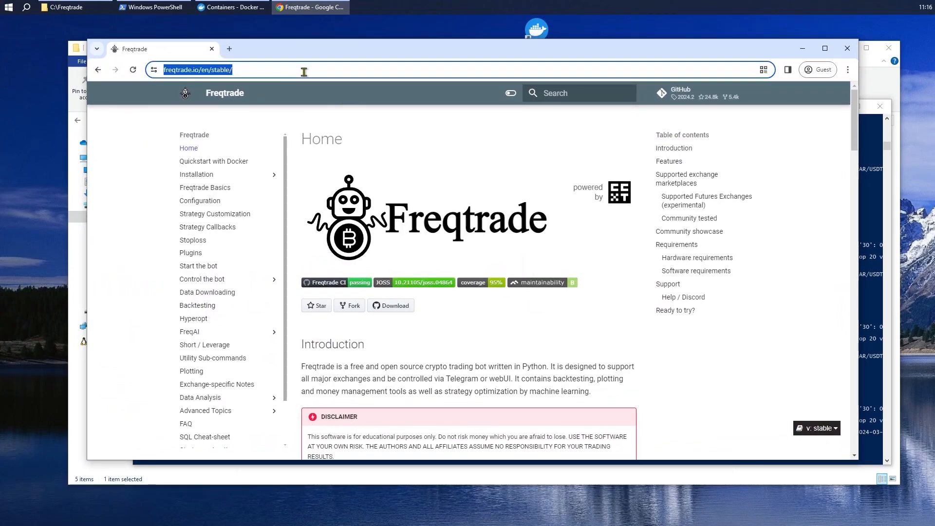
- Load the FreqUI welcome page at localhost:8080 in Chrome
{"action": "type", "text": "localhost:8080"}
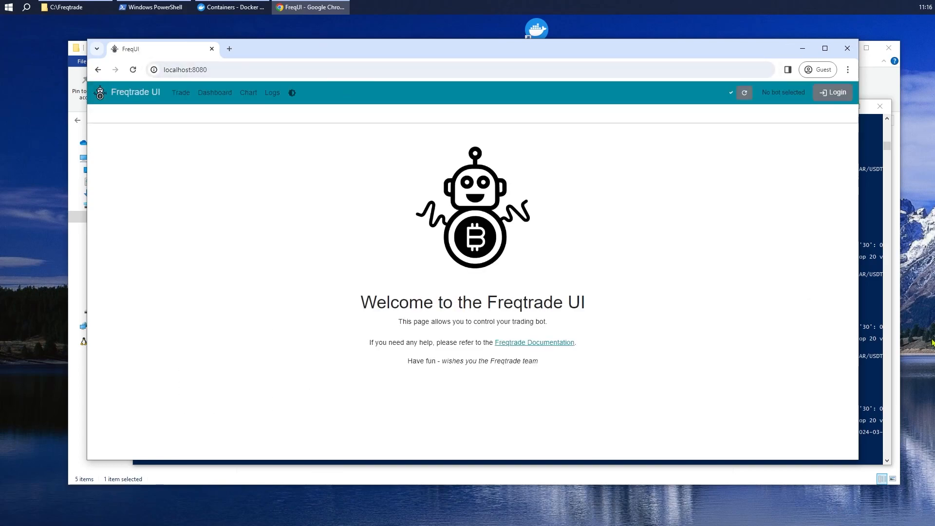
{"action": "mouse_move", "coordinate": [828, 122]}
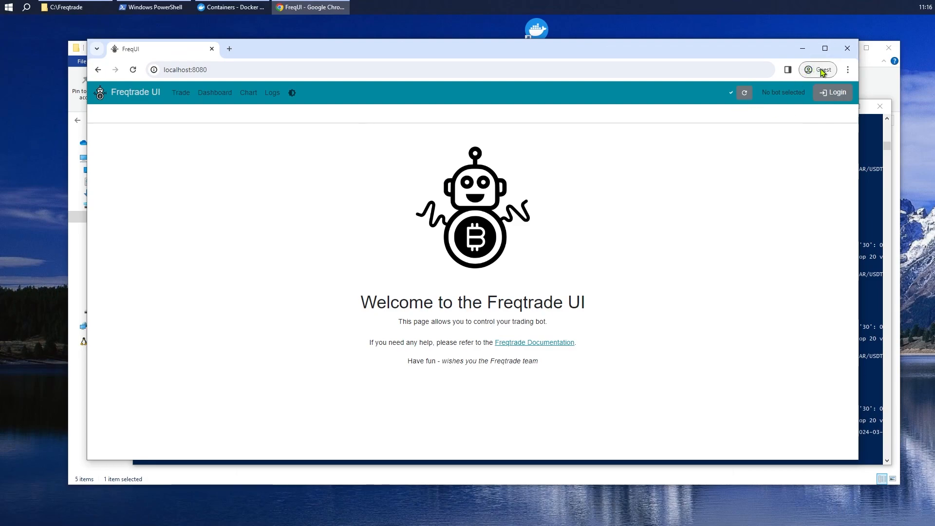
{"action": "mouse_move", "coordinate": [316, 85]}
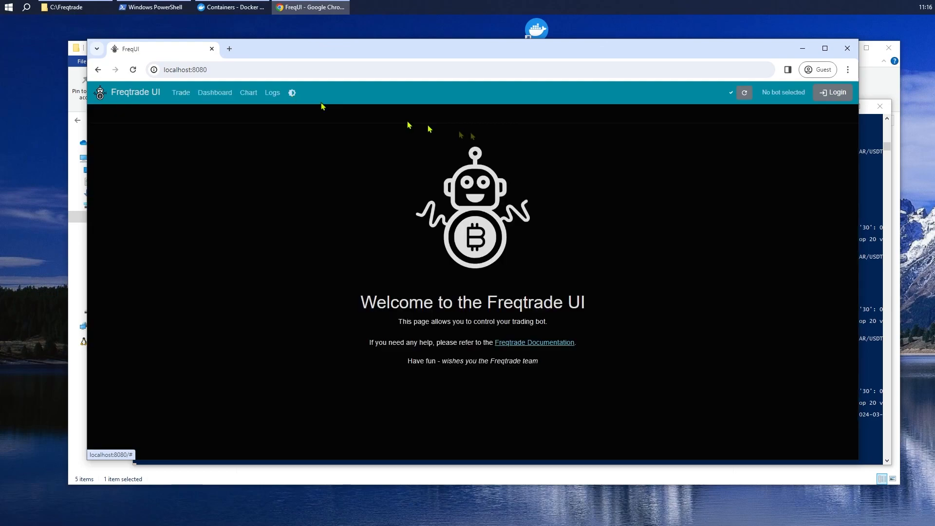
- Log in to FreqUI and connect the freqtrade bot
{"action": "left_click", "coordinate": [835, 93]}
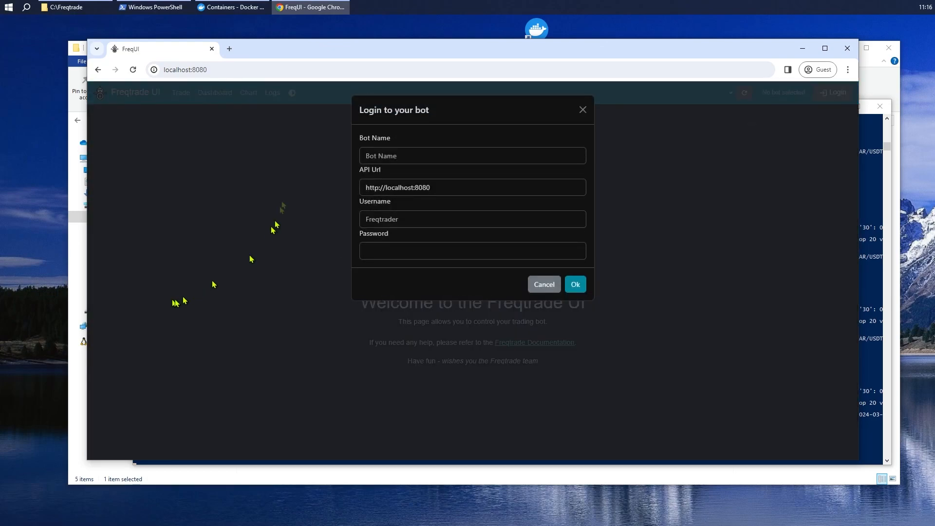
{"action": "type", "text": "freqtrade"}
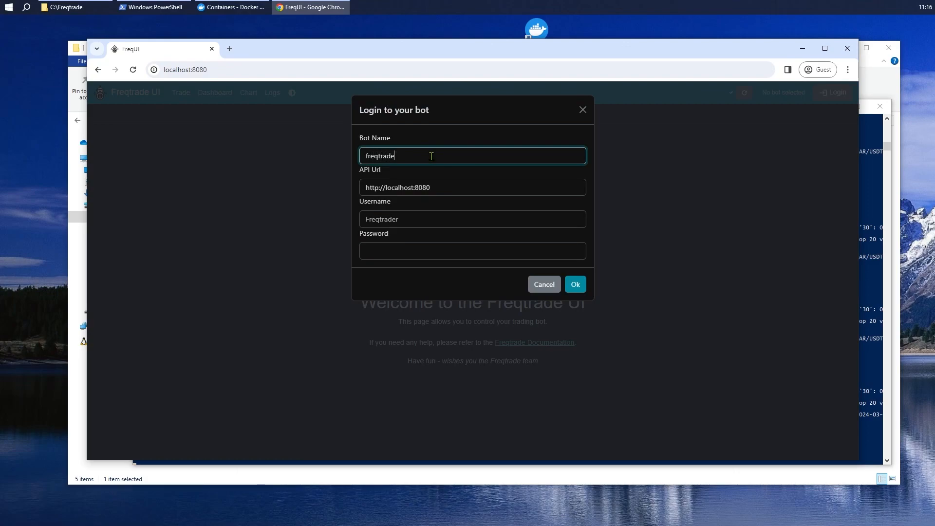
{"action": "type", "text": "fq"}
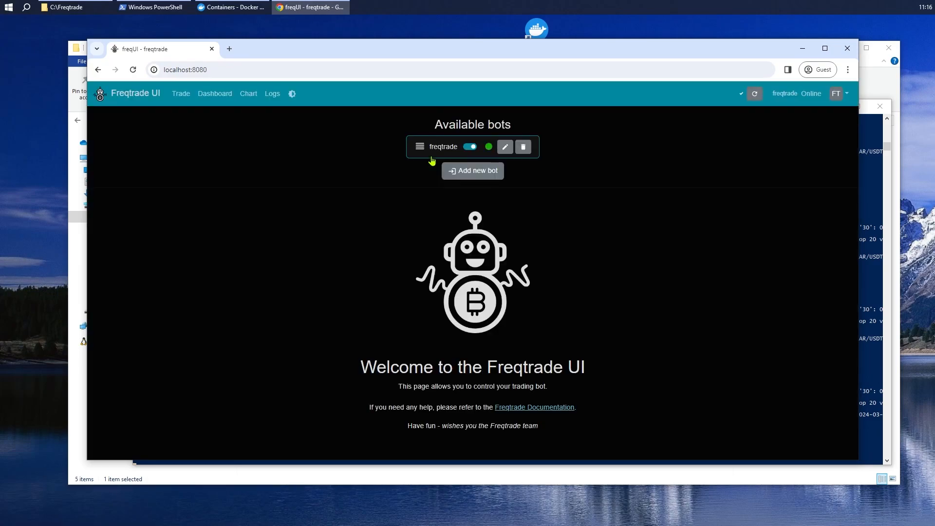
- Add the macd bot at localhost:8081
{"action": "left_click", "coordinate": [472, 170]}
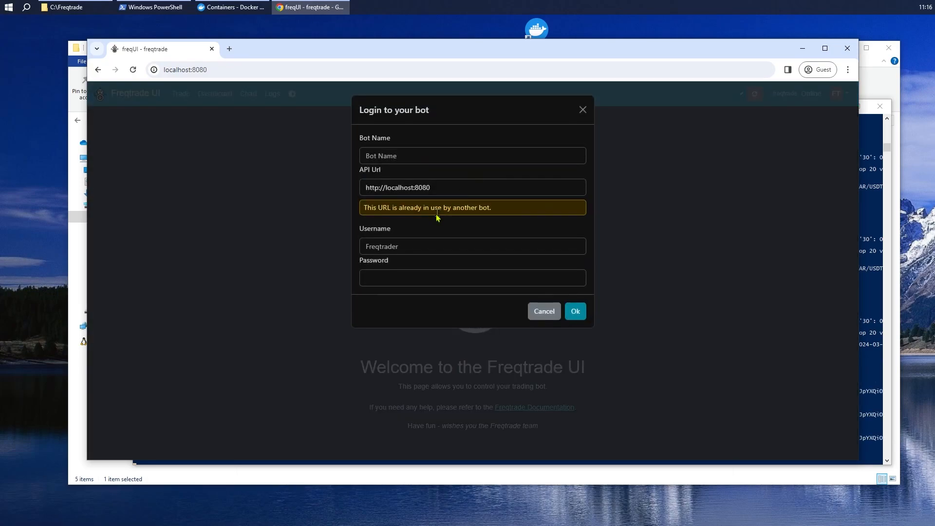
{"action": "left_click", "coordinate": [472, 156]}
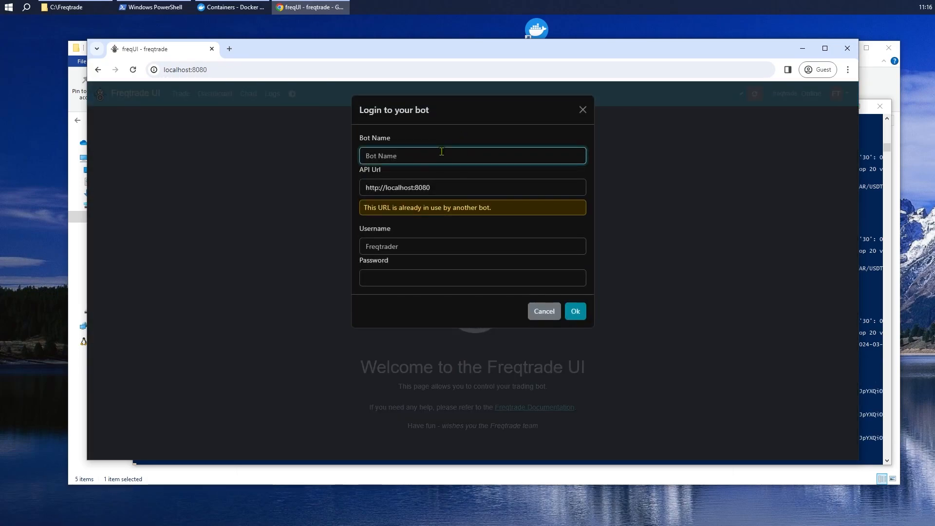
{"action": "type", "text": "macd"}
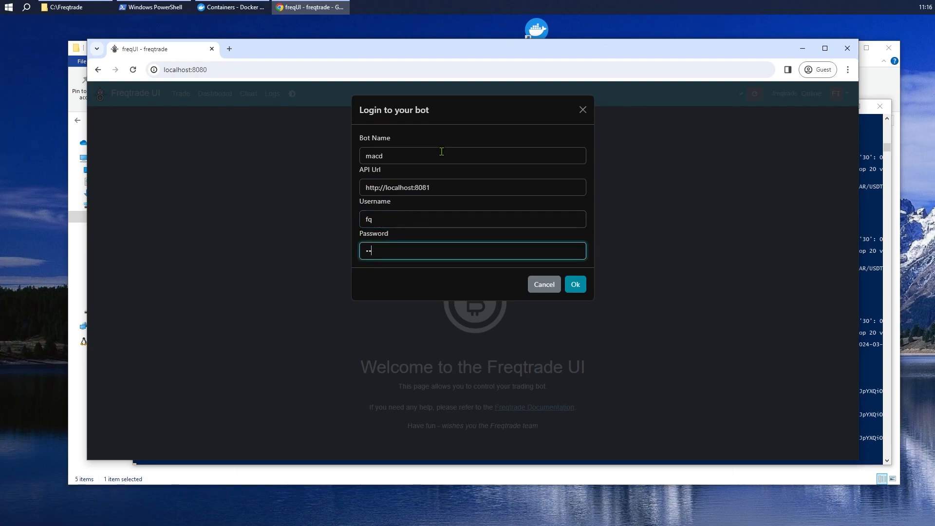
{"action": "left_click", "coordinate": [574, 284]}
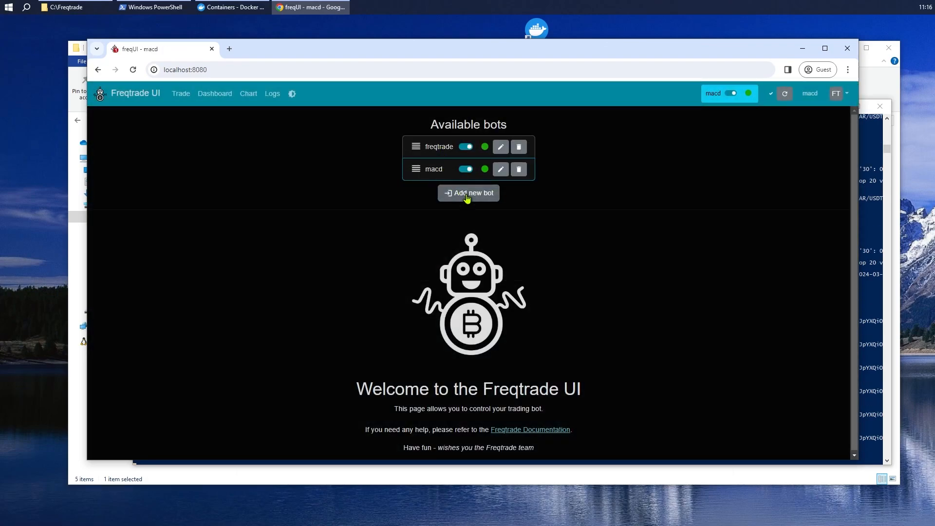
- Add the stra2 bot at localhost:8082, then switch back to freqtrade
{"action": "left_click", "coordinate": [468, 193]}
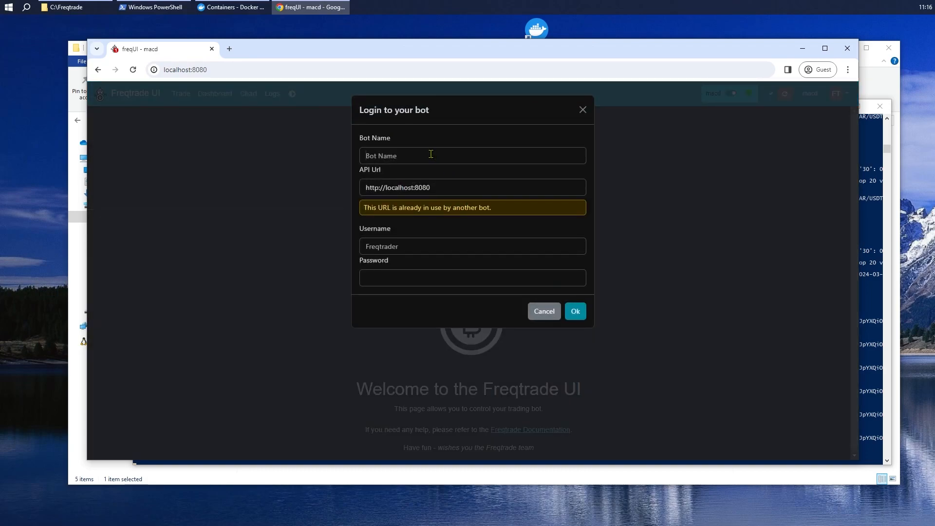
{"action": "type", "text": "stra2"}
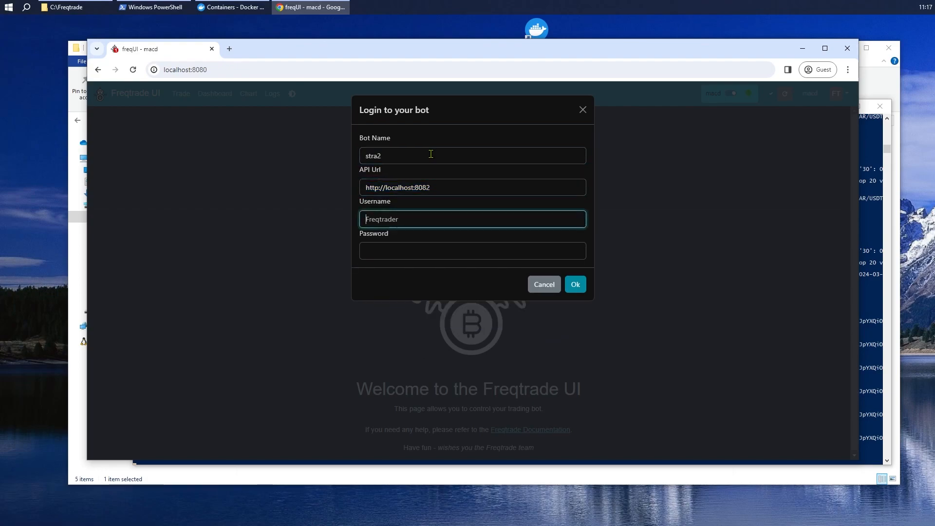
{"action": "type", "text": "fq"}
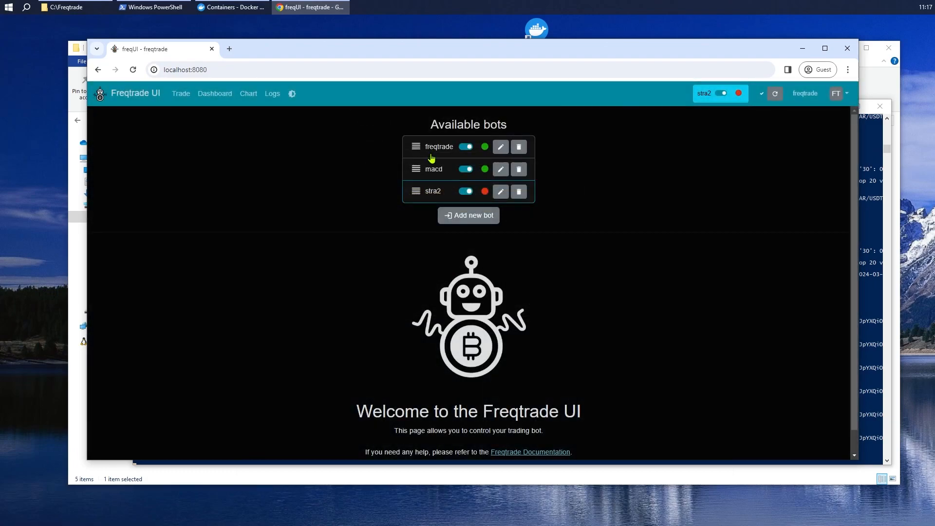
{"action": "left_click", "coordinate": [215, 93]}
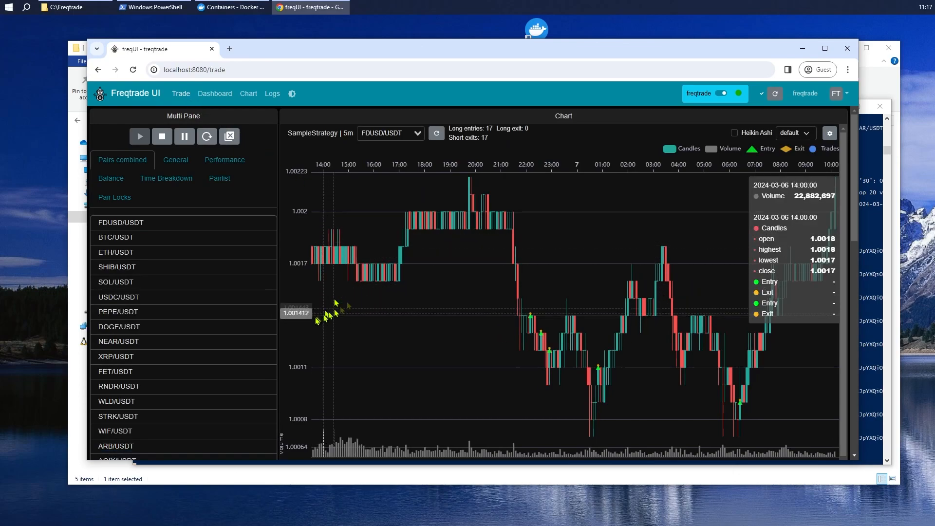
{"action": "mouse_move", "coordinate": [216, 229]}
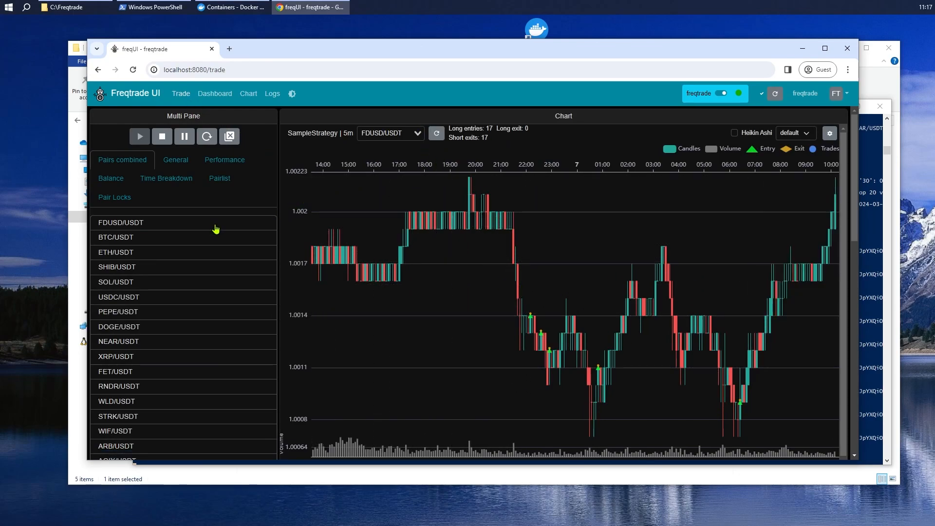
- Chart the BTC/USDT pair on the freqtrade bot's trade page
{"action": "left_click", "coordinate": [117, 236]}
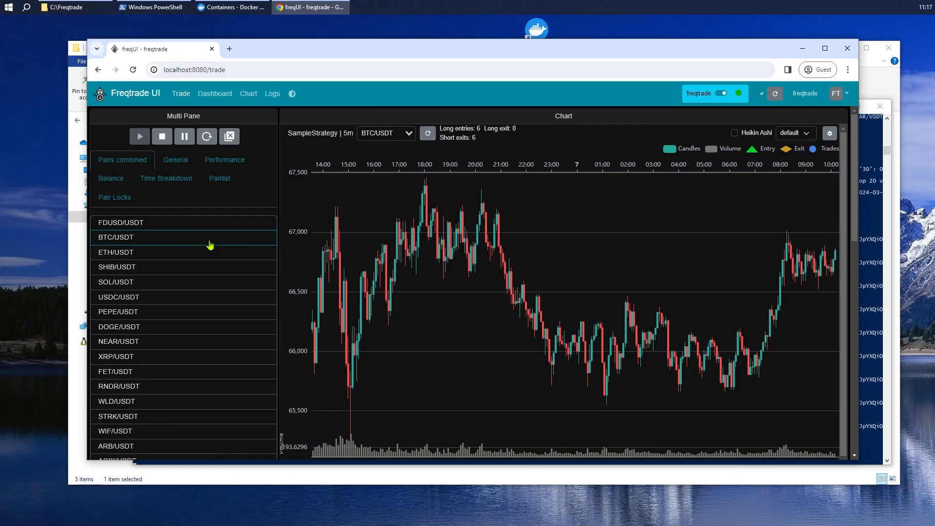
{"action": "left_click", "coordinate": [117, 266]}
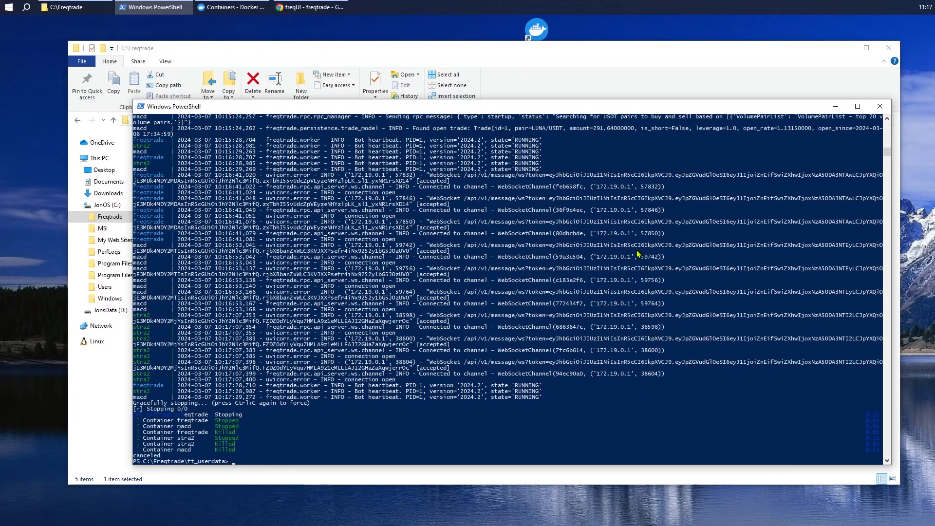
- Stop and remove the bot containers with docker compose down
{"action": "type", "text": "docker compose up"}
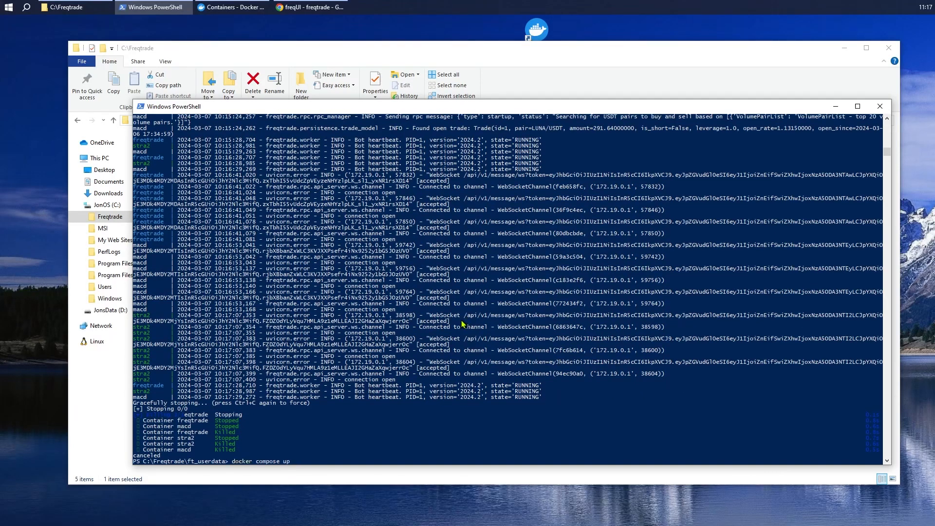
{"action": "type", "text": "down"}
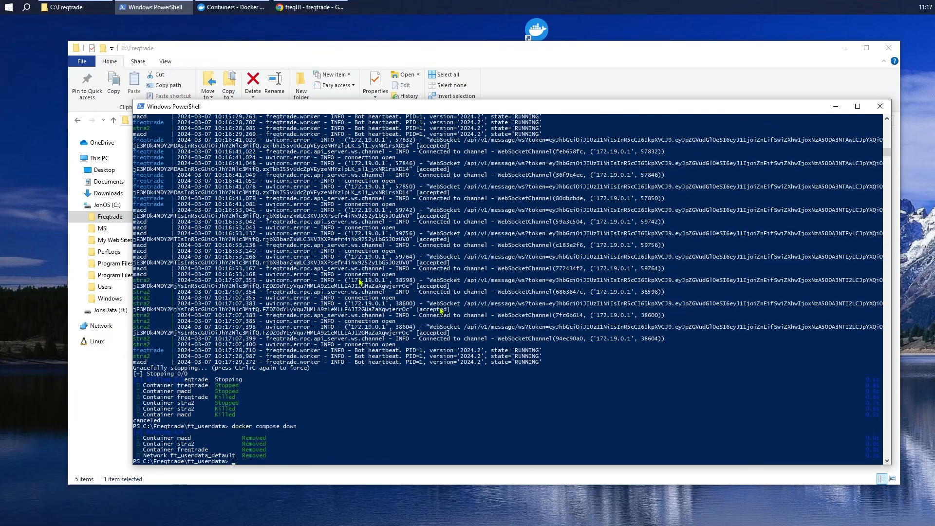
{"action": "left_click", "coordinate": [231, 7]}
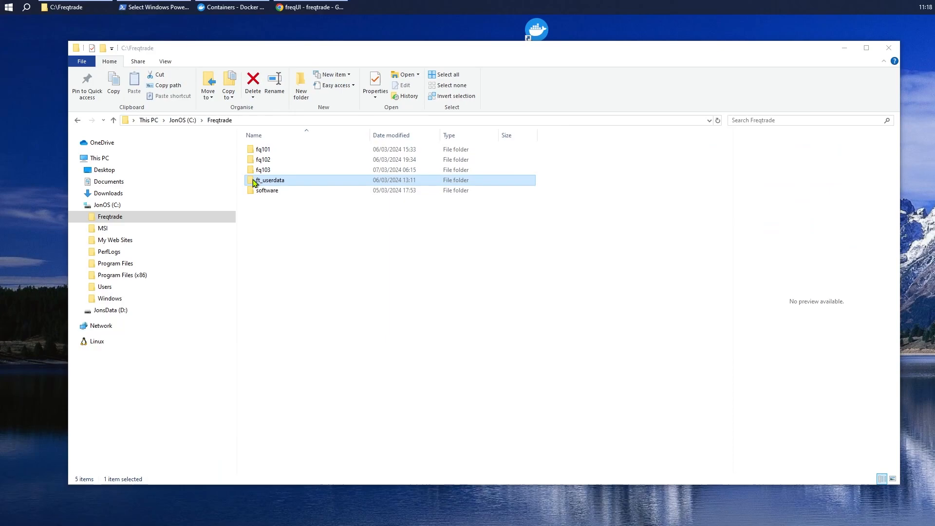
- Browse into ft_userdata and then its user_data subfolder
{"action": "double_click", "coordinate": [270, 181]}
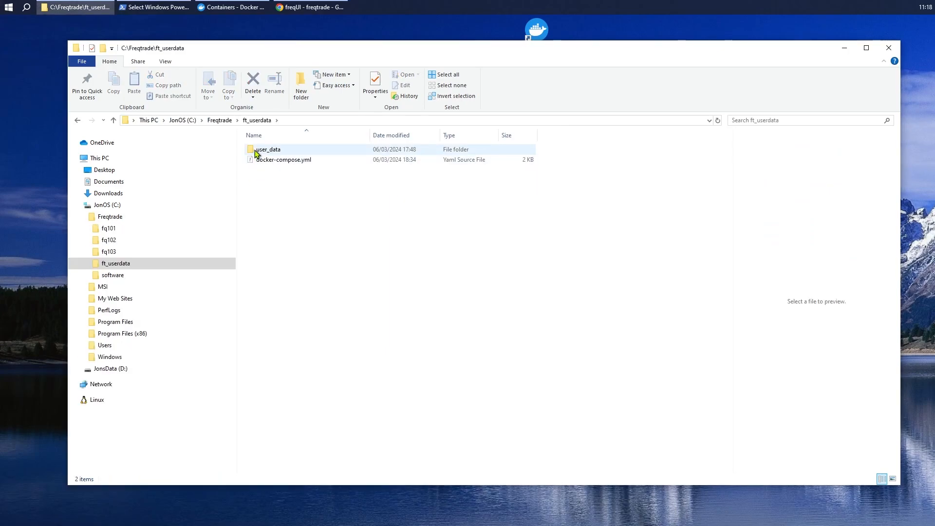
{"action": "double_click", "coordinate": [268, 149]}
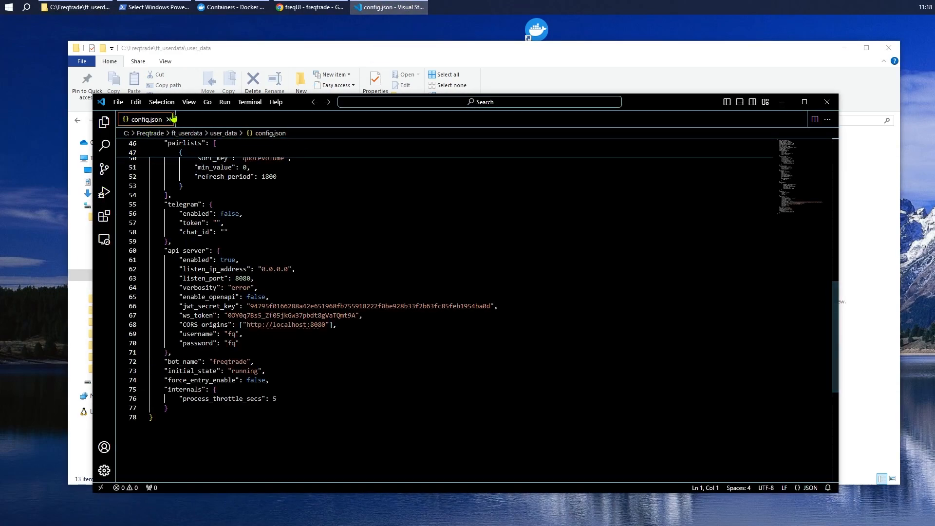
- Replace the lone config.json with C:\Freqtrade as the workspace folder
{"action": "left_click", "coordinate": [171, 120]}
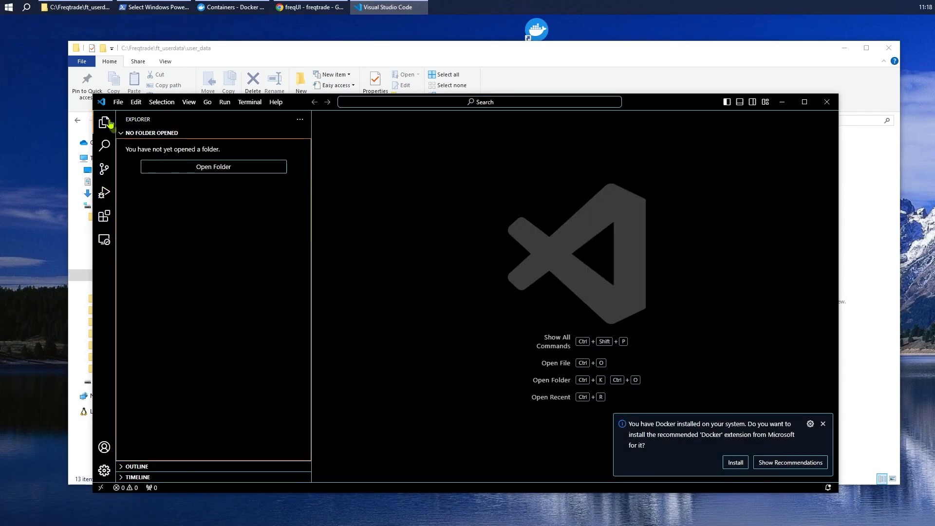
{"action": "left_click", "coordinate": [213, 167]}
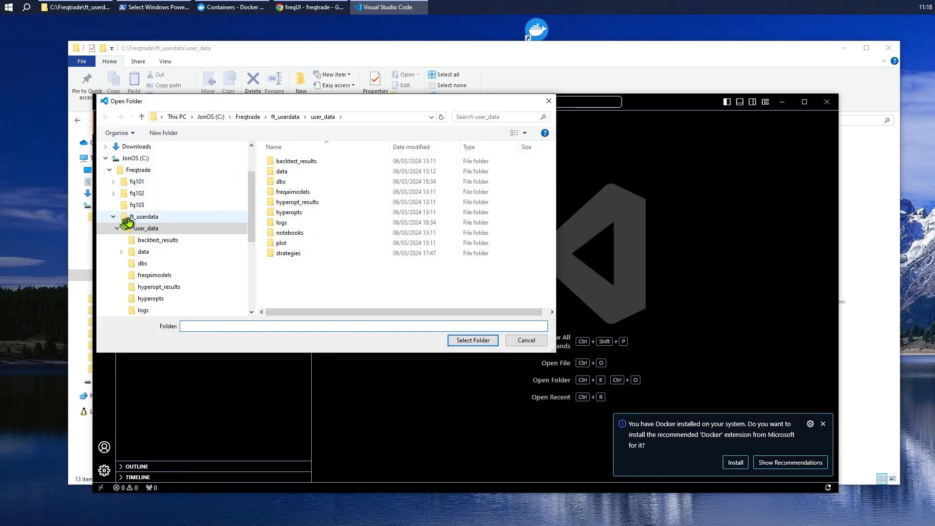
{"action": "left_click", "coordinate": [138, 170]}
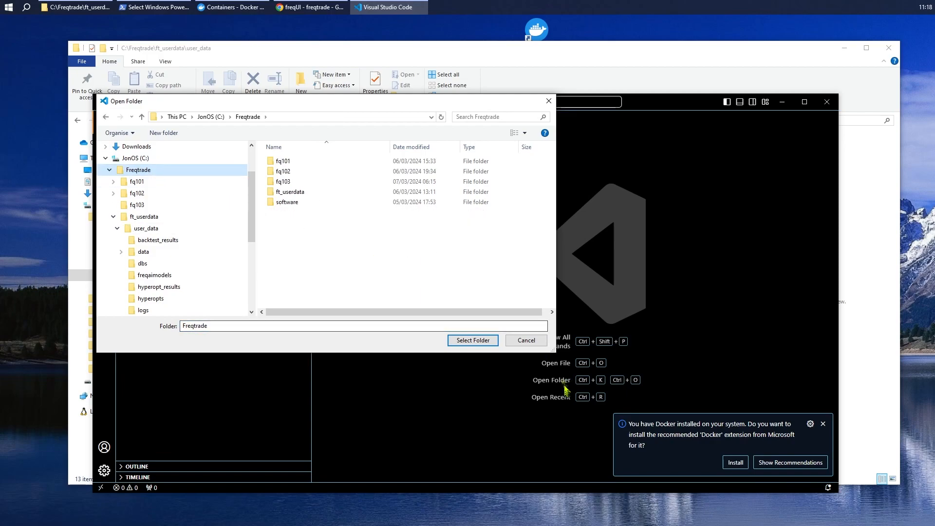
{"action": "left_click", "coordinate": [472, 340]}
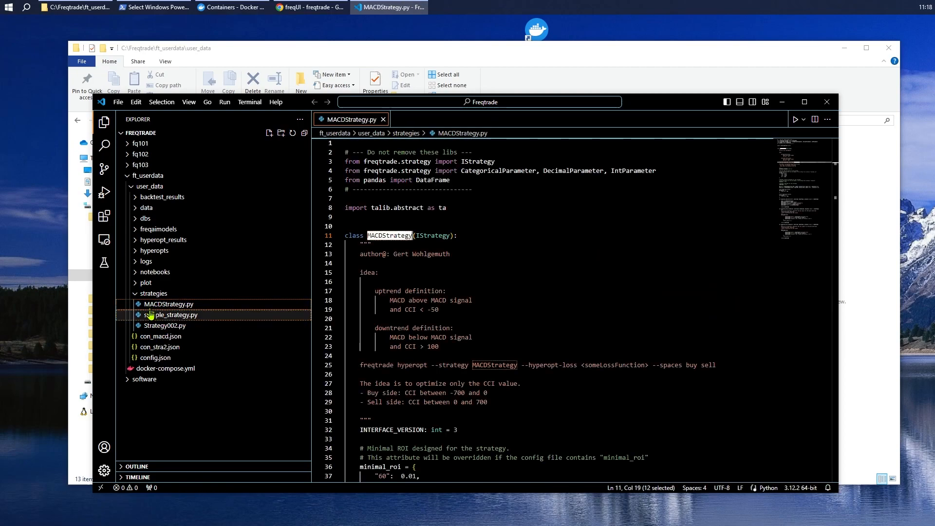
- Open the strategy files plus con_macd.json, con_stra2.json and config.json in tabs
{"action": "double_click", "coordinate": [164, 326]}
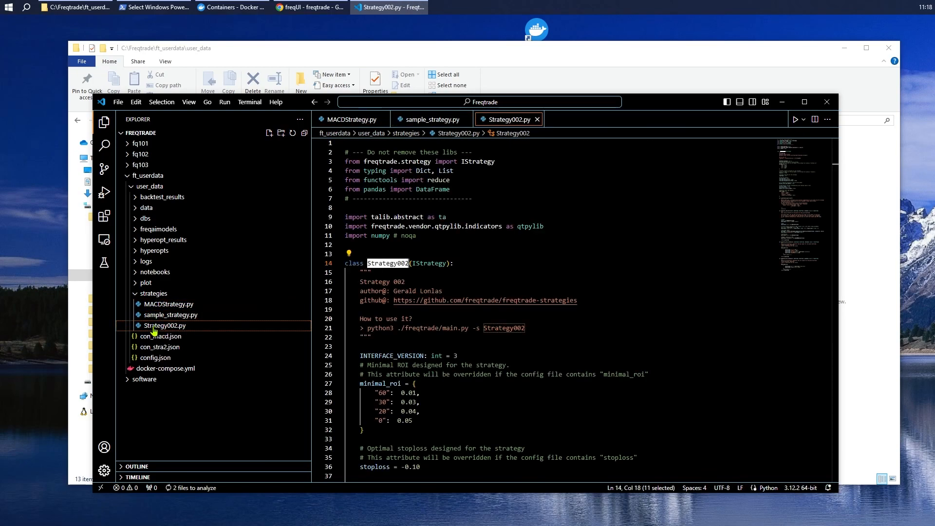
{"action": "left_click", "coordinate": [163, 336]}
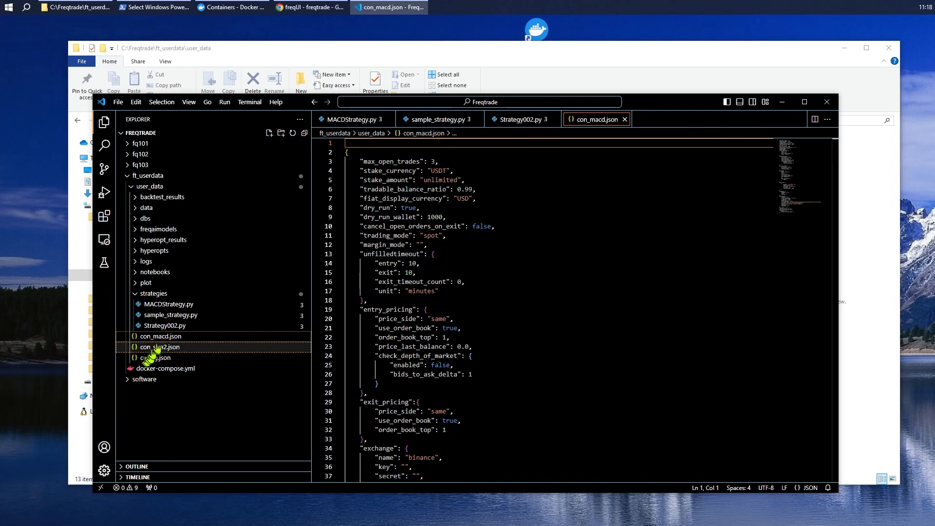
{"action": "left_click", "coordinate": [159, 346]}
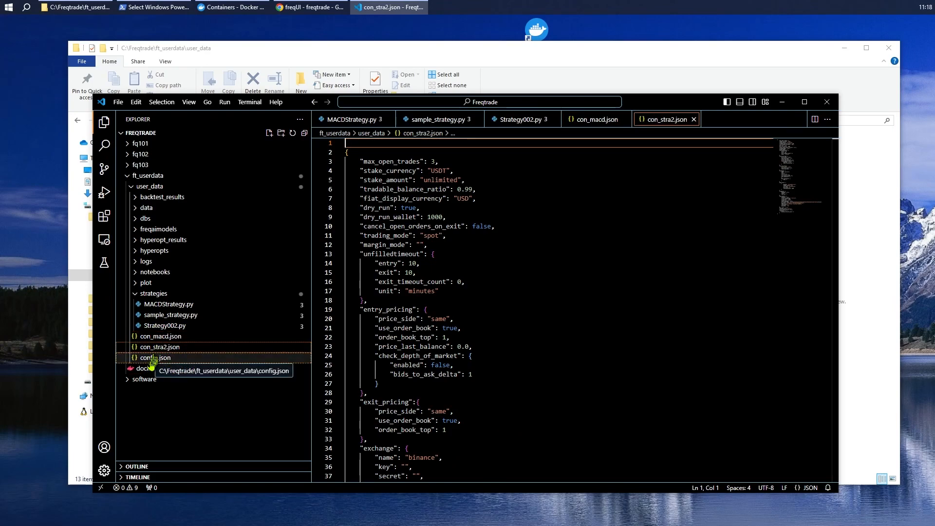
{"action": "left_click", "coordinate": [158, 357]}
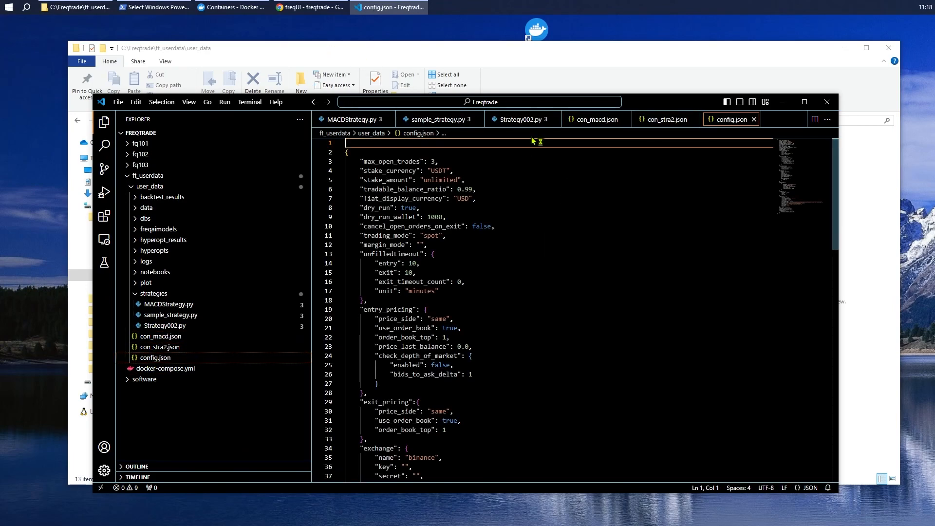
- Open fq103's backtesting.txt and add the note 'edit strategy.py - make simple'
{"action": "left_click", "coordinate": [74, 8]}
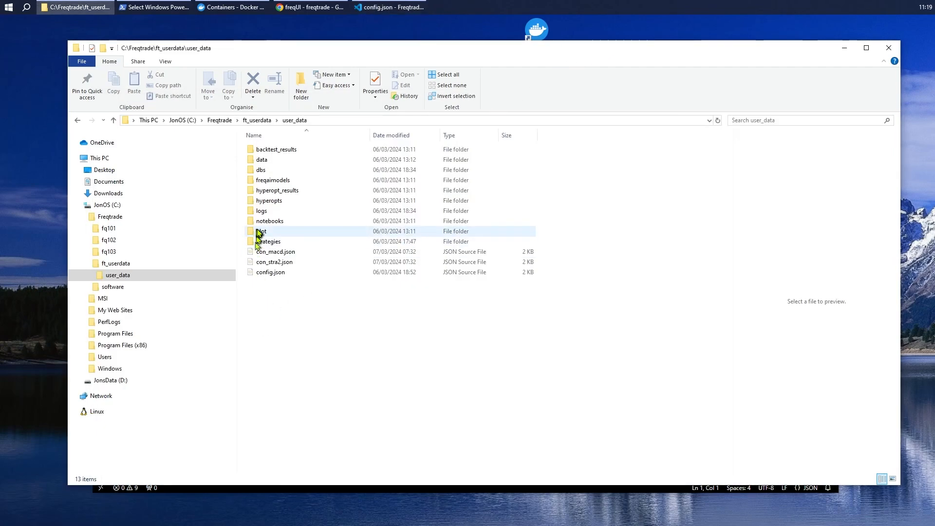
{"action": "left_click", "coordinate": [109, 251]}
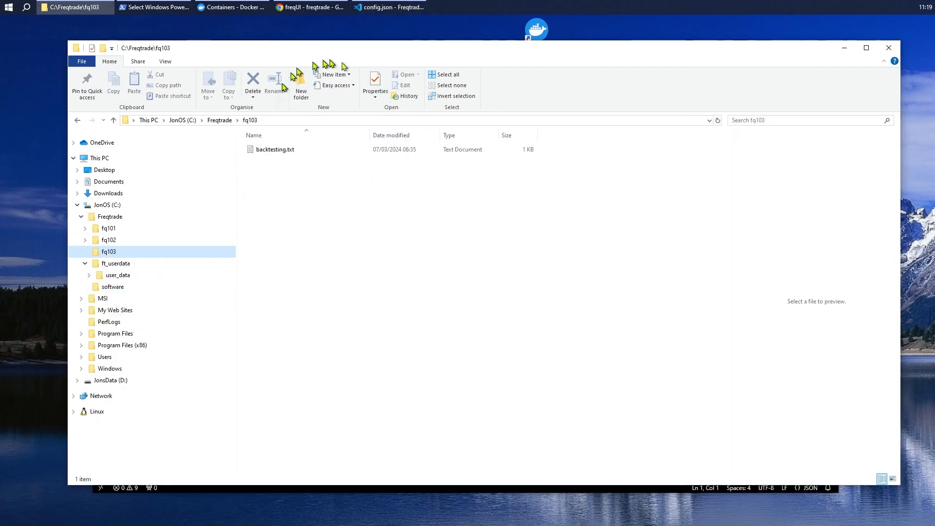
{"action": "double_click", "coordinate": [274, 149]}
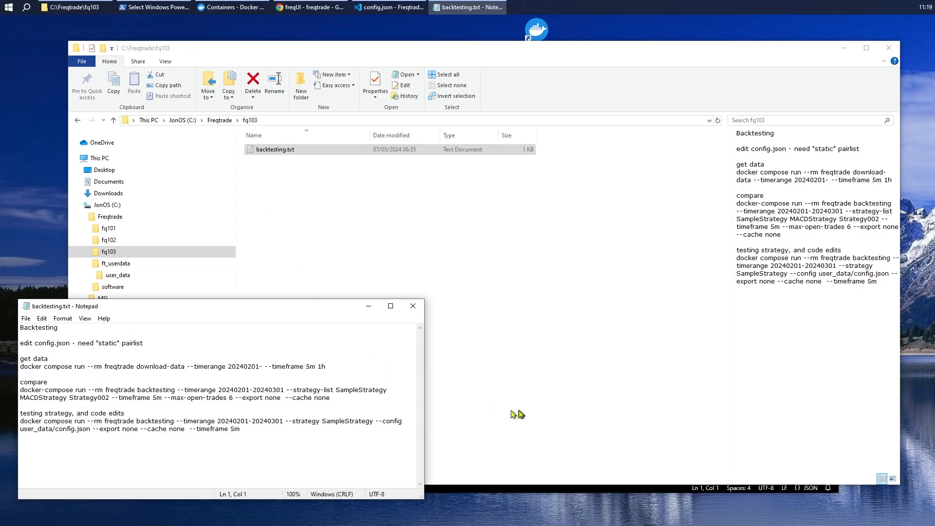
{"action": "mouse_move", "coordinate": [70, 31]}
{"action": "type", "text": "edit strategy.py - make simple"}
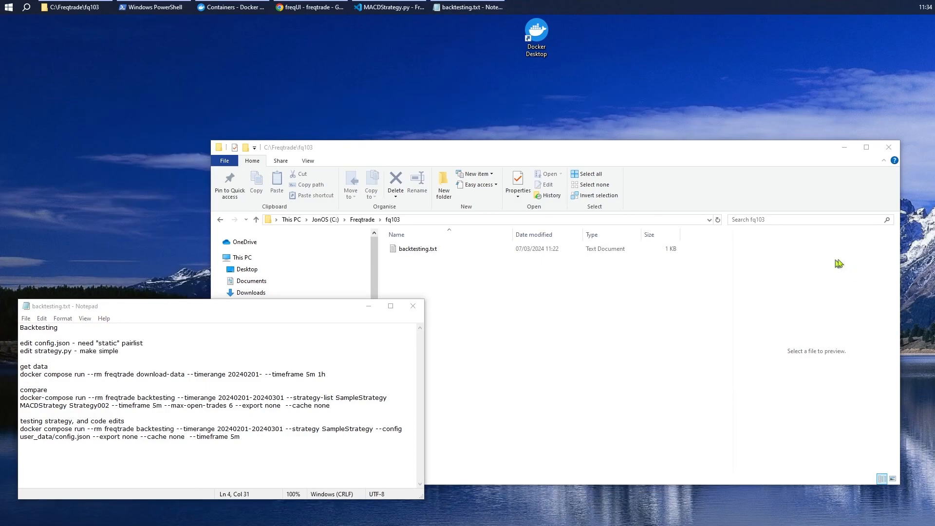
{"action": "mouse_move", "coordinate": [549, 376]}
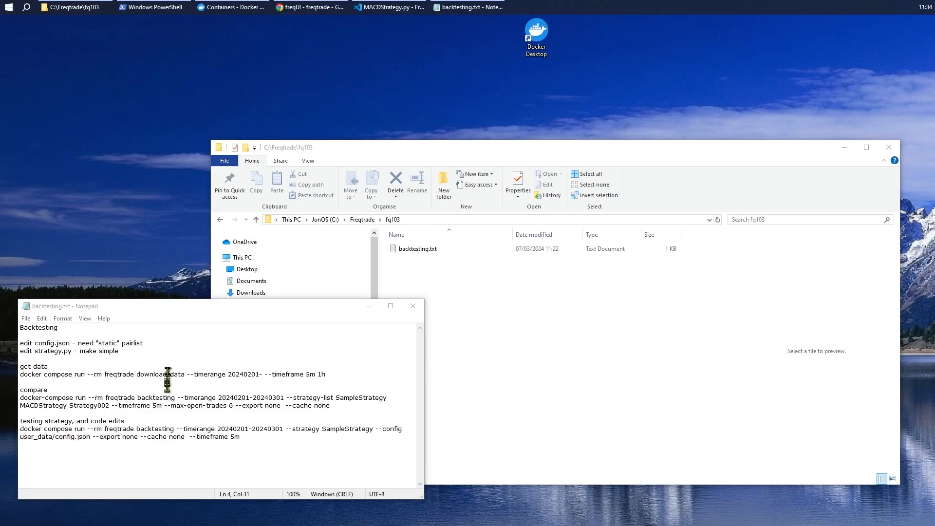
{"action": "left_click_drag", "start_coordinate": [141, 374], "coordinate": [327, 374]}
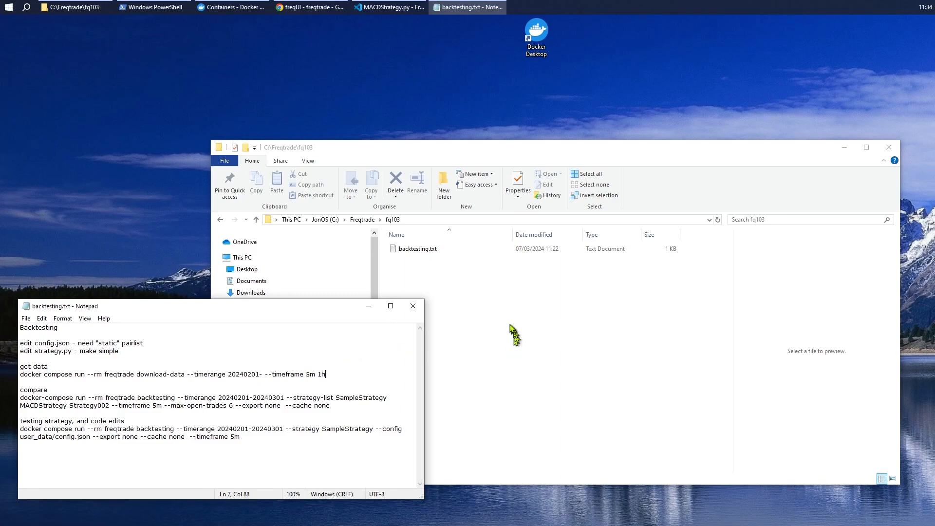
{"action": "mouse_move", "coordinate": [523, 311]}
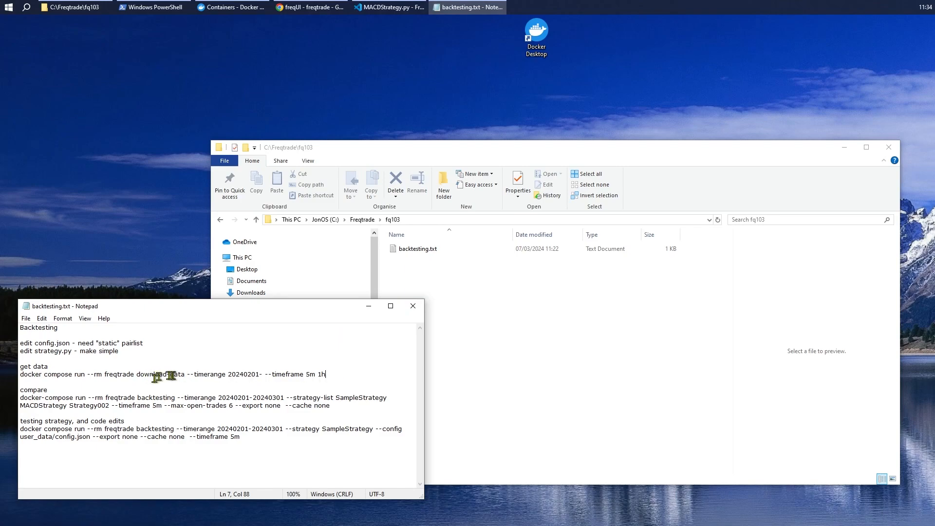
{"action": "mouse_move", "coordinate": [485, 380]}
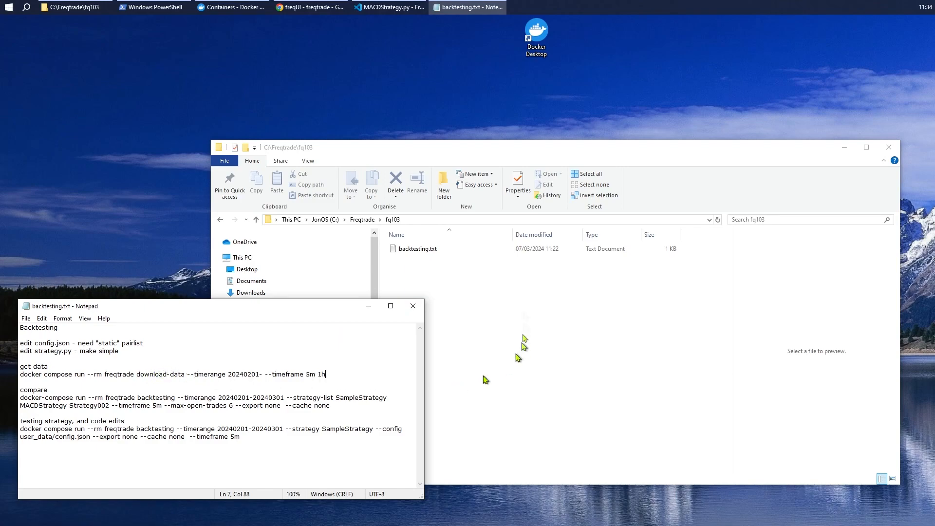
- Show config.json in VS Code, scrolled to the exchange settings and VolumePairList pairlist
{"action": "left_click", "coordinate": [388, 7]}
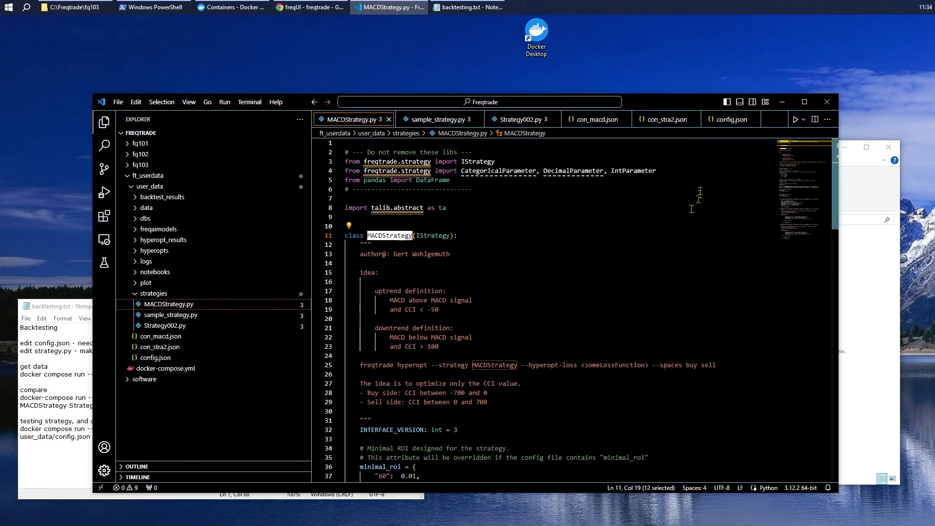
{"action": "mouse_move", "coordinate": [696, 234]}
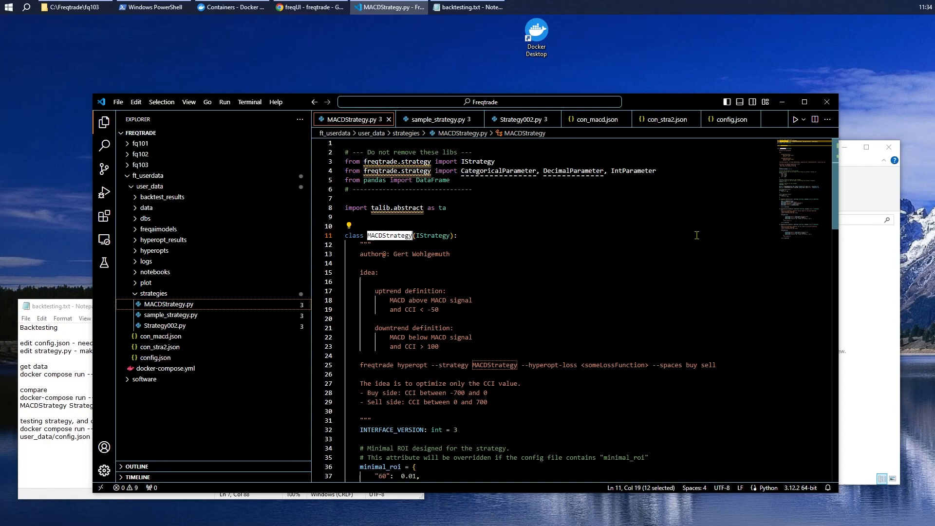
{"action": "mouse_move", "coordinate": [742, 207]}
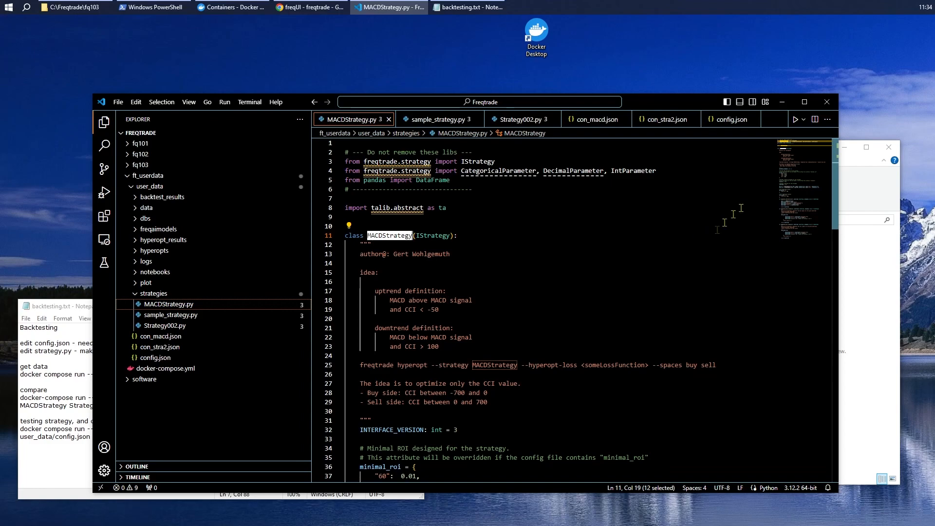
{"action": "mouse_move", "coordinate": [731, 119]}
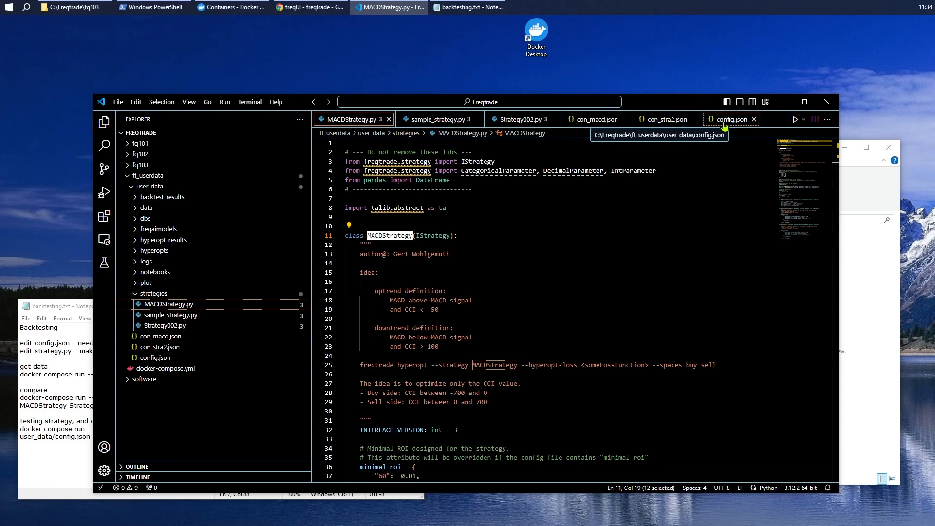
{"action": "left_click", "coordinate": [730, 119]}
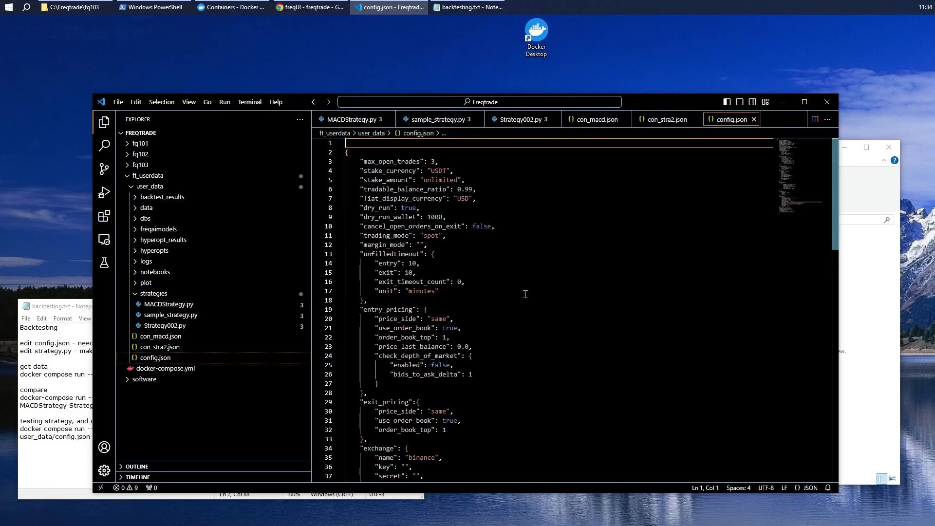
{"action": "scroll", "scroll_direction": "down", "scroll_amount": 3}
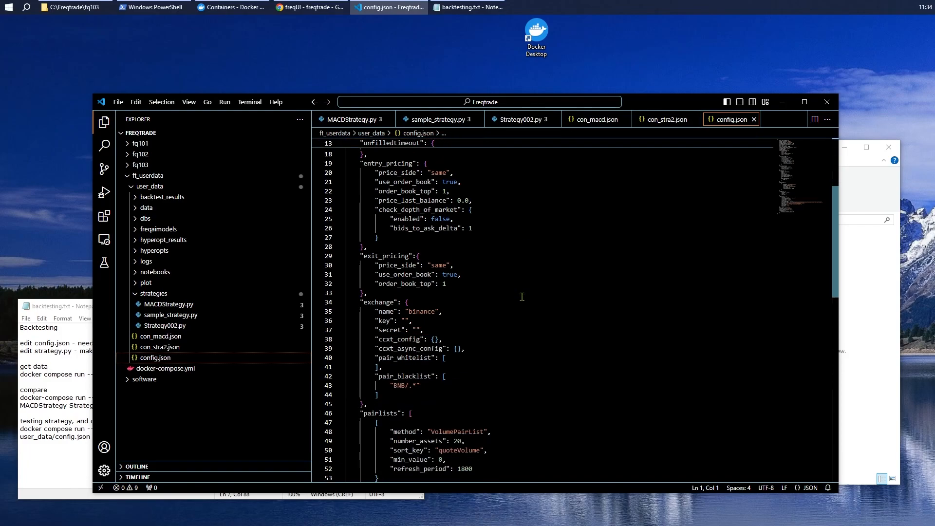
{"action": "scroll", "scroll_direction": "down", "scroll_amount": 3}
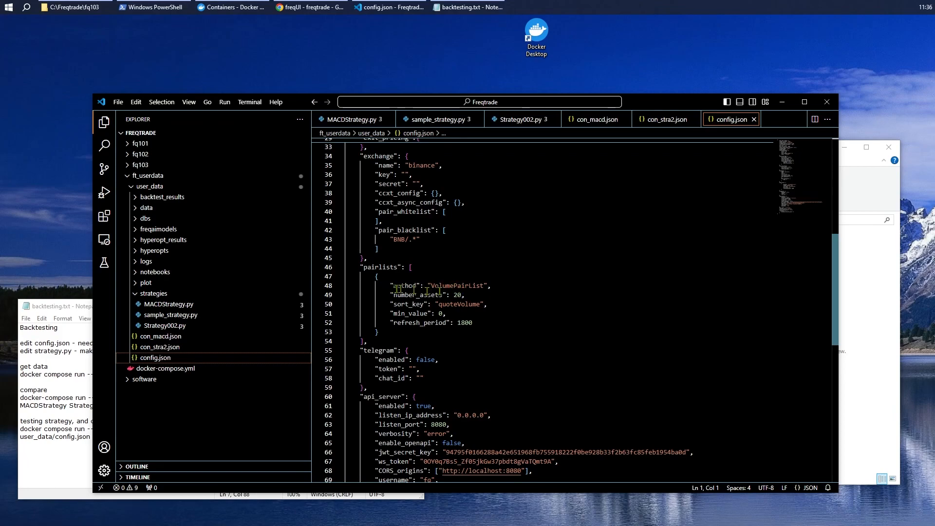
- Change the pairlist method from VolumePairList to StaticPairList and drop its volume settings
{"action": "double_click", "coordinate": [458, 286]}
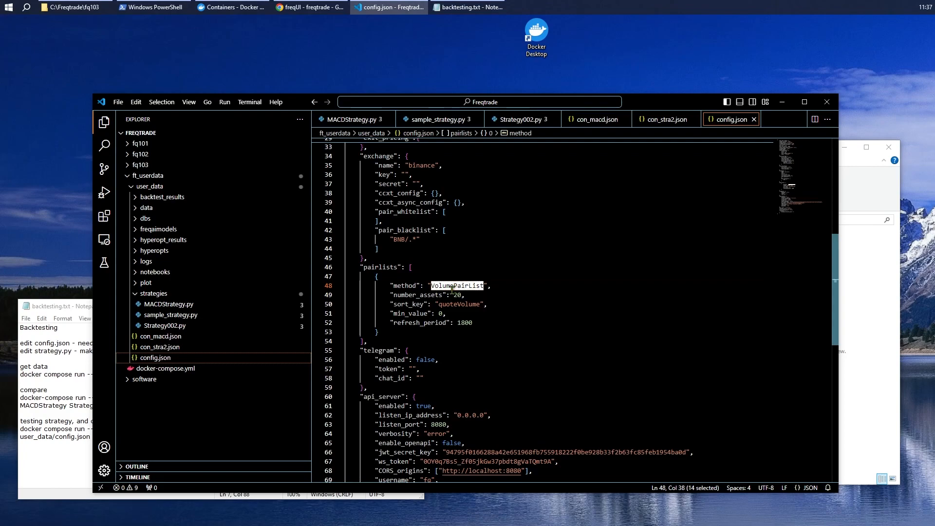
{"action": "type", "text": "Static"}
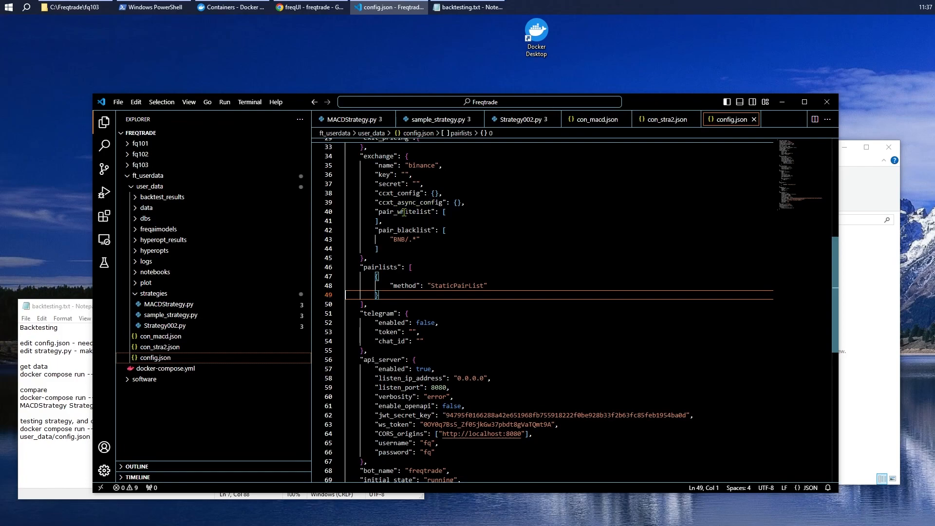
{"action": "left_click", "coordinate": [462, 212]}
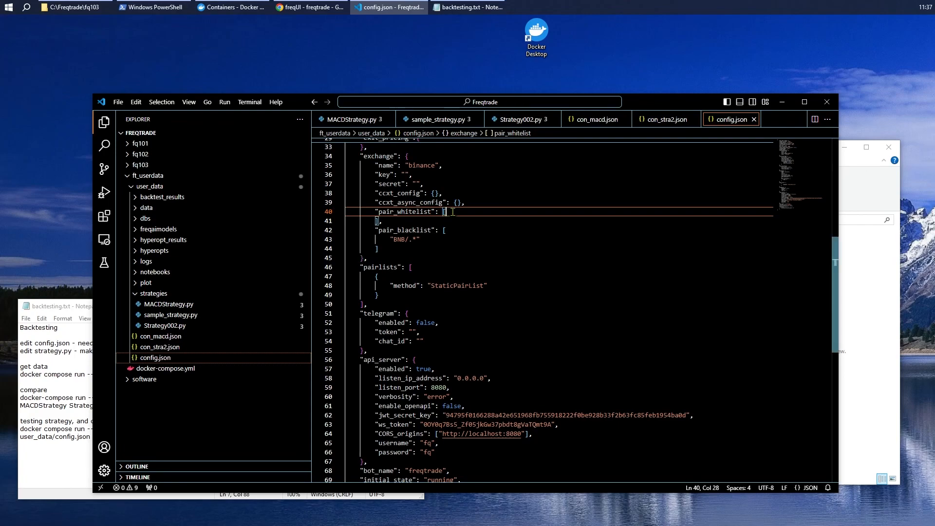
- Add "BTC/USDT", "ETH/USDT" and "EGLD/USDT" as pair_whitelist entries
{"action": "key", "text": "Enter"}
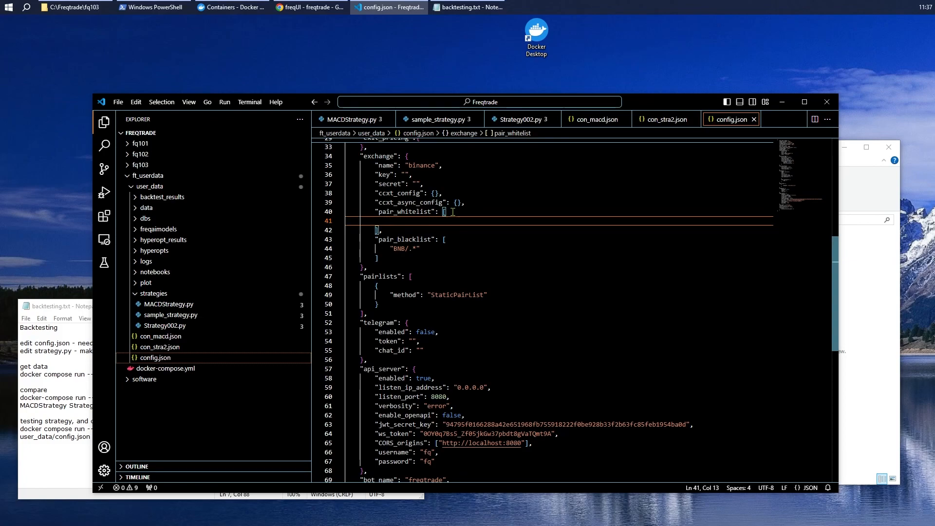
{"action": "type", "text": "\"\""}
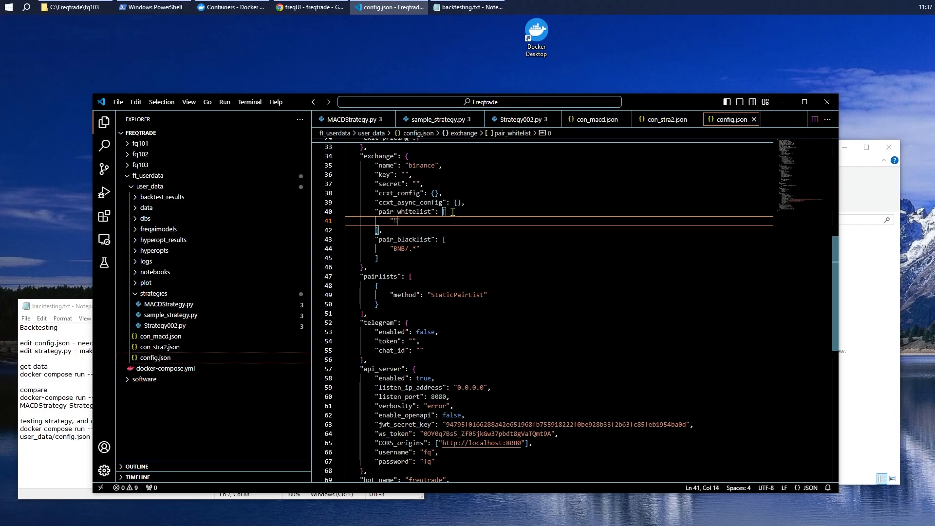
{"action": "type", "text": "BTC"}
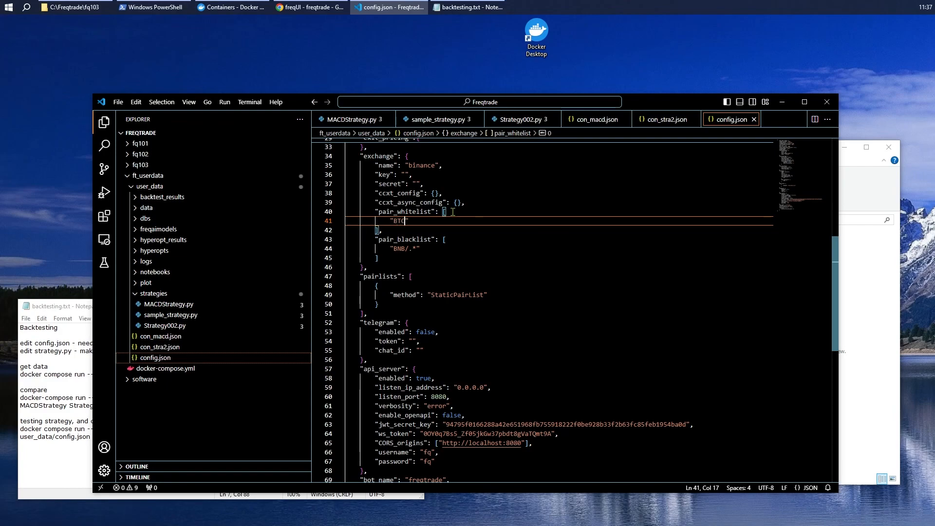
{"action": "type", "text": "/"}
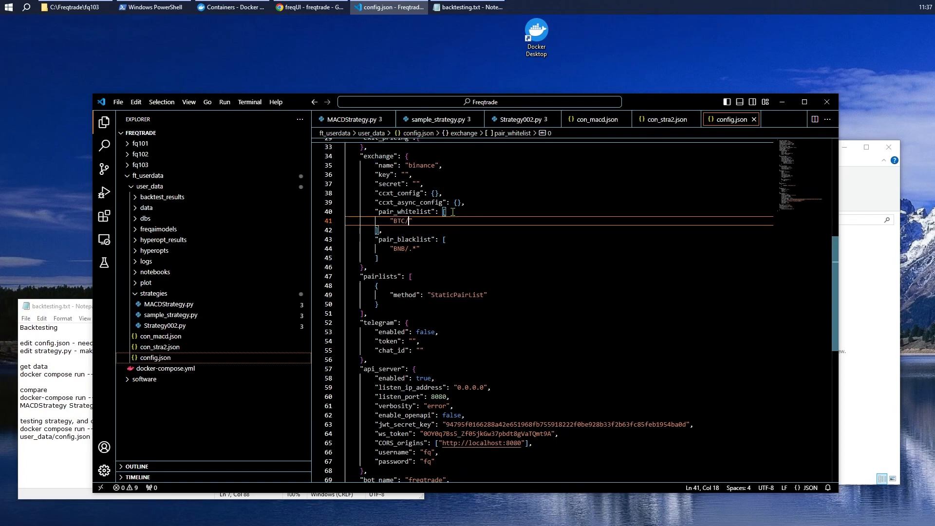
{"action": "type", "text": "USDT"}
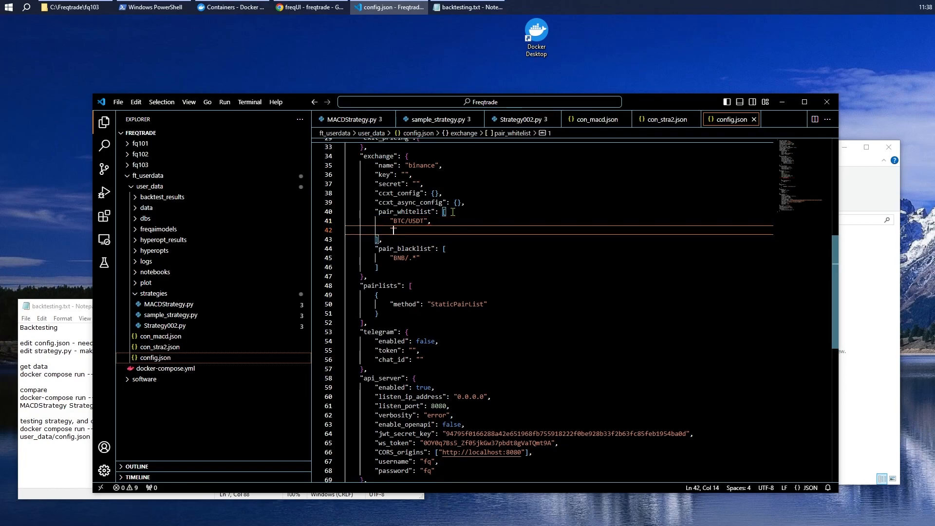
{"action": "type", "text": "ETH"}
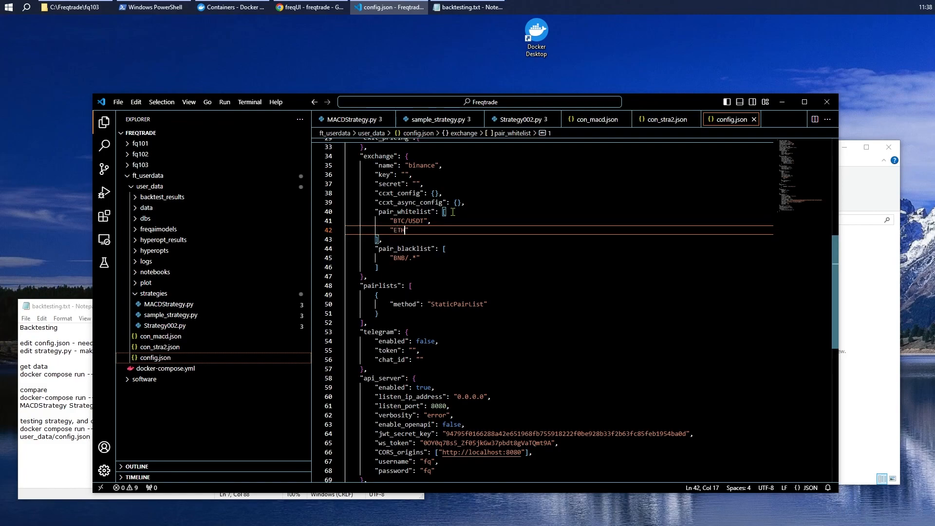
{"action": "type", "text": "/"}
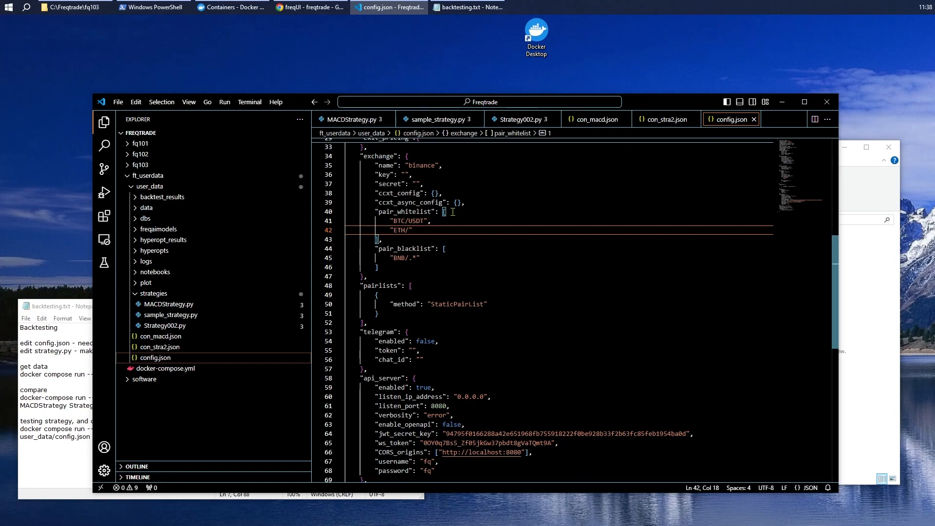
{"action": "type", "text": "USDT"}
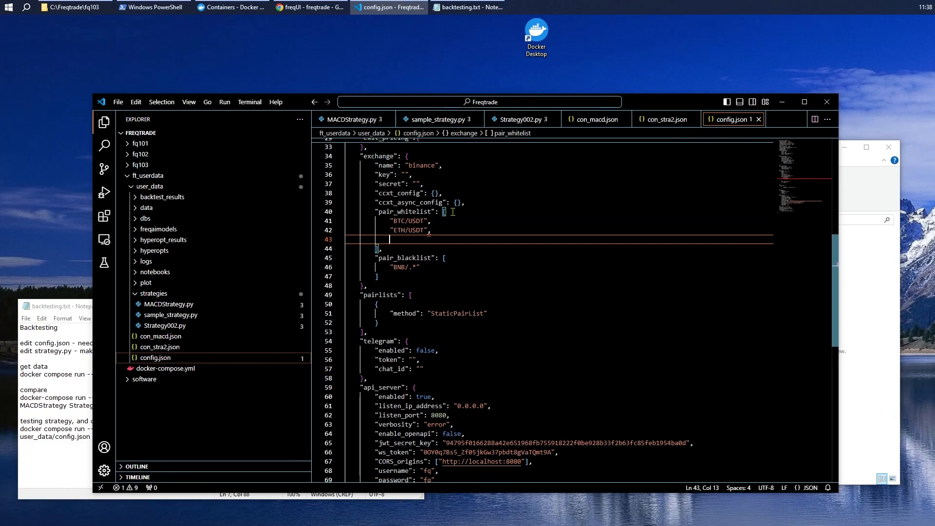
{"action": "type", "text": "EGLD"}
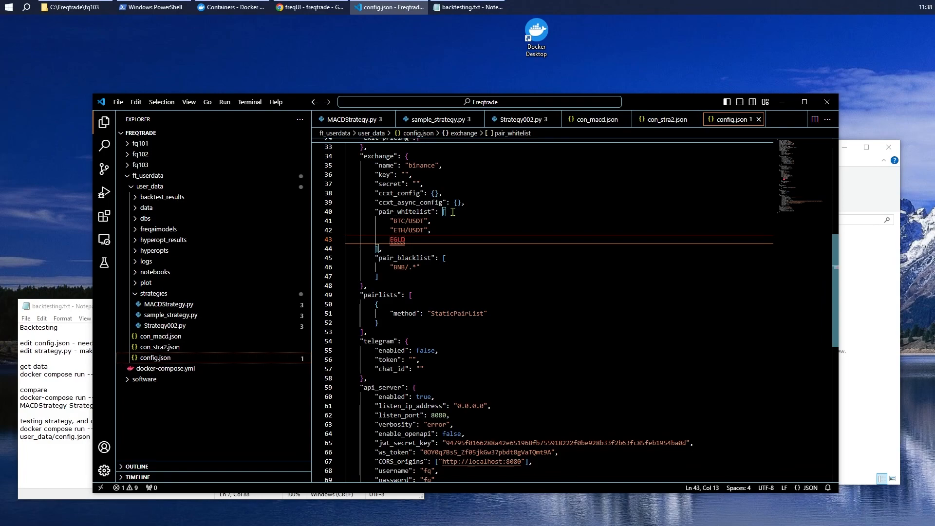
{"action": "type", "text": "\""}
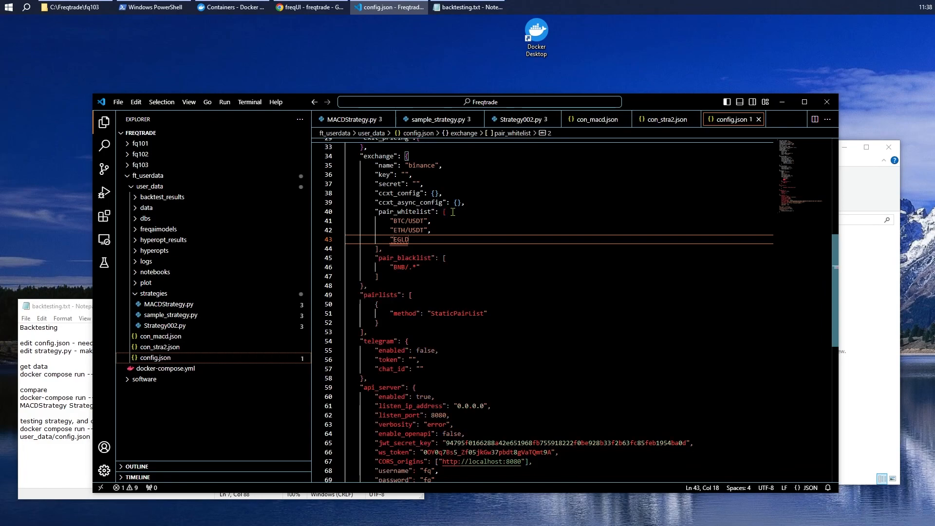
{"action": "type", "text": "/USDT"}
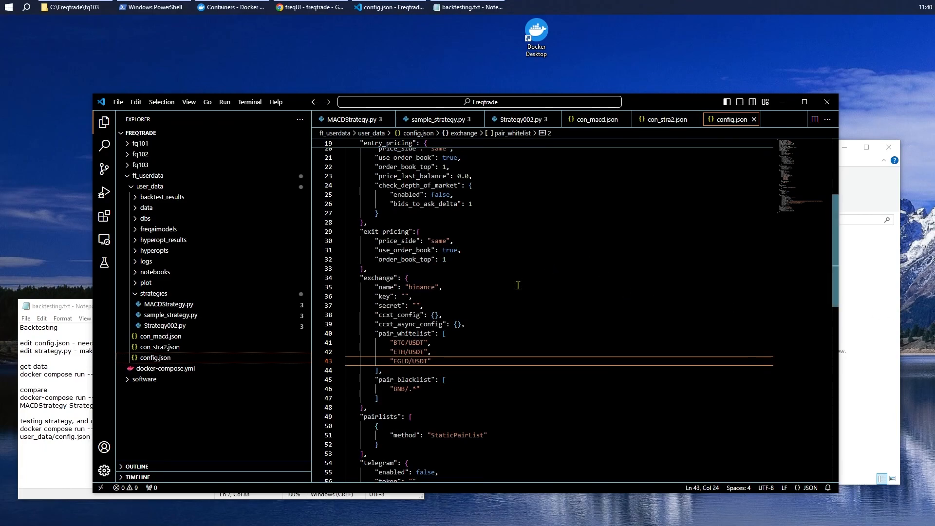
- Move the api_server and exchange blocks above max_open_trades at the top of config.json
{"action": "scroll", "scroll_direction": "down", "scroll_amount": 3}
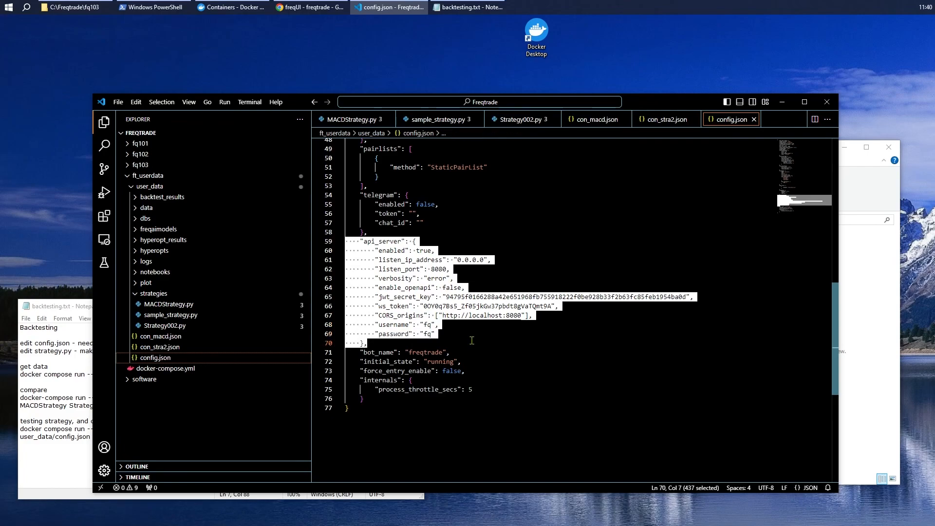
{"action": "key", "text": "Delete"}
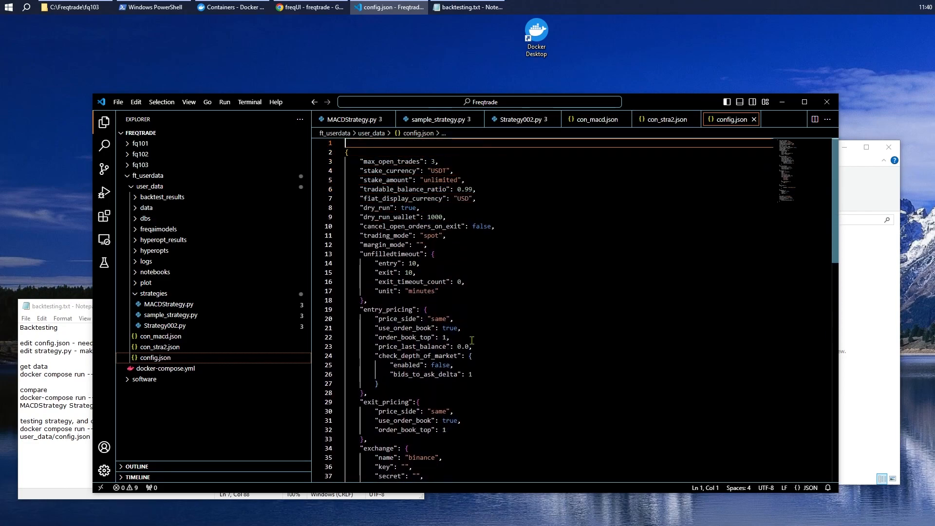
{"action": "key", "text": "Enter"}
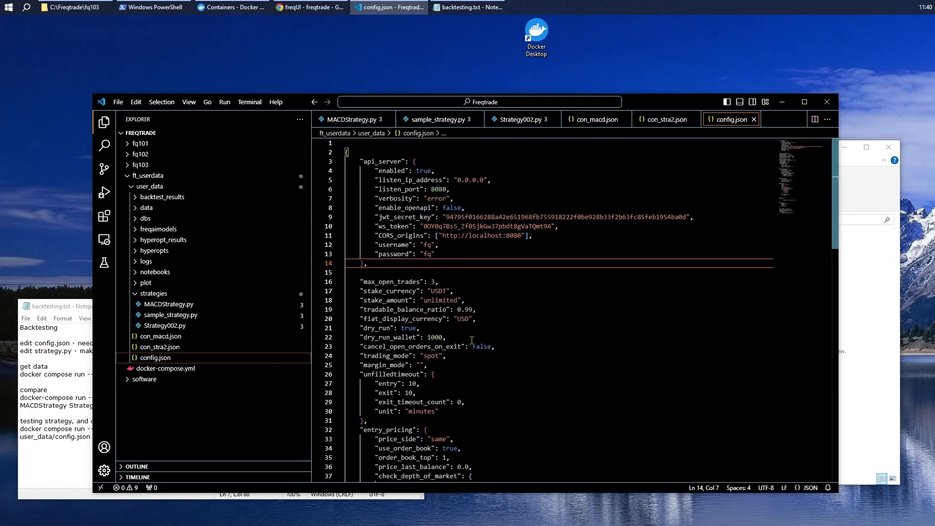
{"action": "scroll", "scroll_direction": "down", "scroll_amount": 3}
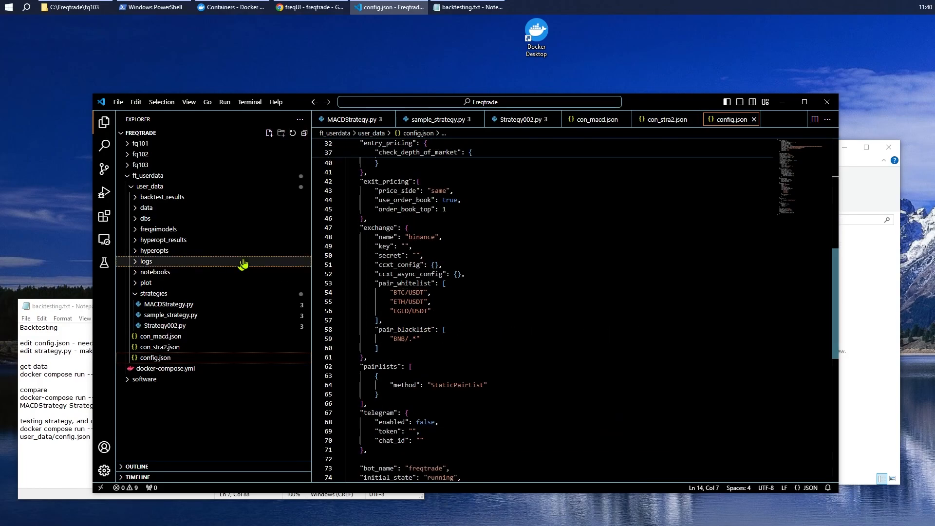
{"action": "left_click", "coordinate": [405, 228]}
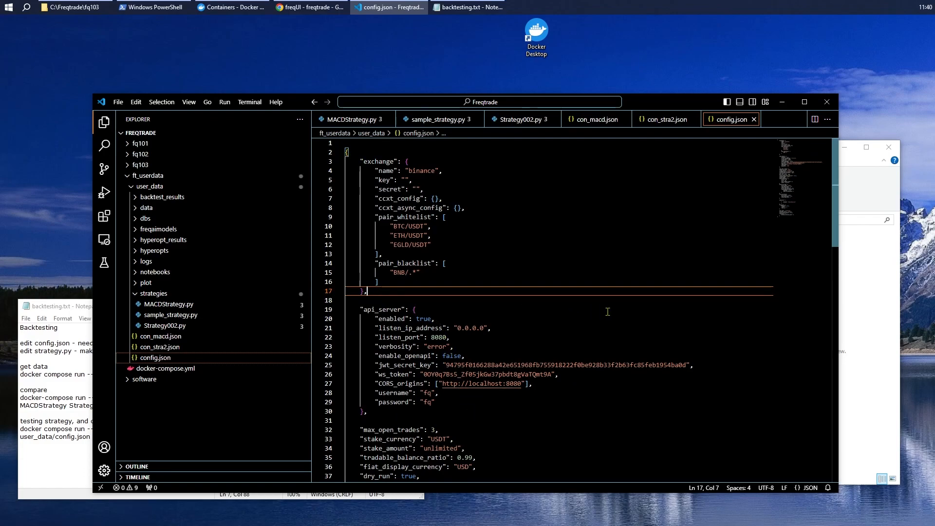
{"action": "scroll", "scroll_direction": "down", "scroll_amount": 3}
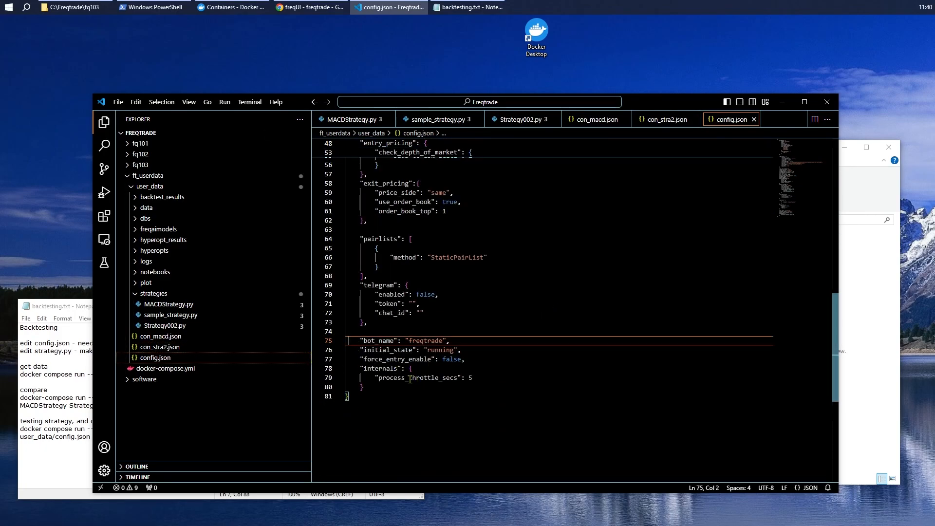
- Put bot_name "freqtrade", max_open_trades 3, dry_run and dry_run_wallet at config.json's top
{"action": "left_click_drag", "start_coordinate": [359, 341], "coordinate": [449, 340]}
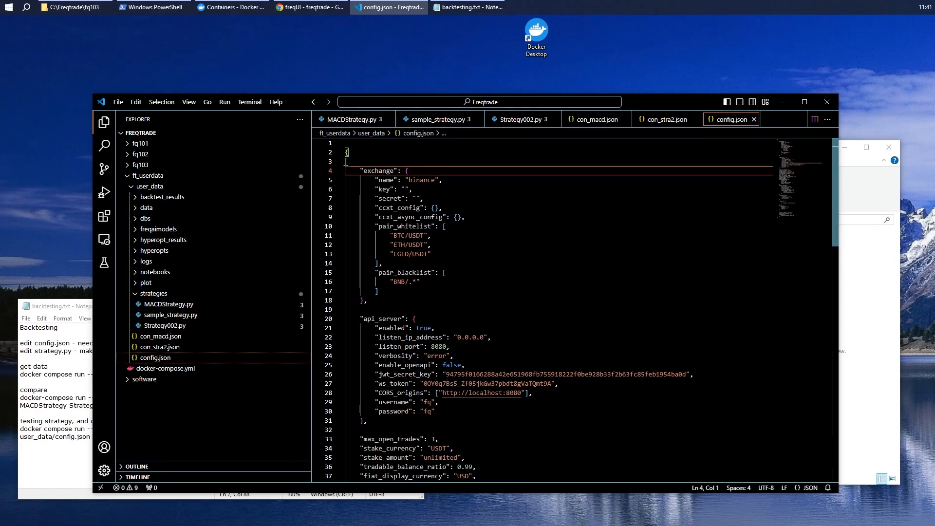
{"action": "type", "text": "\"bot_name\": \"freqtrade\","}
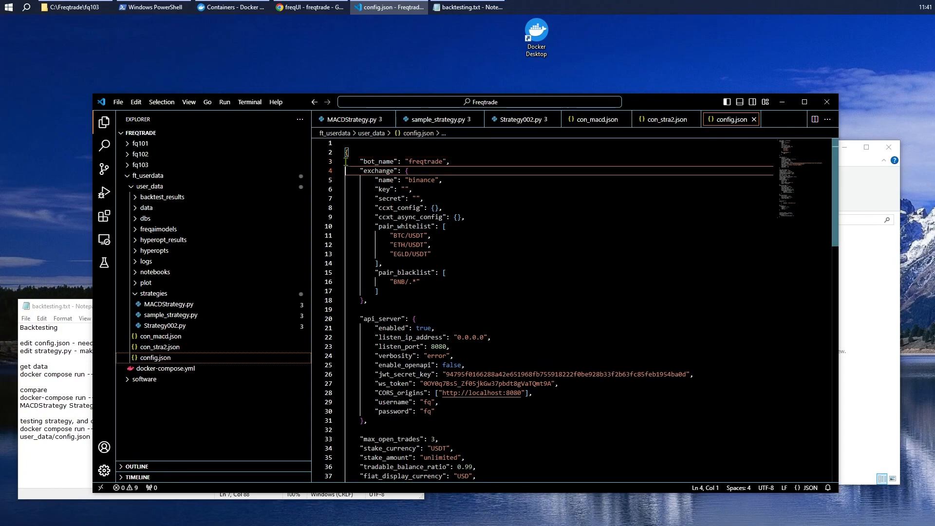
{"action": "key", "text": "Backspace"}
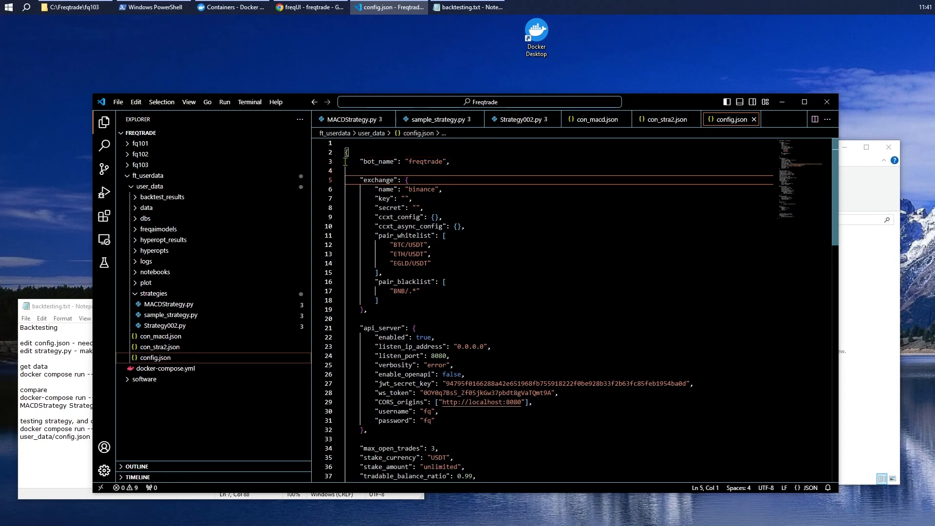
{"action": "scroll", "scroll_direction": "down", "scroll_amount": 3}
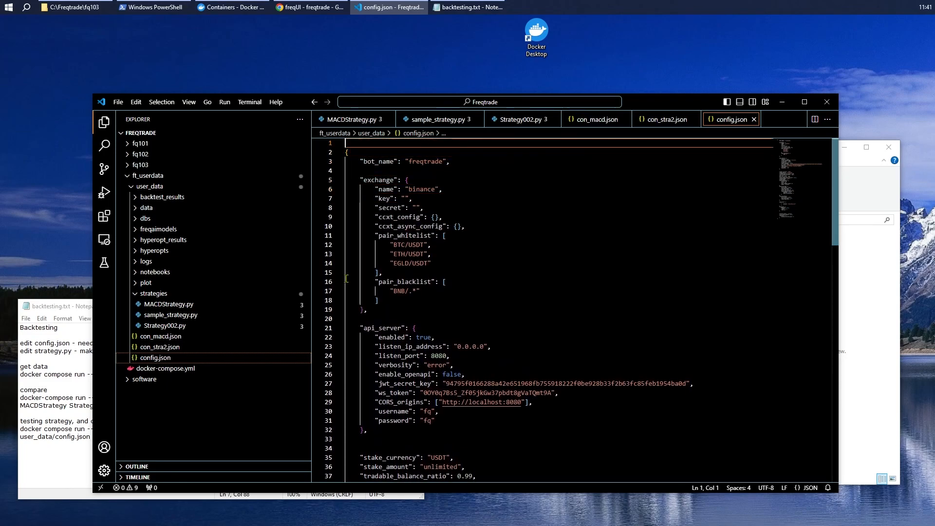
{"action": "type", "text": "\"max_open_trades\": 3,"}
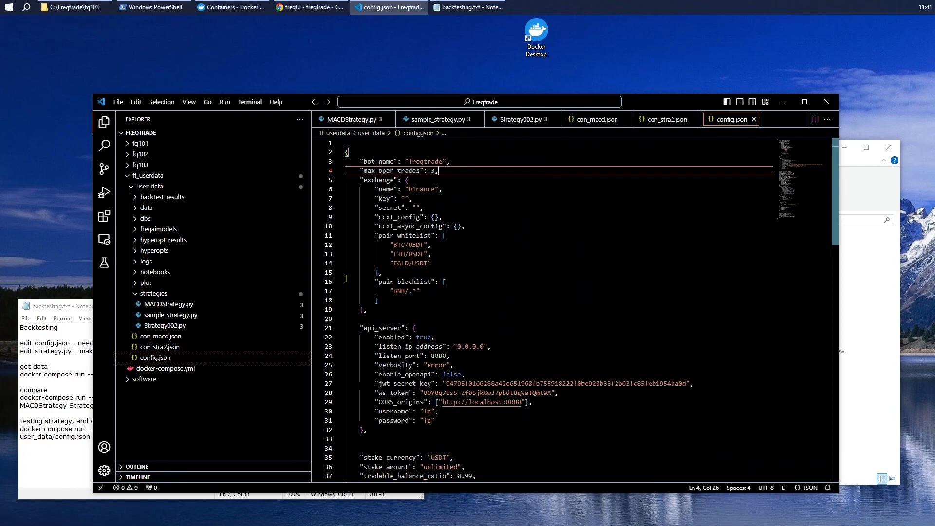
{"action": "key", "text": "Enter"}
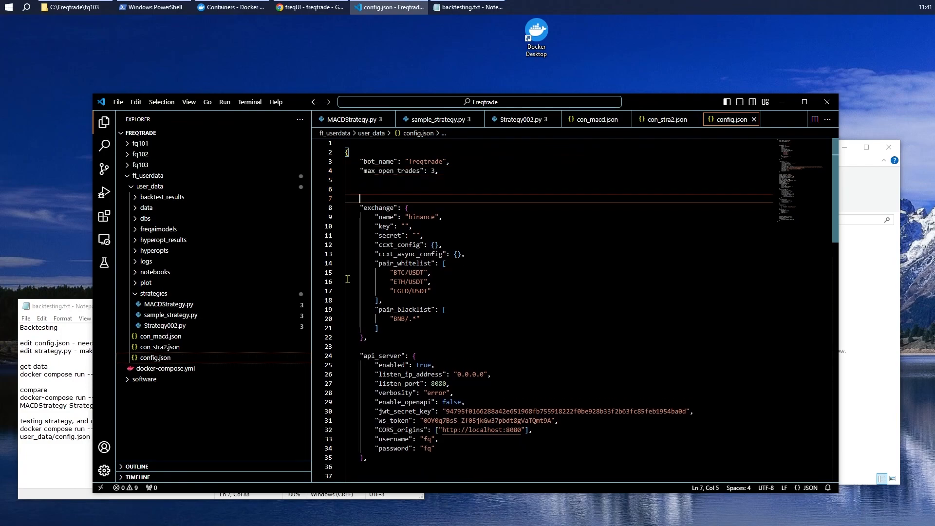
{"action": "scroll", "scroll_direction": "down", "scroll_amount": 3}
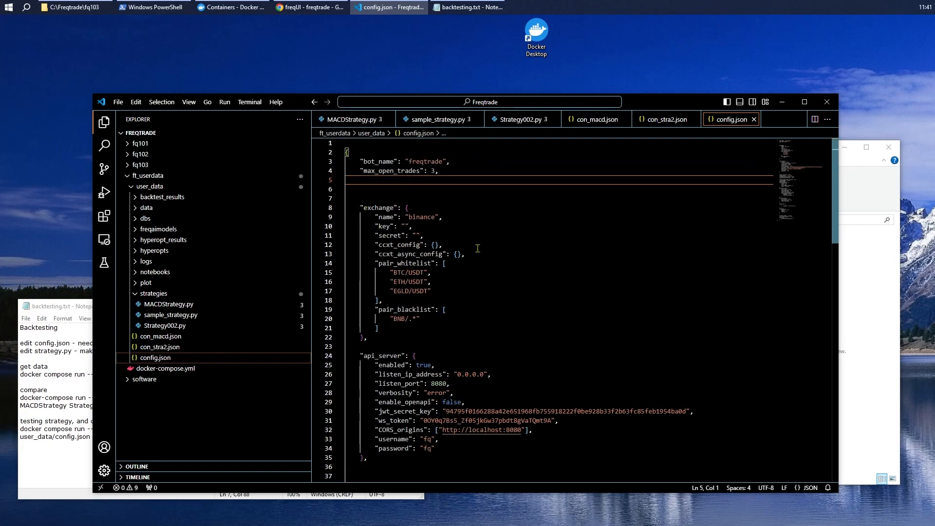
{"action": "scroll", "scroll_direction": "down", "scroll_amount": 3}
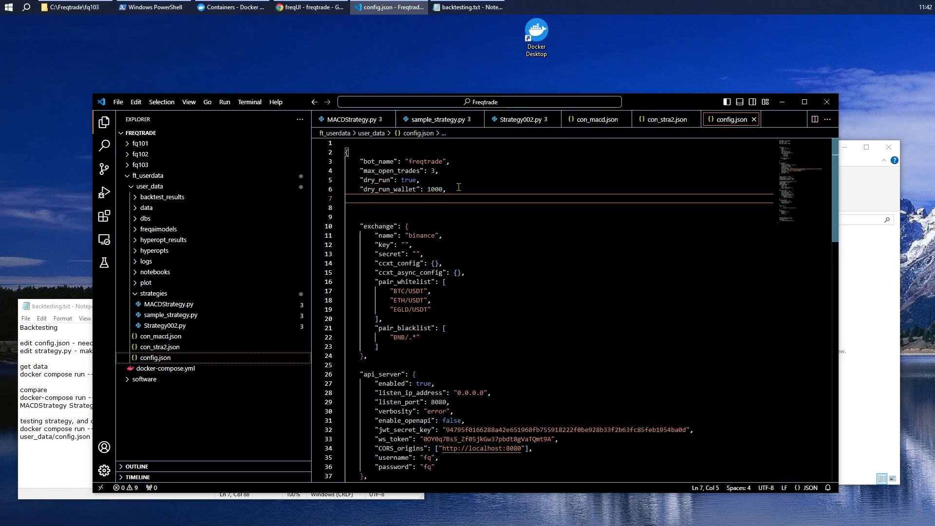
- Type "available_capital": 1000, on the line after dry_run_wallet
{"action": "type", "text": "\""}
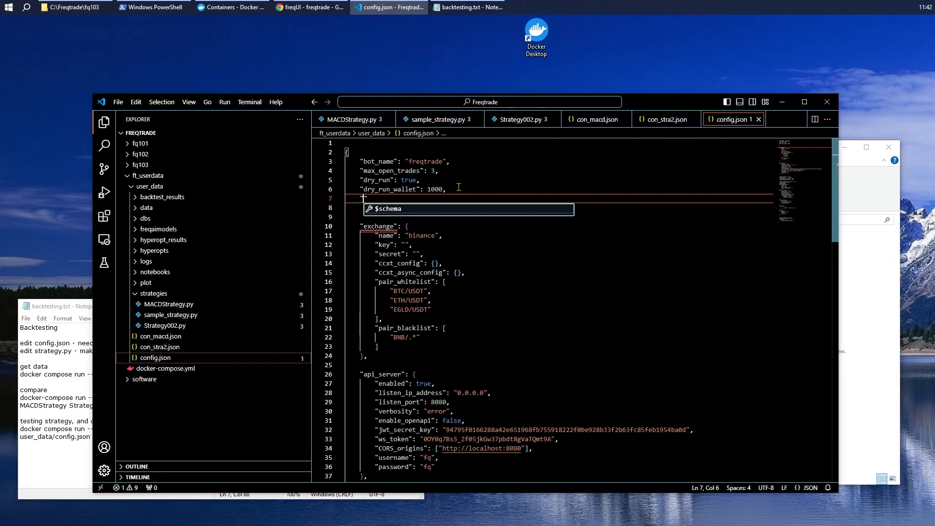
{"action": "type", "text": "available_capital"}
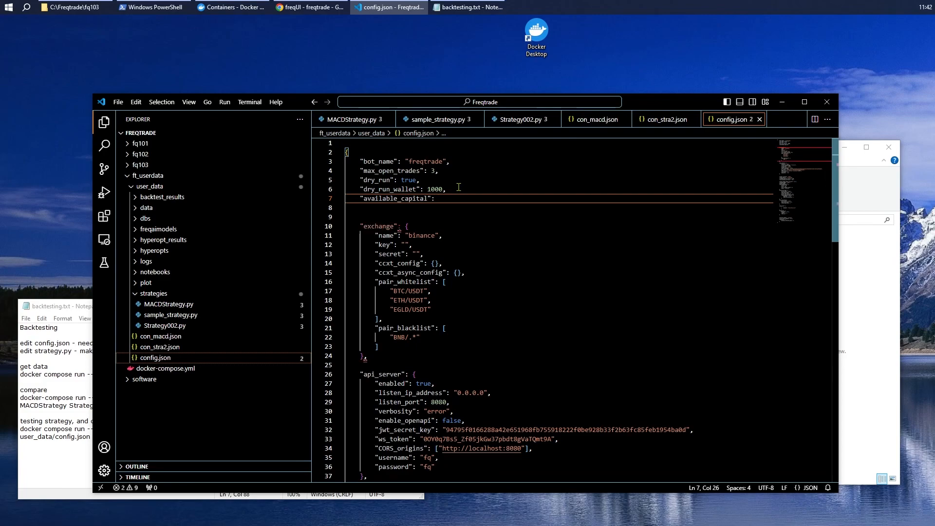
{"action": "type", "text": "1"}
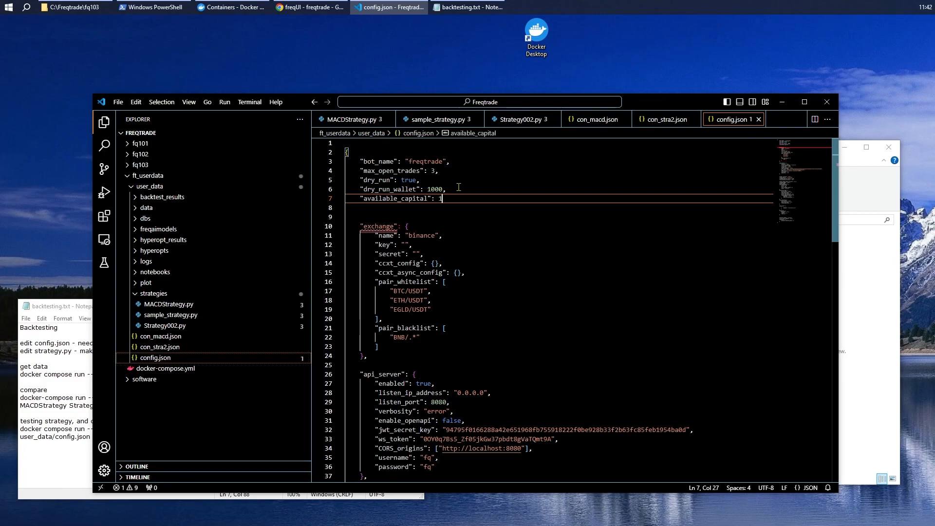
{"action": "type", "text": "000"}
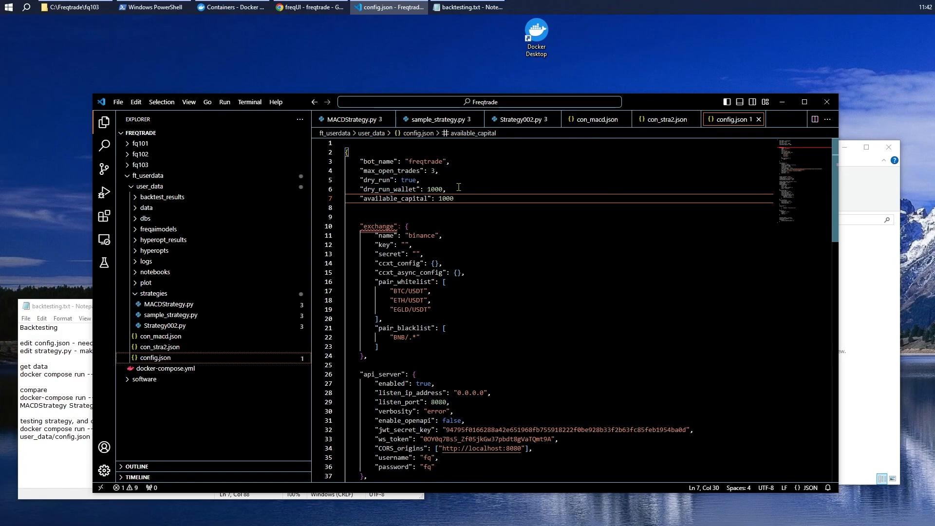
{"action": "left_click", "coordinate": [368, 189]}
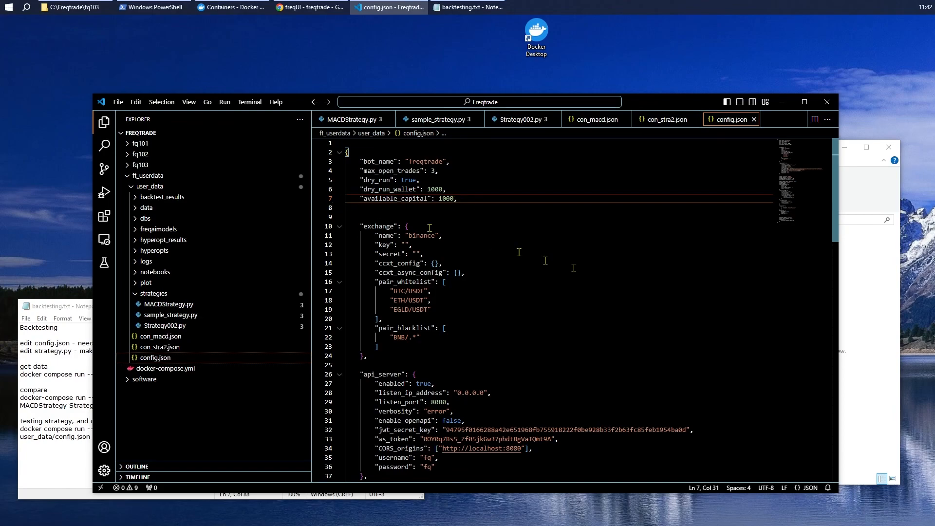
{"action": "mouse_move", "coordinate": [554, 286]}
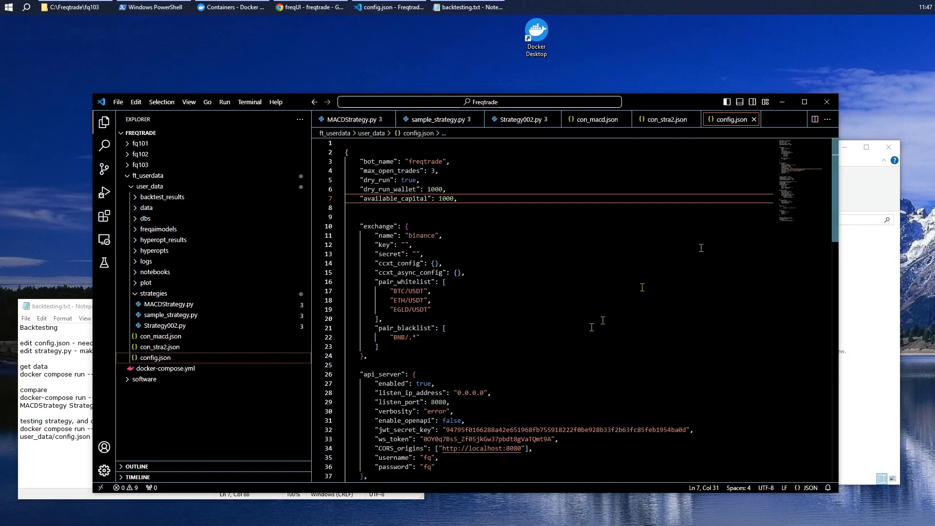
{"action": "mouse_move", "coordinate": [439, 119]}
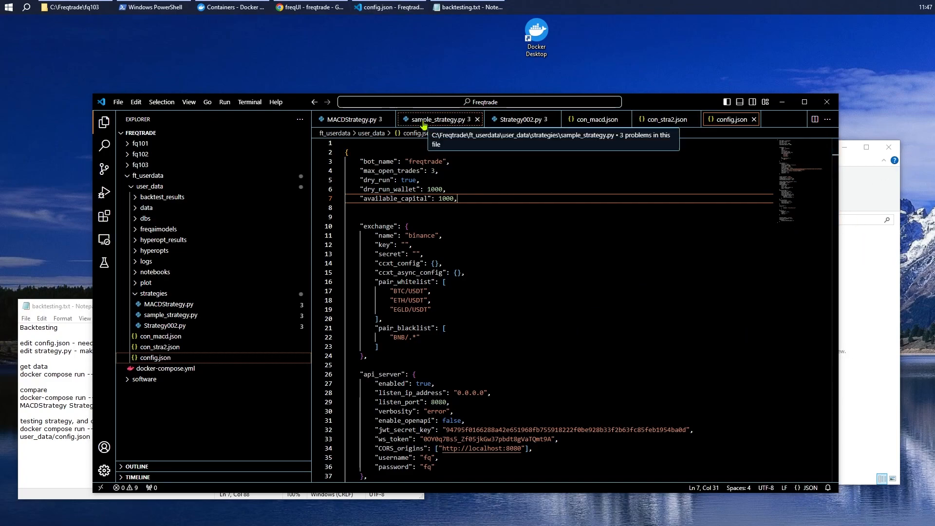
- Open sample_strategy.py and delete the 'feel free to customize' comment above SampleStrategy
{"action": "left_click", "coordinate": [440, 119]}
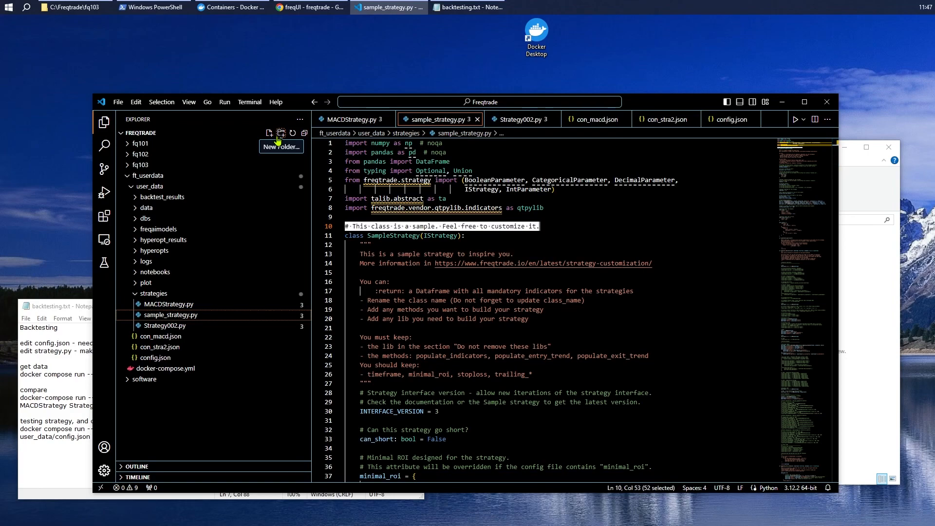
{"action": "key", "text": "Delete"}
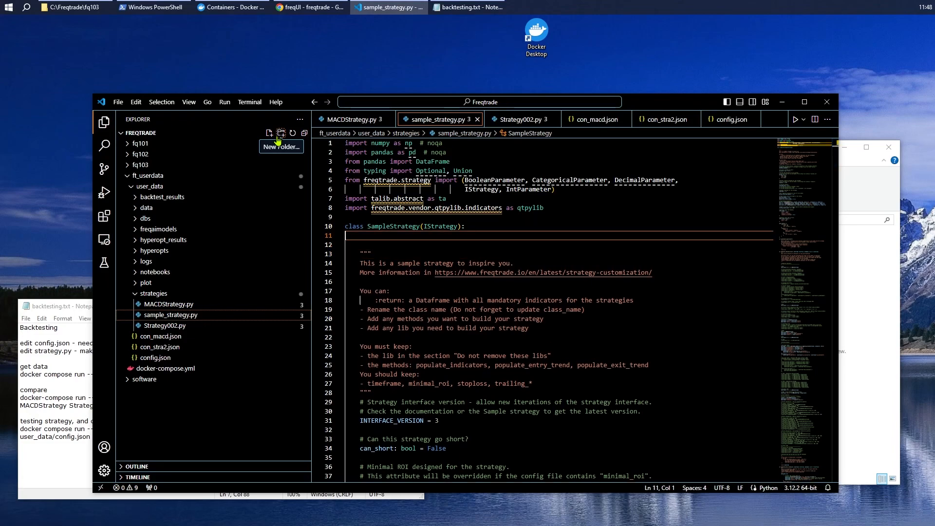
- Add max_open_trades = 4 and timeframe = '5m' as SampleStrategy's first lines
{"action": "type", "text": "max_open_tra"}
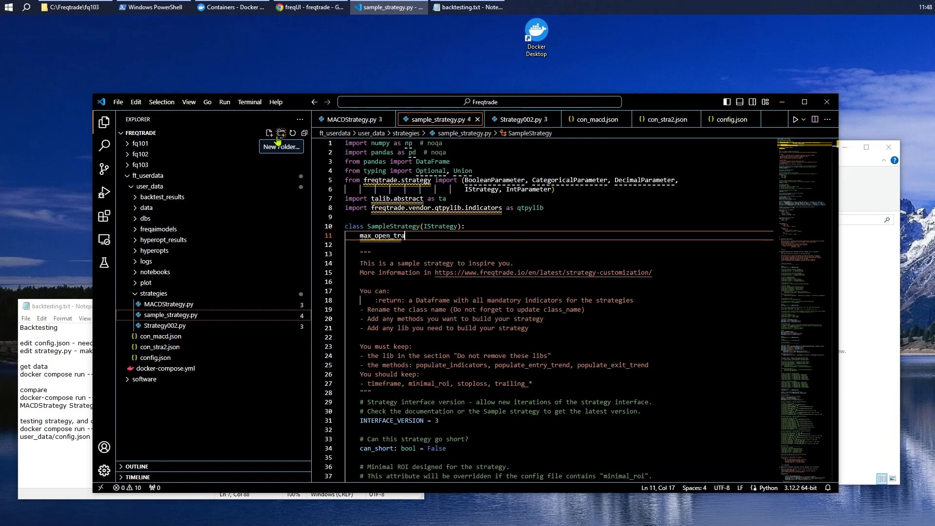
{"action": "type", "text": "des ="}
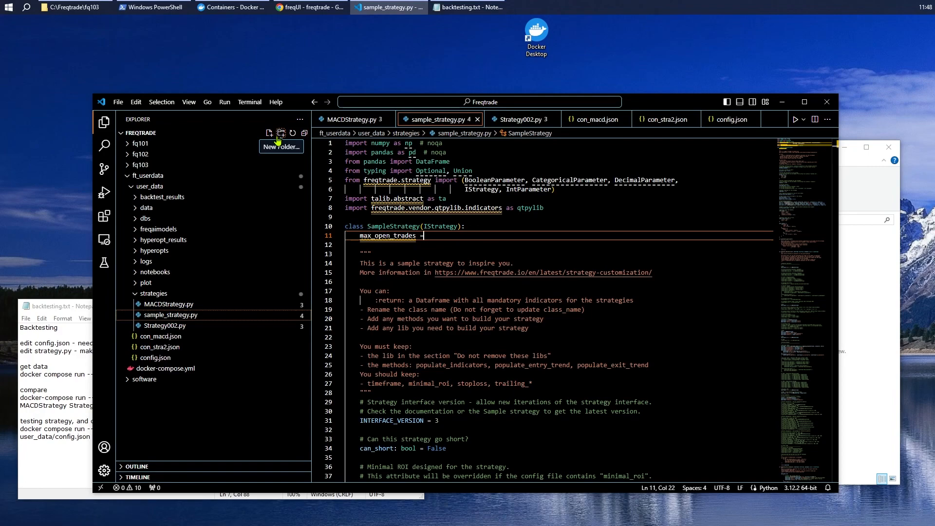
{"action": "type", "text": "4"}
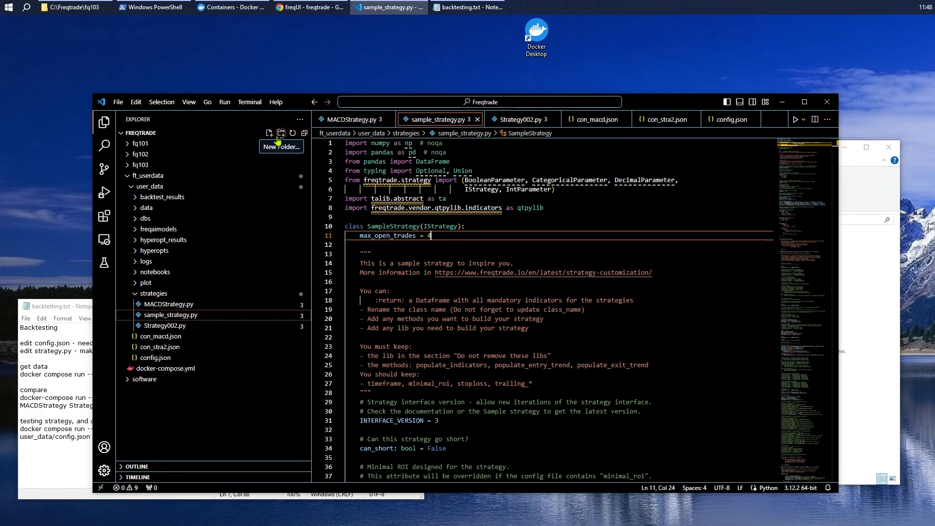
{"action": "type", "text": ","}
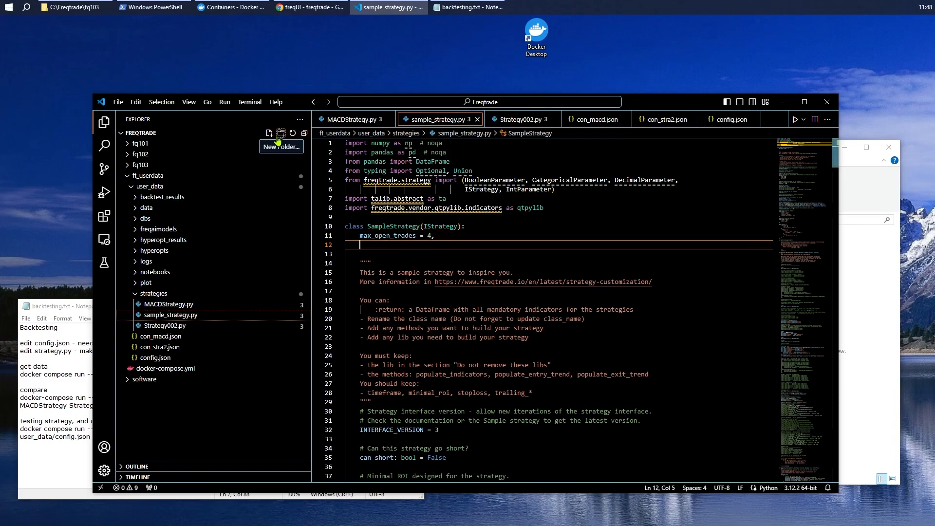
{"action": "type", "text": "timeframe"}
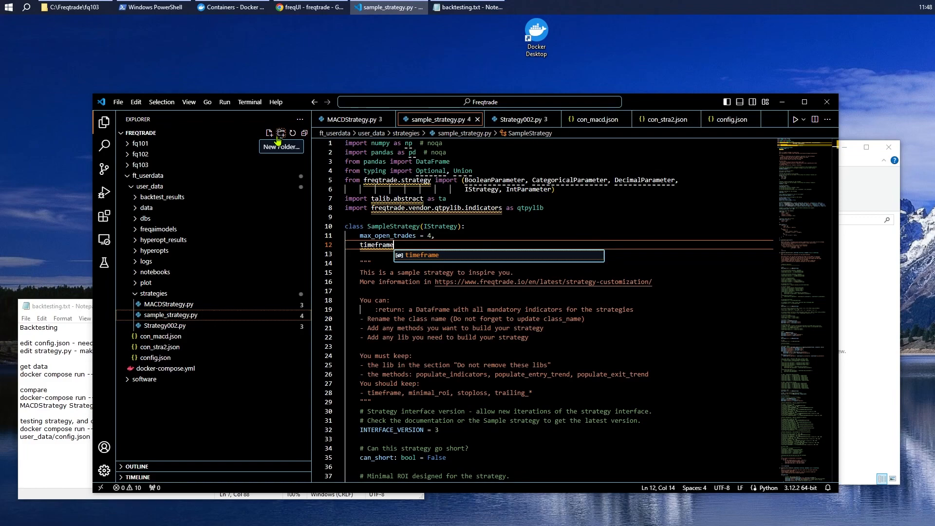
{"action": "type", "text": "= '"}
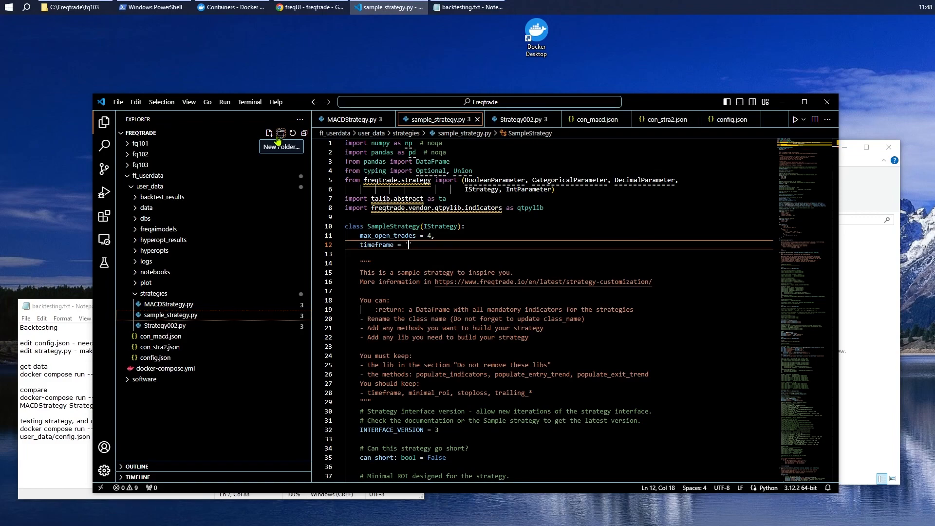
{"action": "type", "text": "'5m'"}
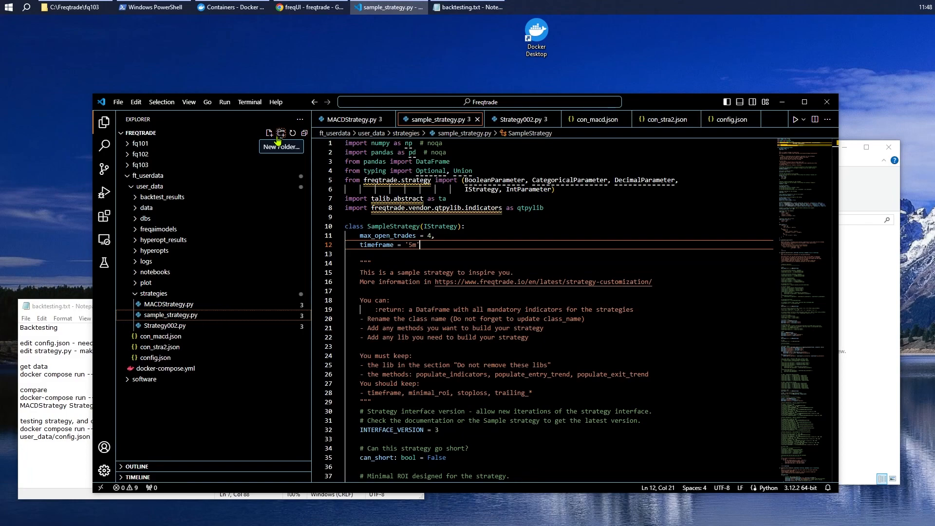
{"action": "type", "text": ","}
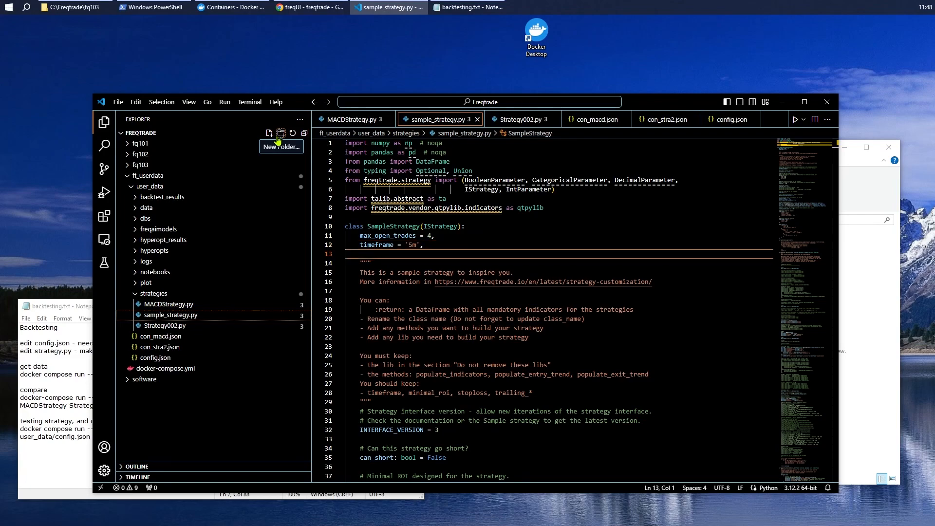
- Delete SampleStrategy's docstring and explanatory comment lines
{"action": "left_click_drag", "start_coordinate": [358, 252], "coordinate": [358, 364]}
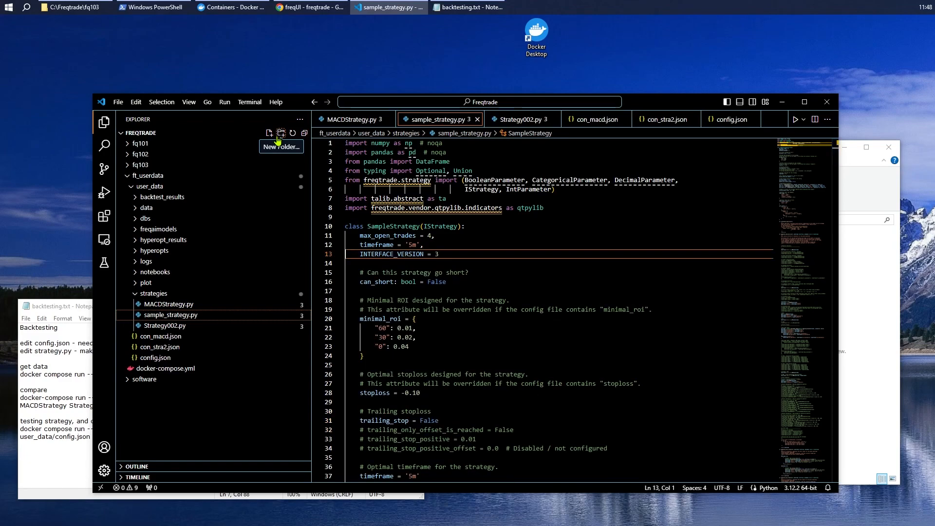
{"action": "left_click", "coordinate": [362, 253]}
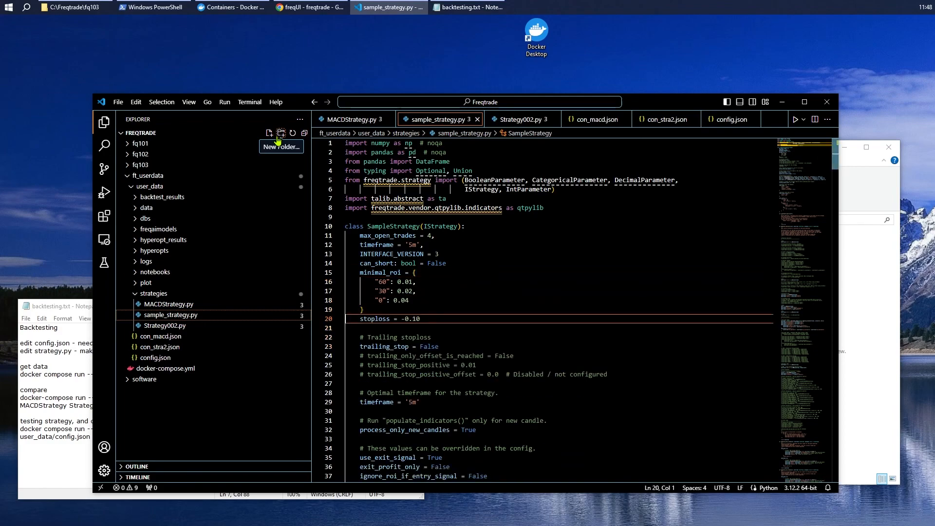
{"action": "left_click_drag", "start_coordinate": [360, 319], "coordinate": [435, 337]}
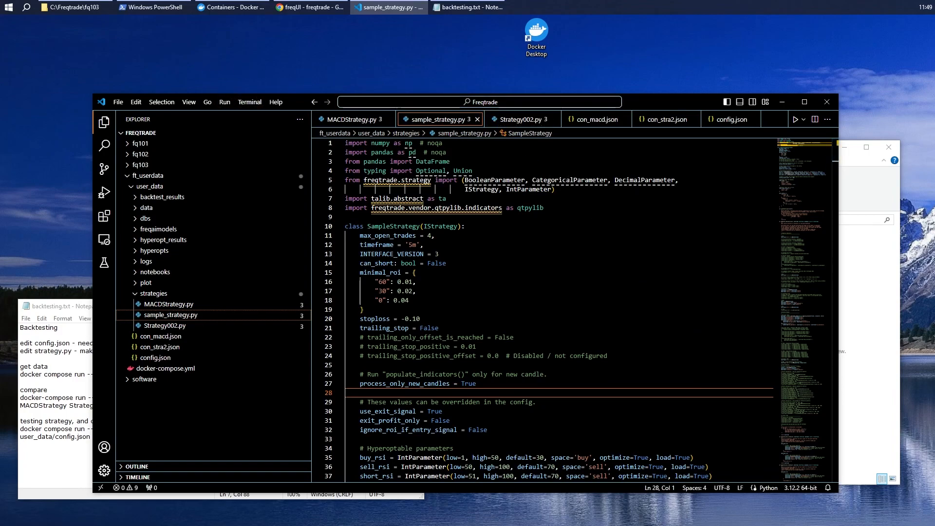
{"action": "mouse_move", "coordinate": [523, 93]}
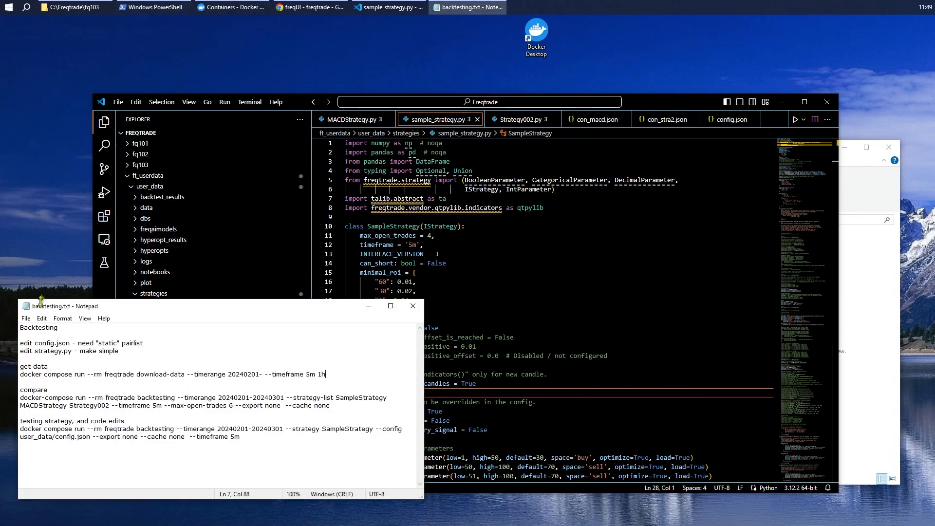
- In PowerShell, start typing docker compose run --rm freqtrade download-data
{"action": "left_click", "coordinate": [152, 7]}
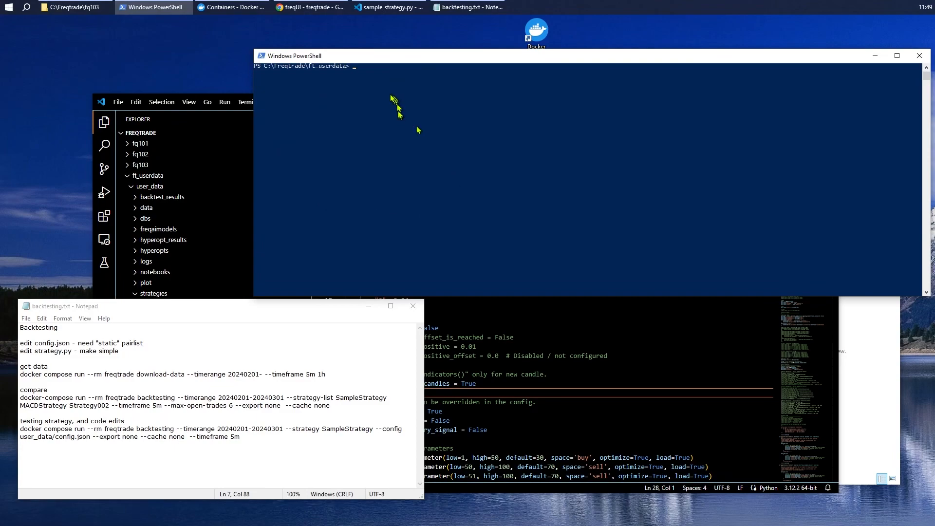
{"action": "mouse_move", "coordinate": [361, 87]}
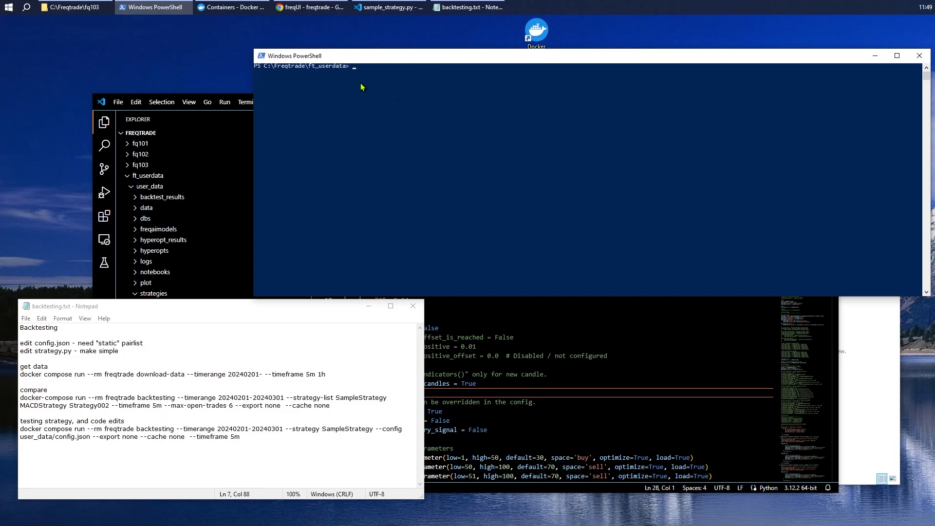
{"action": "type", "text": "docker c"}
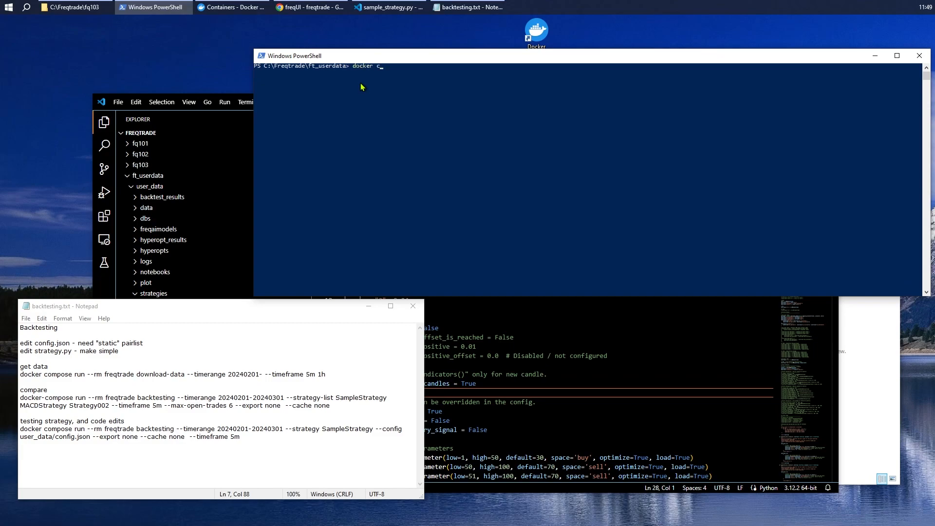
{"action": "type", "text": "ompose run"}
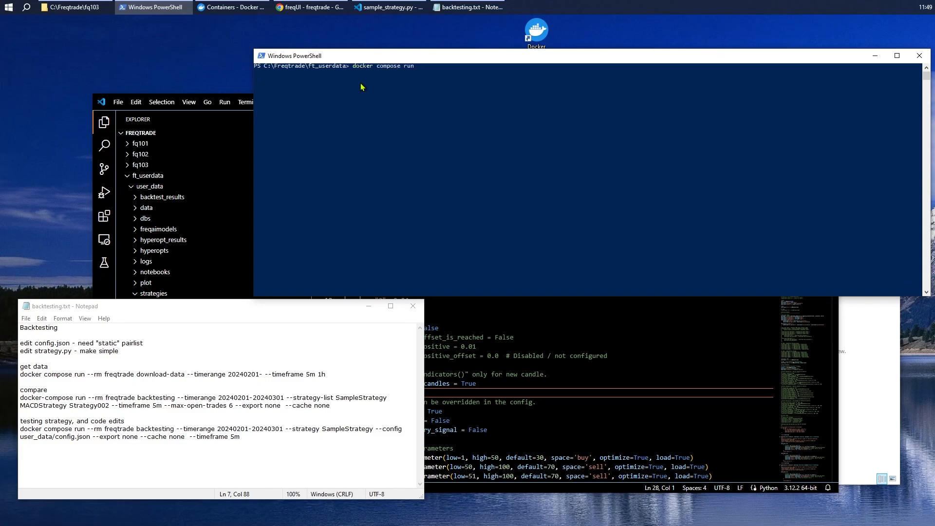
{"action": "type", "text": "--rm"}
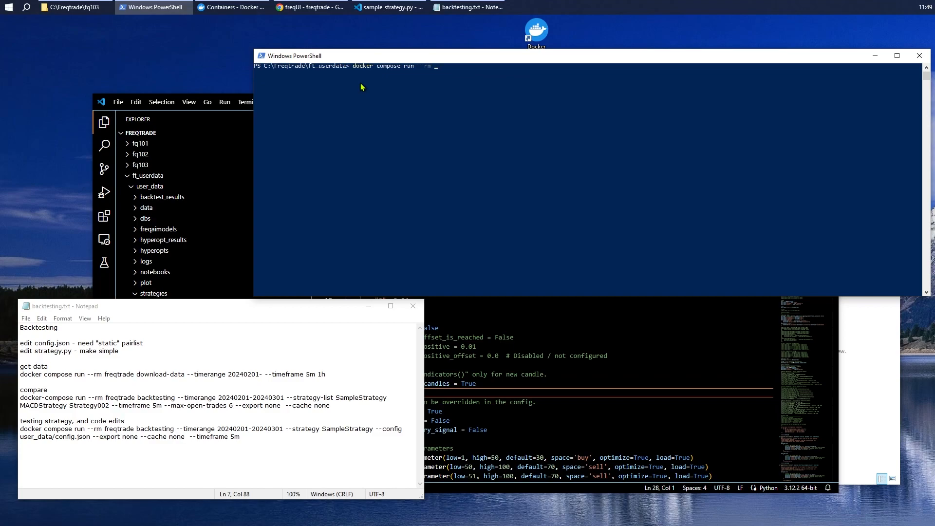
{"action": "type", "text": "freqtrade"}
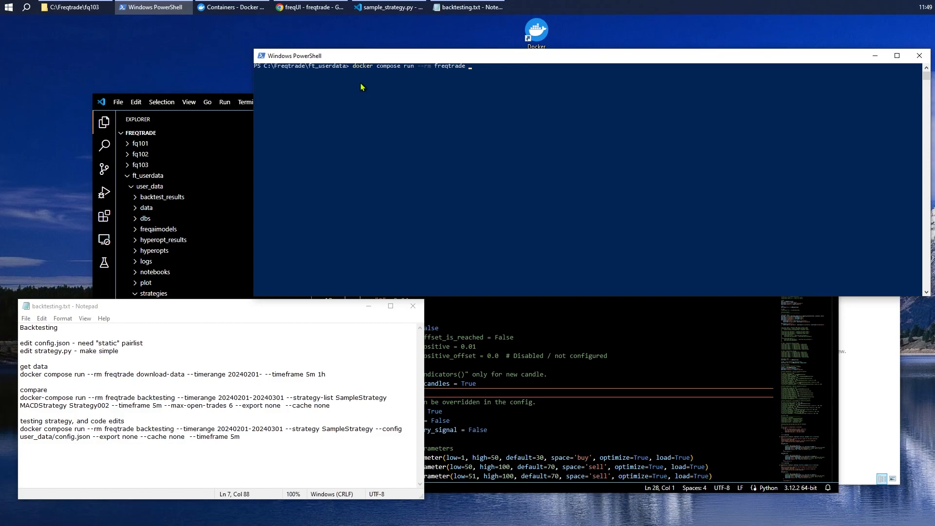
{"action": "type", "text": "download-data --timerange"}
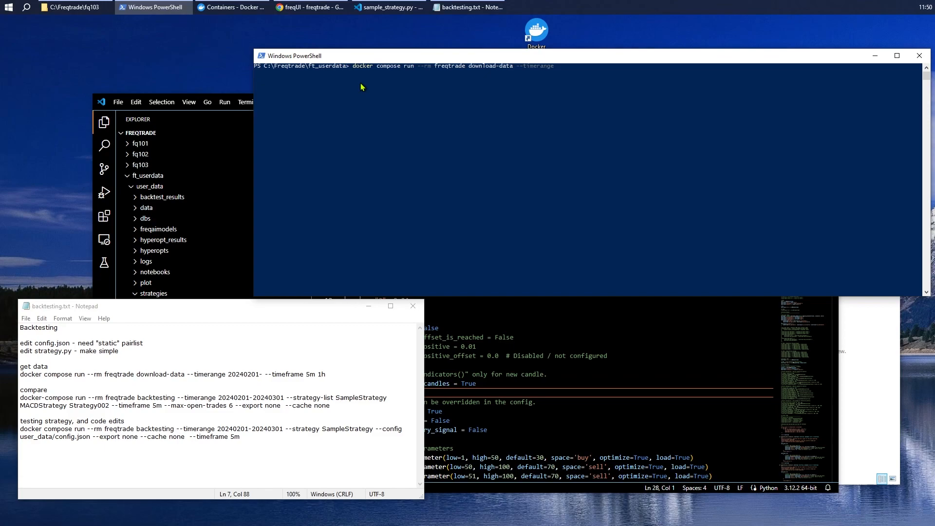
- Add timerange 20240201- and timeframes 5m, 15m and 1h to the download command
{"action": "type", "text": "20240201"}
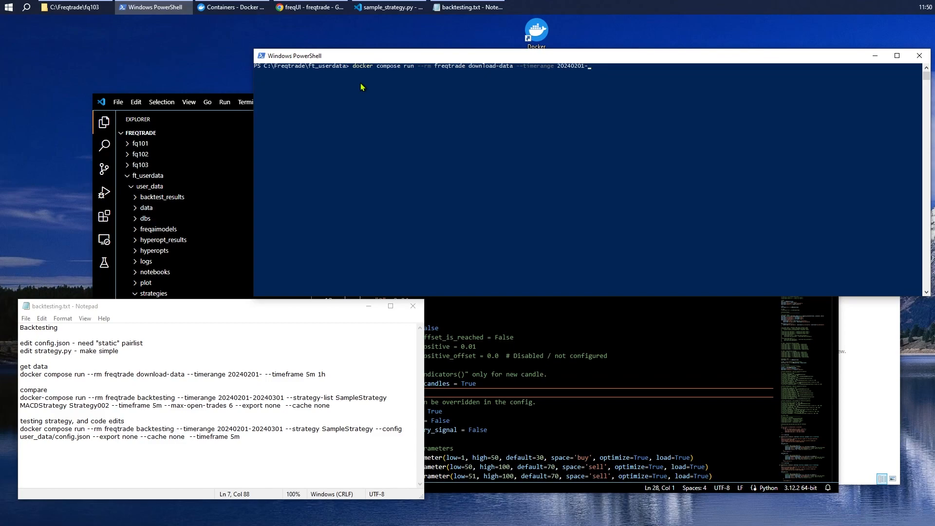
{"action": "type", "text": "--"}
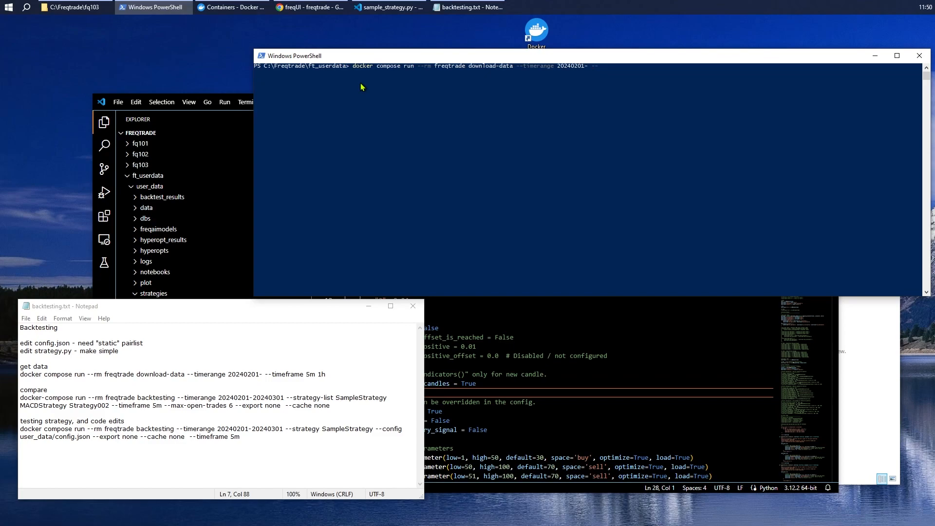
{"action": "type", "text": "--timeframe"}
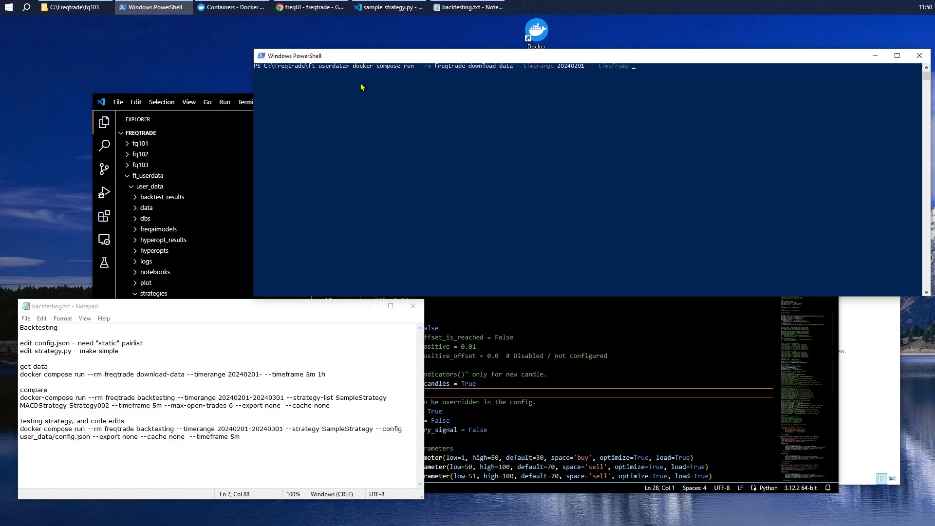
{"action": "type", "text": "5m"}
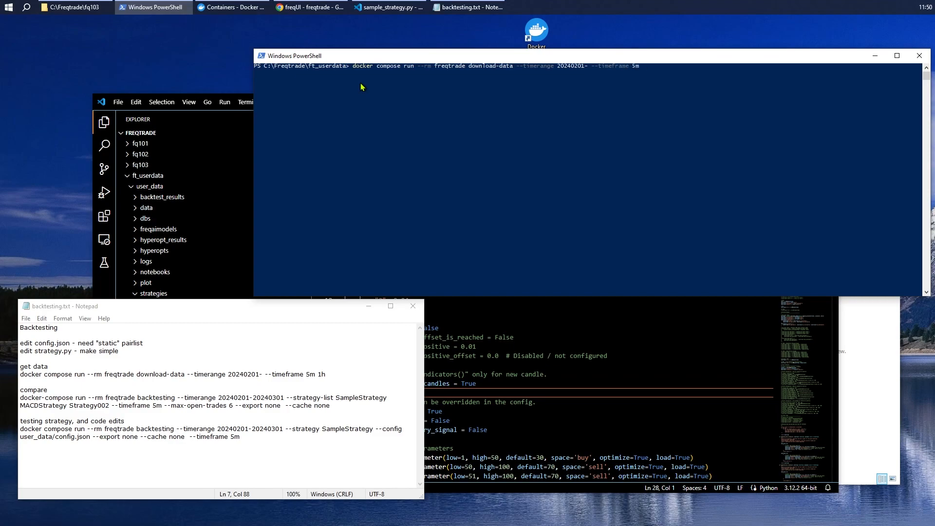
{"action": "type", "text": "1"}
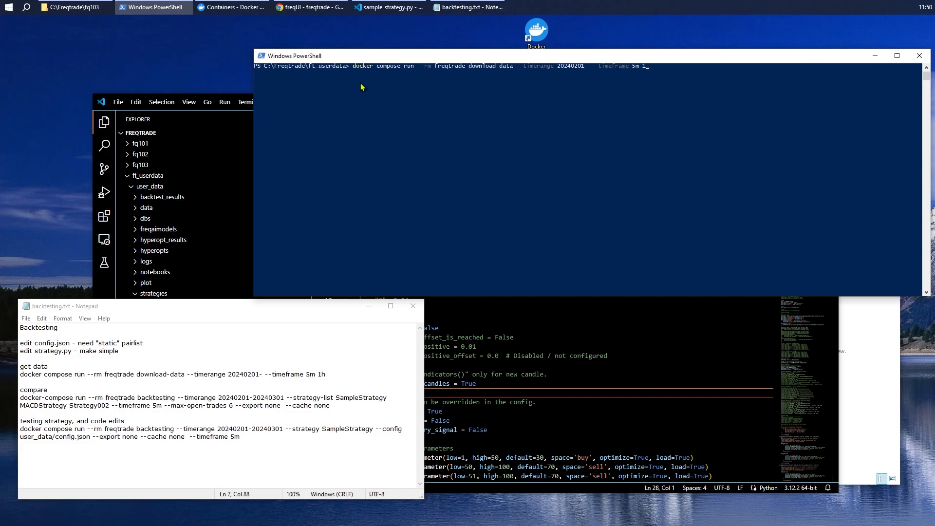
{"action": "type", "text": "5m"}
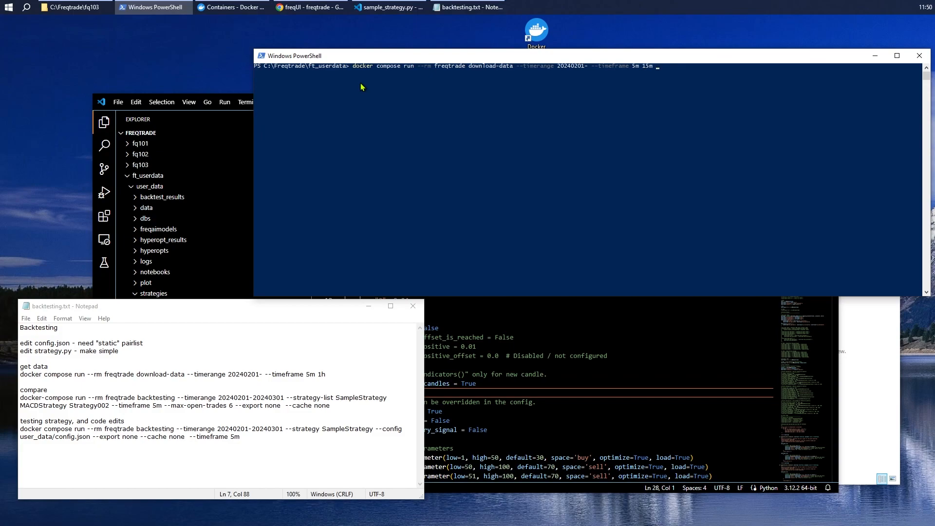
{"action": "type", "text": "1h"}
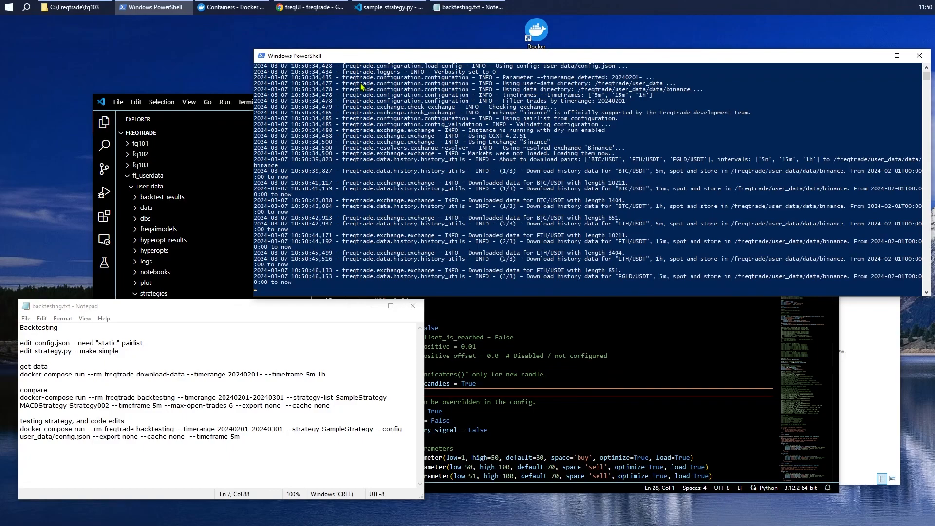
- Scroll through the finished BTC, ETH and EGLD download log back to the prompt
{"action": "scroll", "scroll_direction": "down", "scroll_amount": 3}
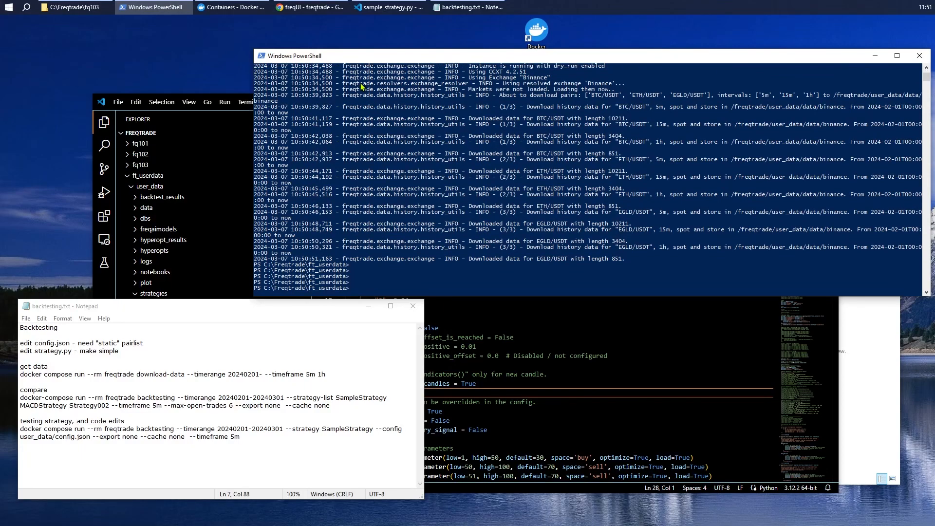
{"action": "type", "text": "docker compose run"}
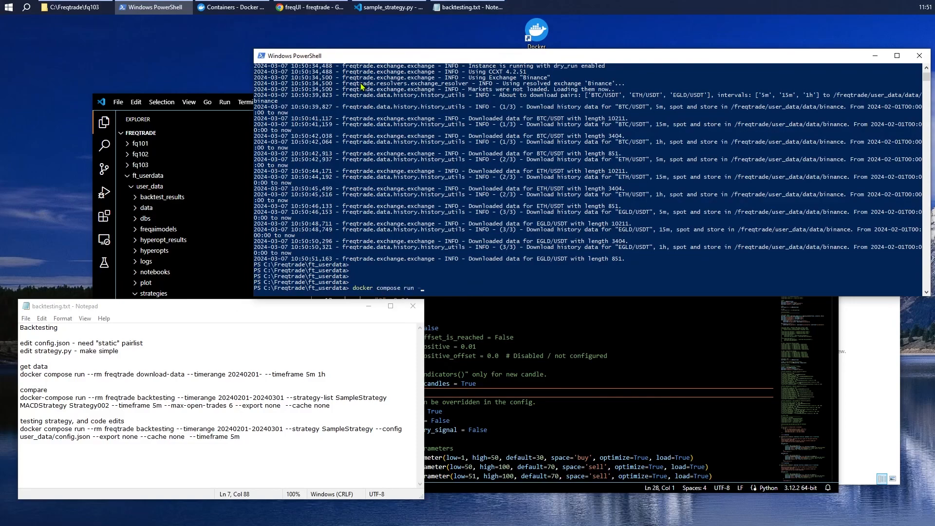
{"action": "type", "text": "--rm"}
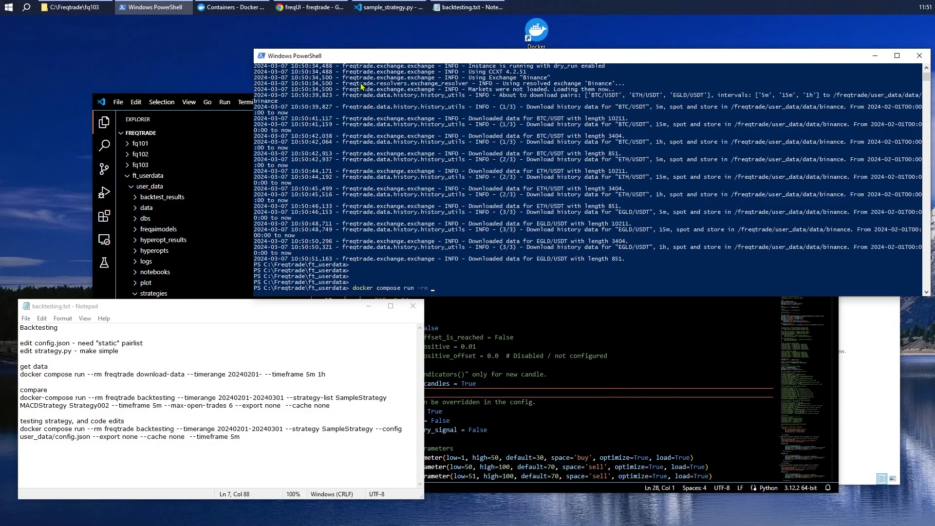
{"action": "type", "text": "freq"}
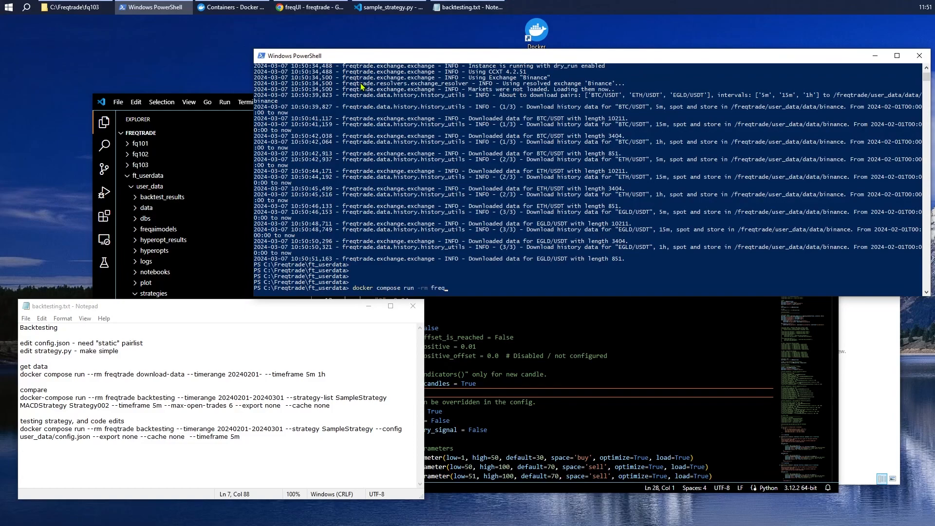
{"action": "type", "text": "trag"}
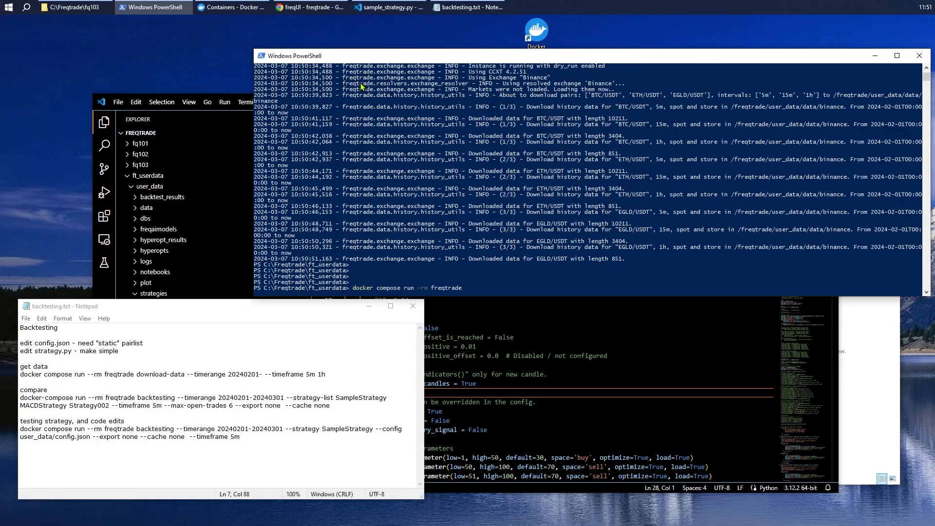
{"action": "type", "text": "backtest"}
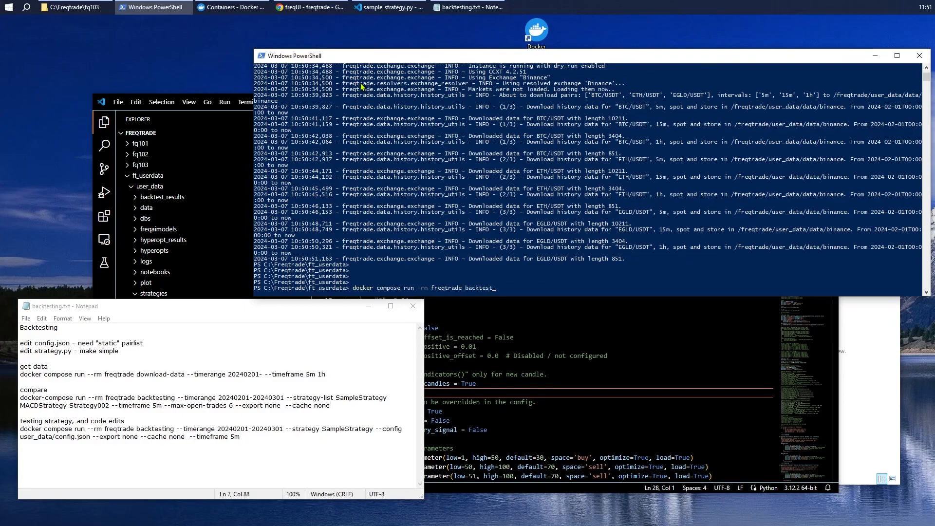
{"action": "type", "text": "ing"}
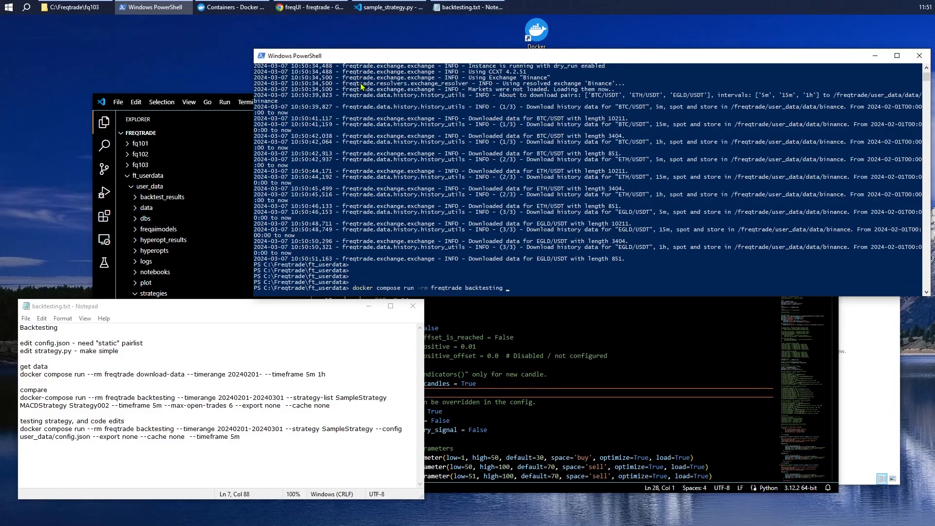
{"action": "type", "text": "--"}
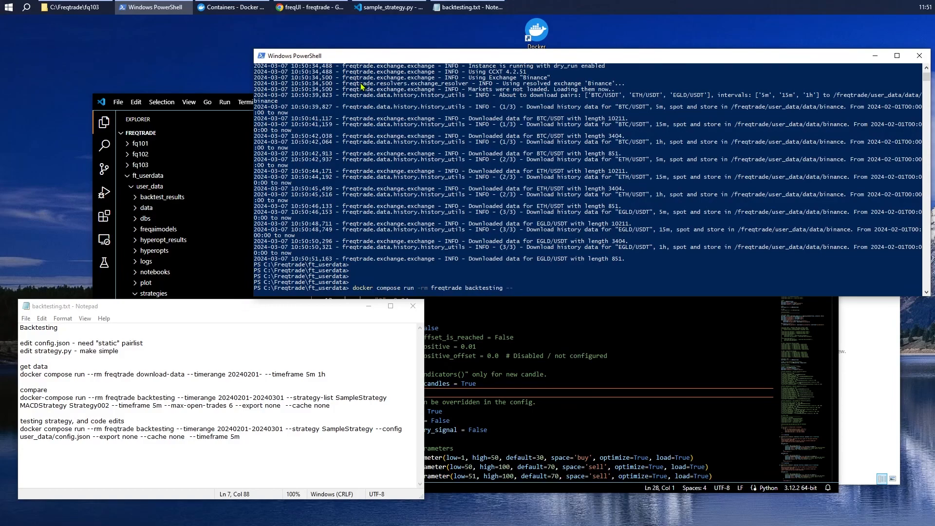
{"action": "type", "text": "--timerange"}
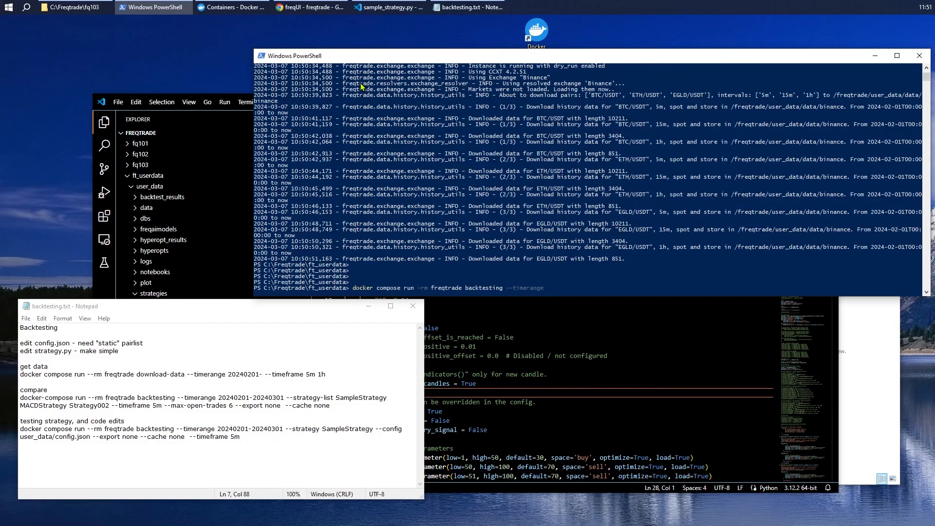
{"action": "type", "text": "2"}
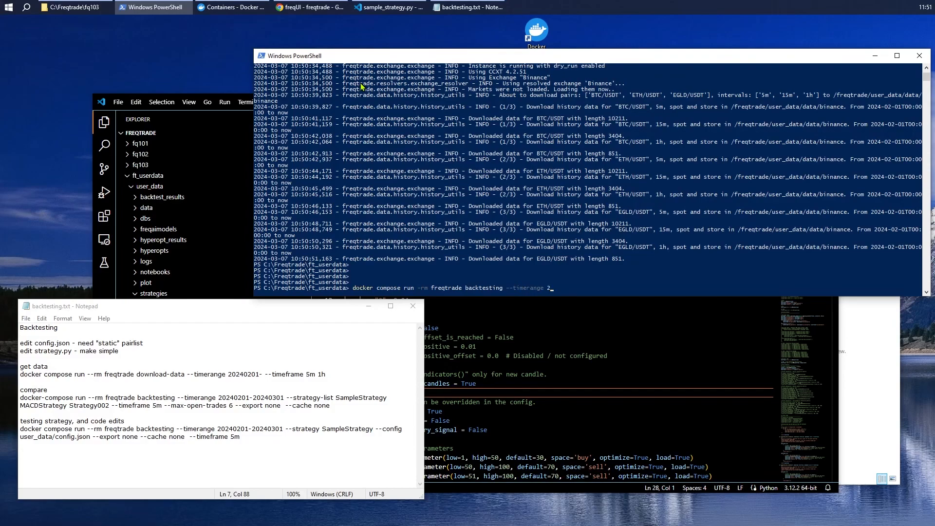
{"action": "type", "text": "0240201-"}
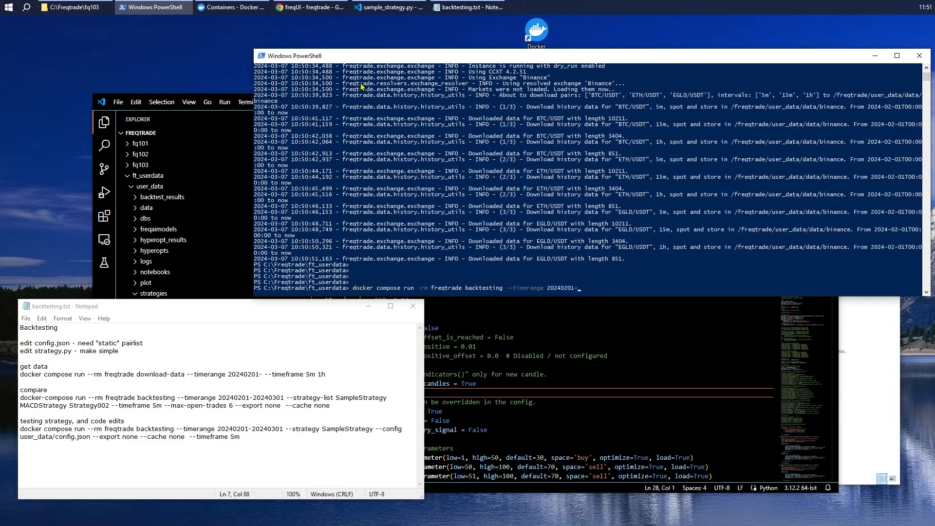
{"action": "type", "text": "202403"}
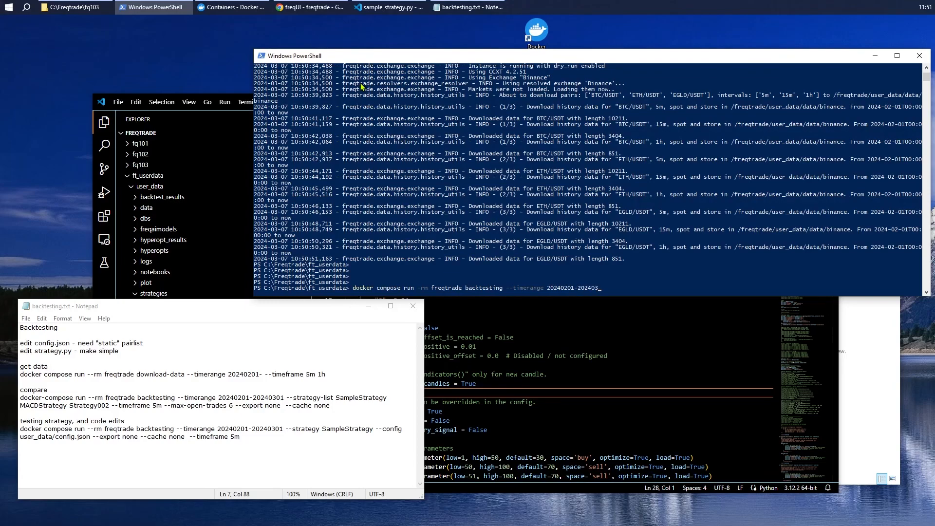
{"action": "type", "text": "01 --"}
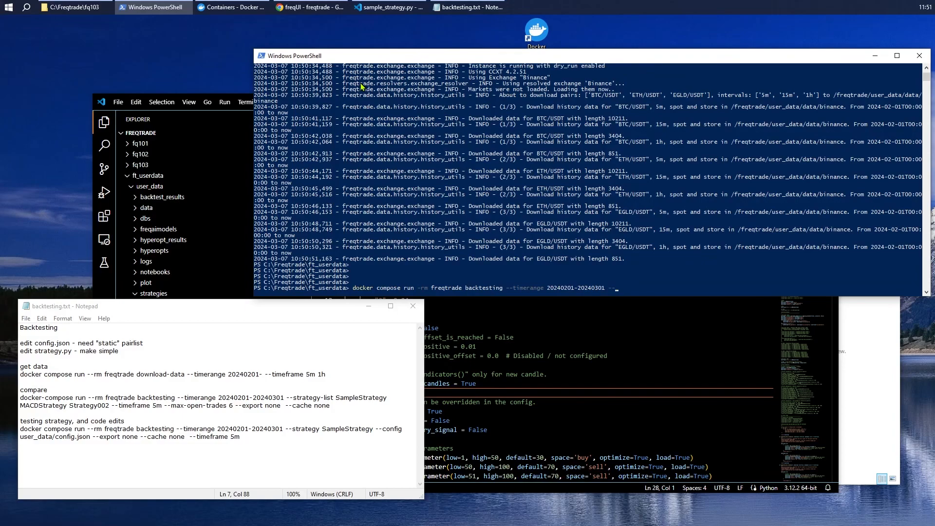
{"action": "type", "text": "s"}
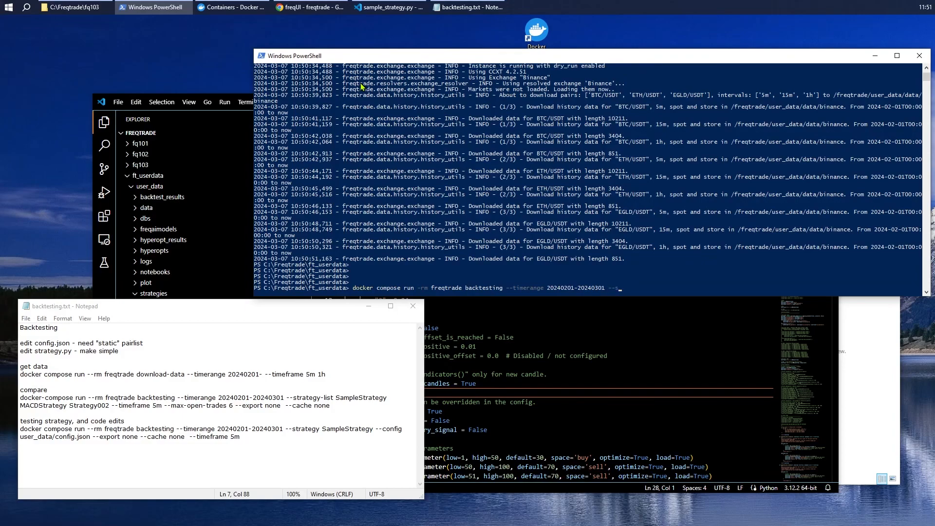
{"action": "type", "text": "trategy"}
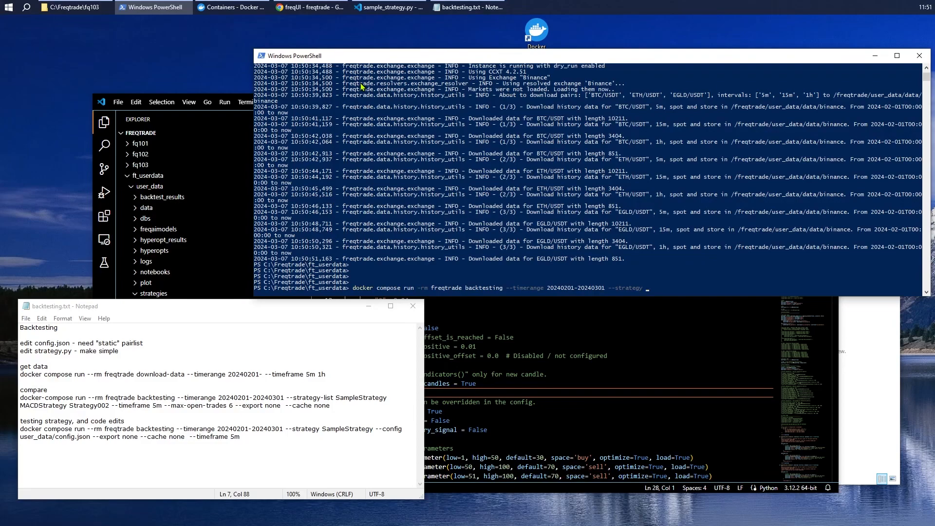
{"action": "type", "text": "SampleStrat"}
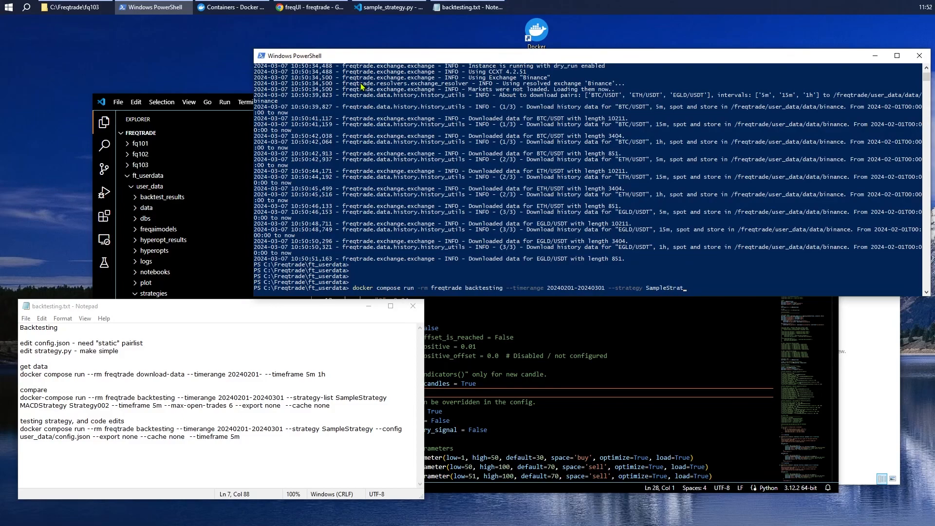
{"action": "type", "text": "egy"}
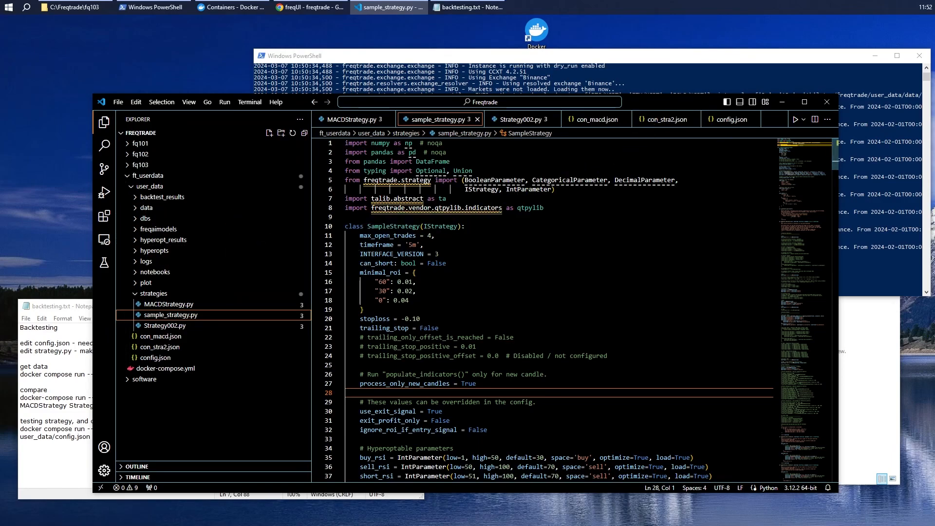
- Append --config user_data/config.json, --export none and --cache none to the command
{"action": "left_click", "coordinate": [73, 6]}
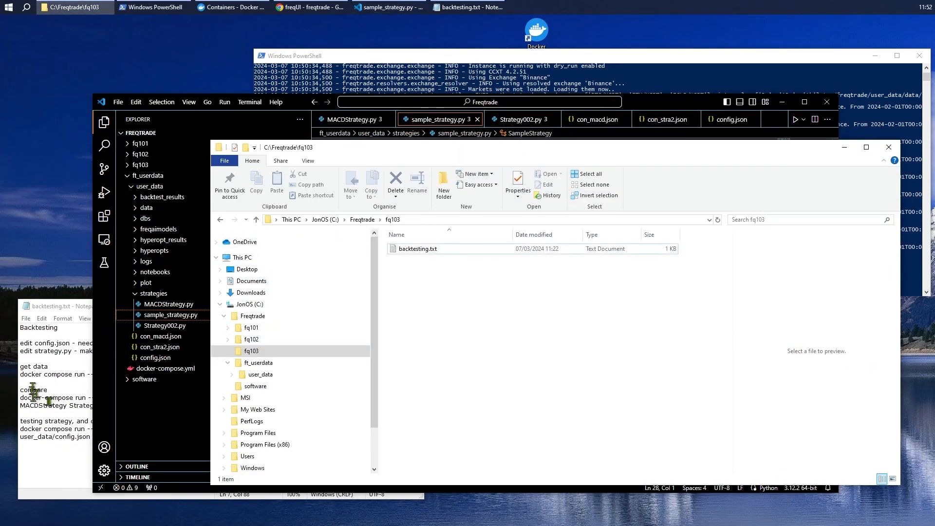
{"action": "left_click", "coordinate": [153, 7]}
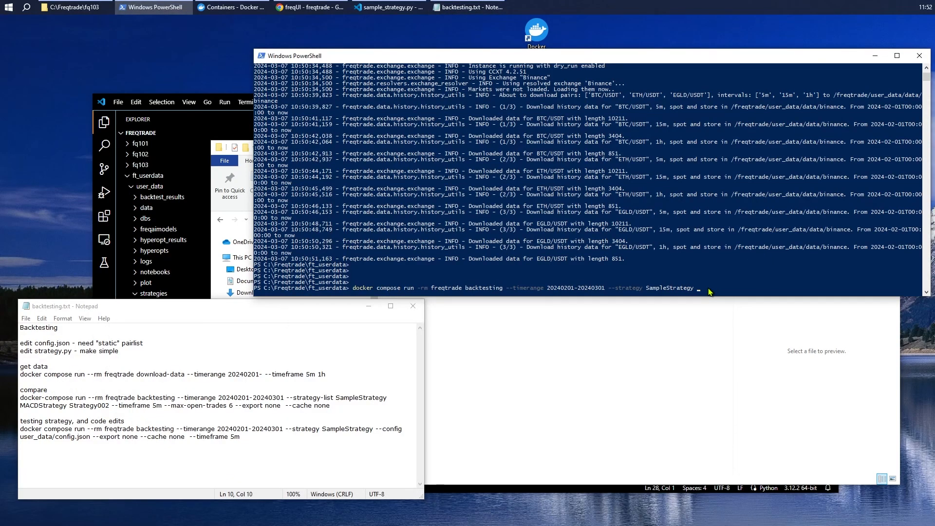
{"action": "type", "text": "--config"}
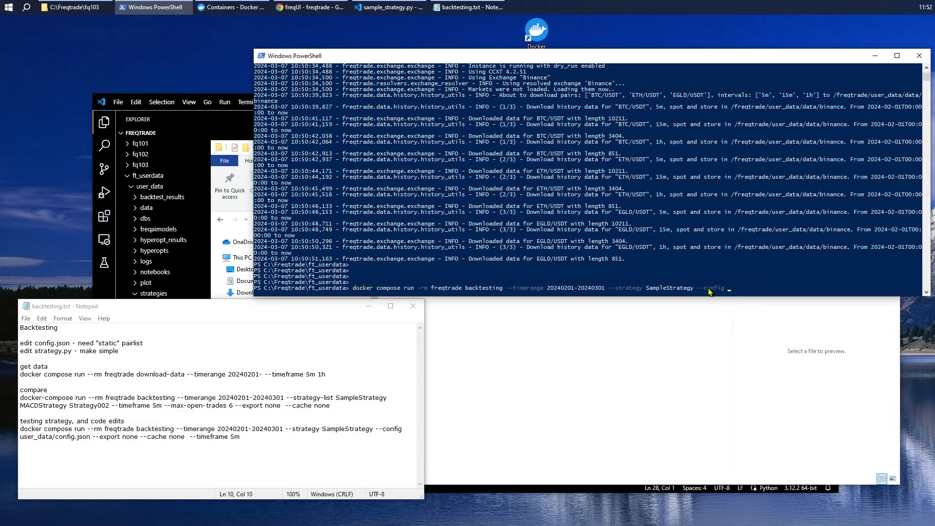
{"action": "type", "text": "user_data"}
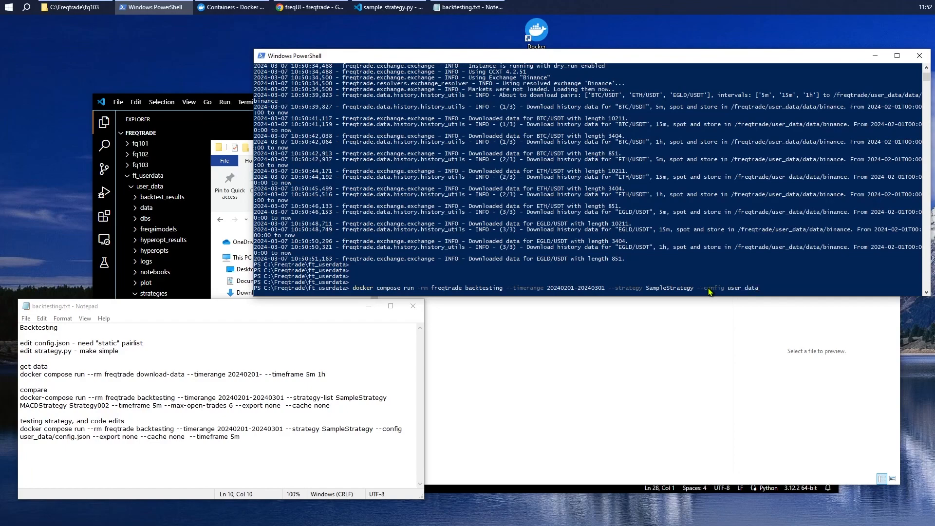
{"action": "type", "text": "/config.json"}
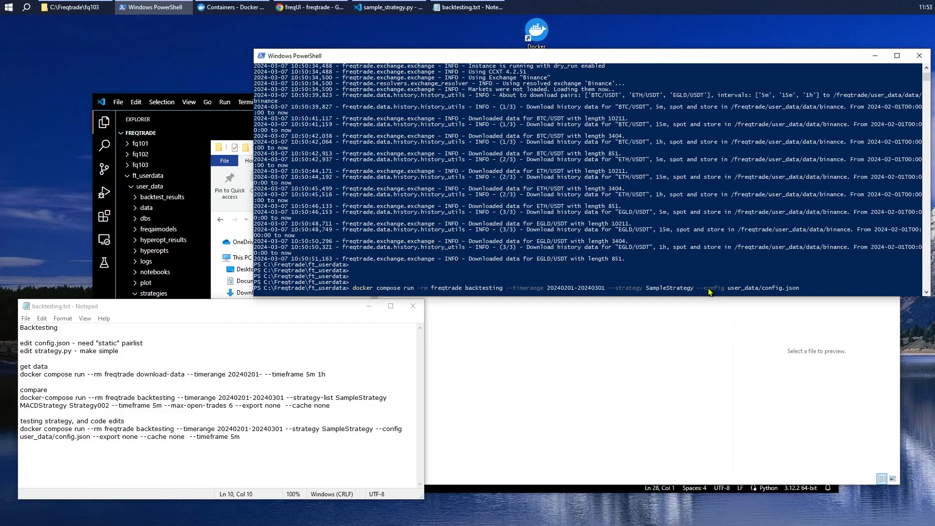
{"action": "type", "text": "--e"}
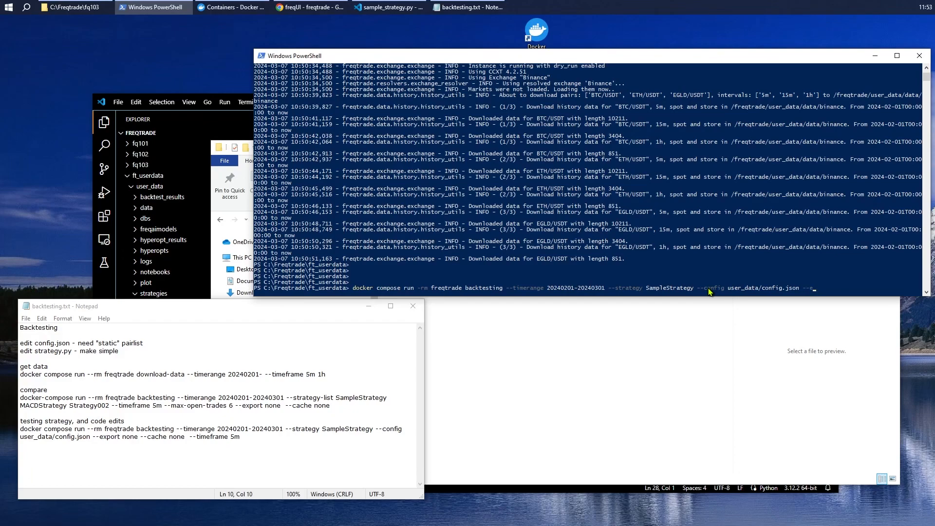
{"action": "type", "text": "xport"}
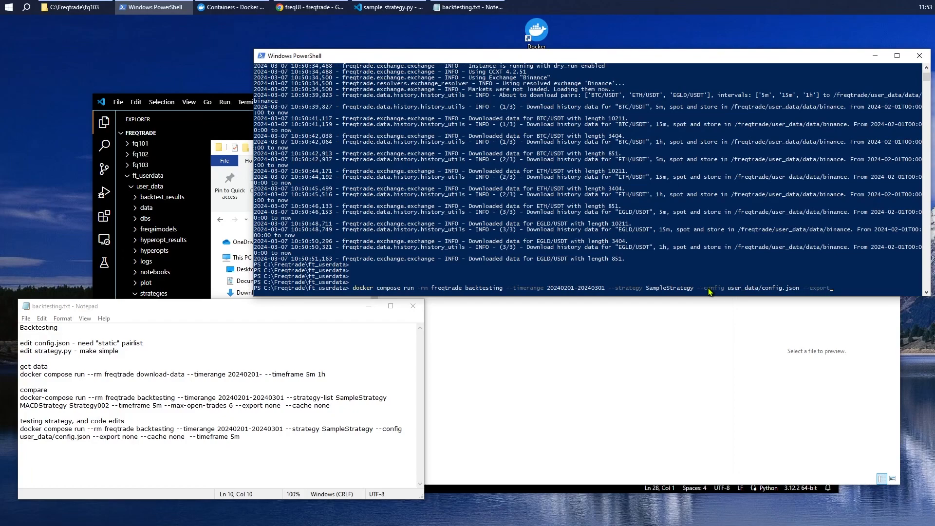
{"action": "type", "text": "none --cache"}
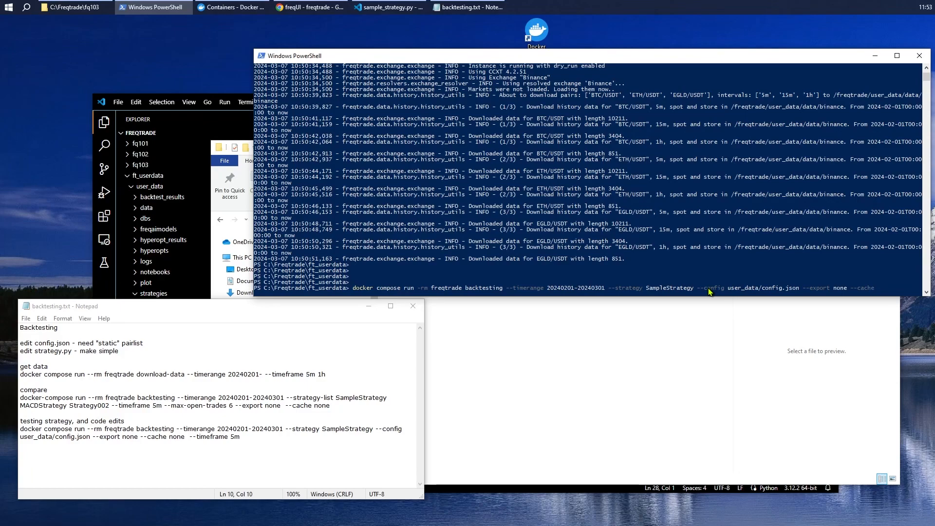
{"action": "type", "text": "none"}
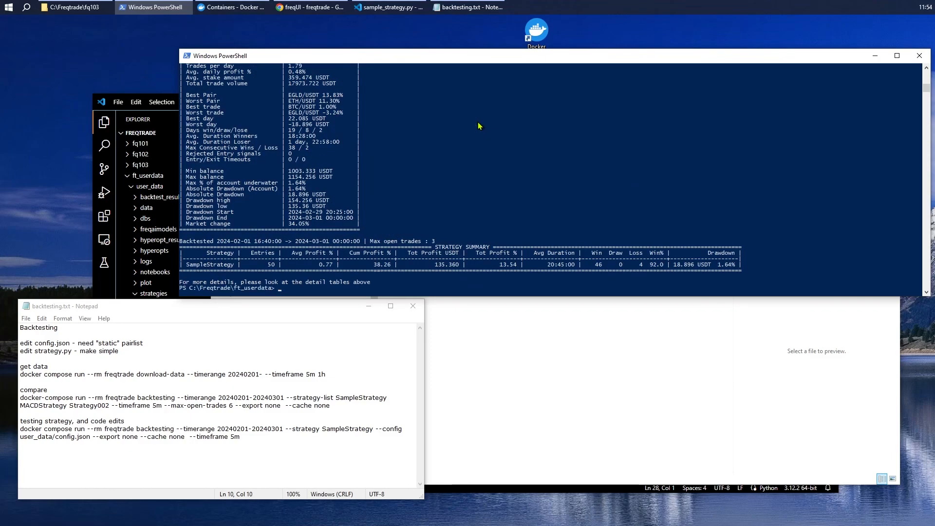
{"action": "mouse_move", "coordinate": [422, 165]}
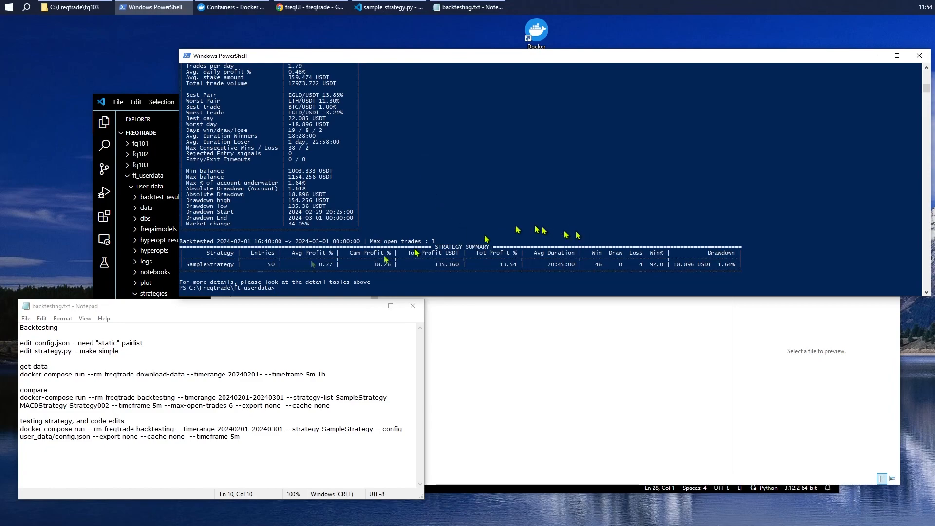
{"action": "mouse_move", "coordinate": [276, 276]}
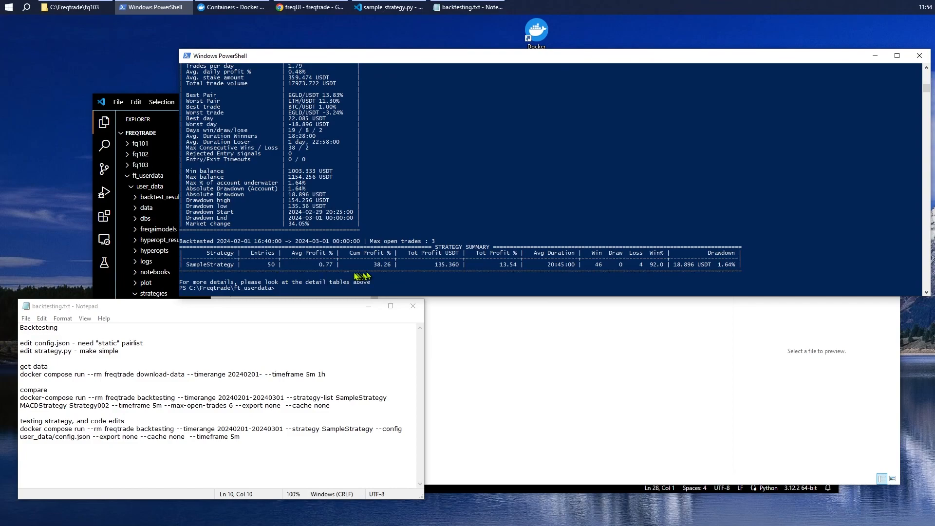
{"action": "mouse_move", "coordinate": [333, 277]}
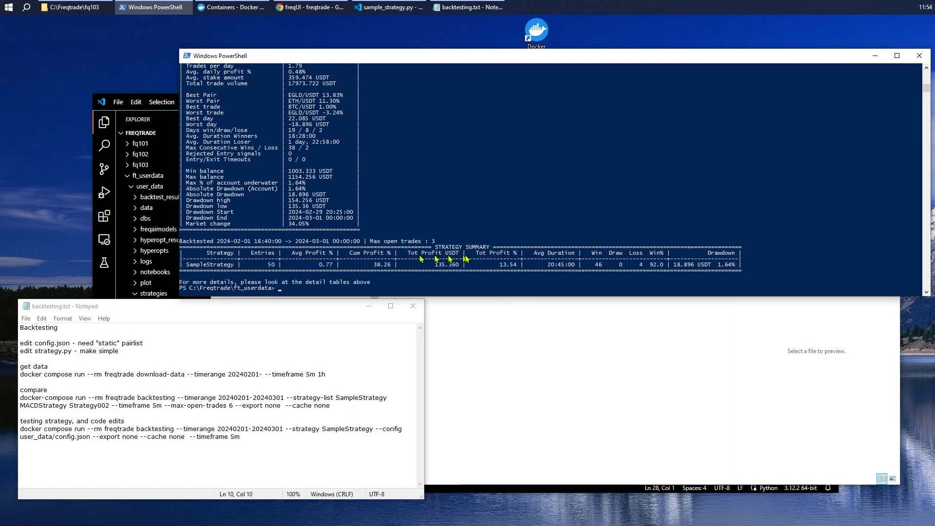
{"action": "mouse_move", "coordinate": [441, 273]}
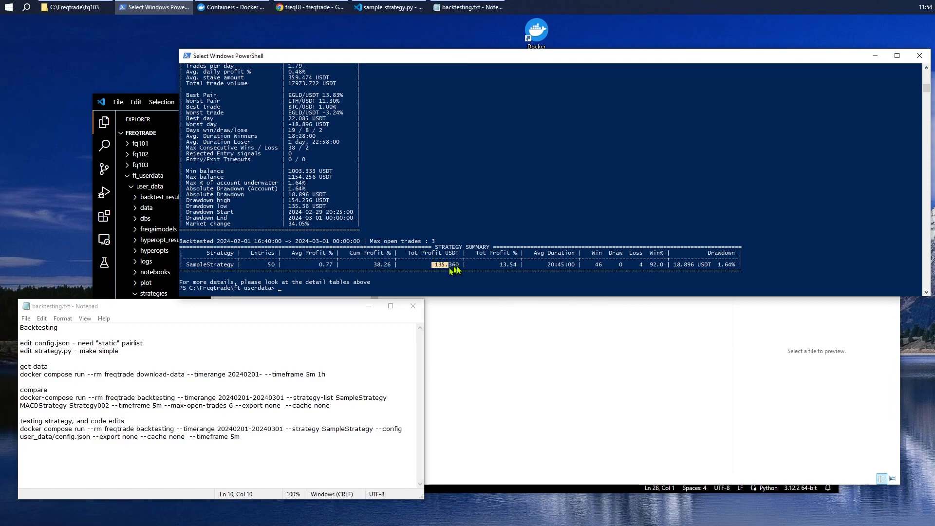
{"action": "mouse_move", "coordinate": [457, 270]}
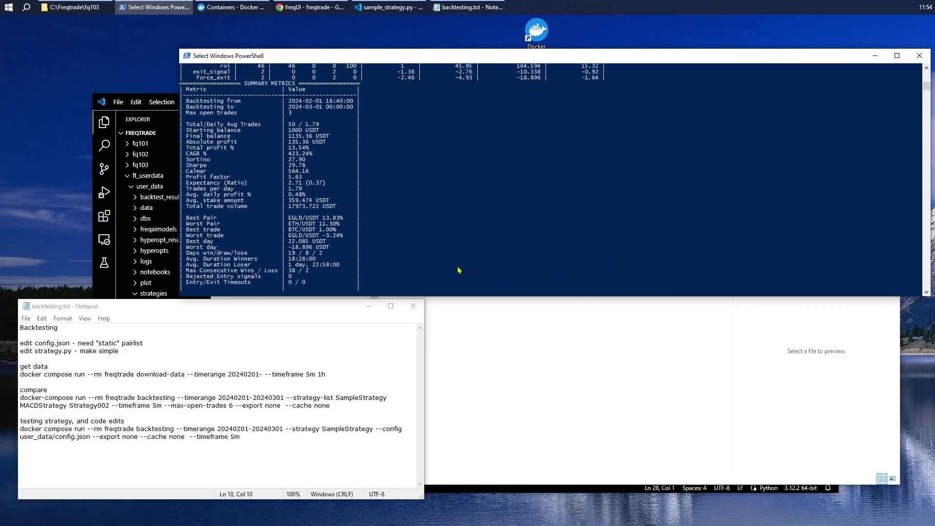
- Scroll the SampleStrategy backtest output showing 50 trades and 13.54% total profit
{"action": "scroll", "scroll_direction": "down", "scroll_amount": 3}
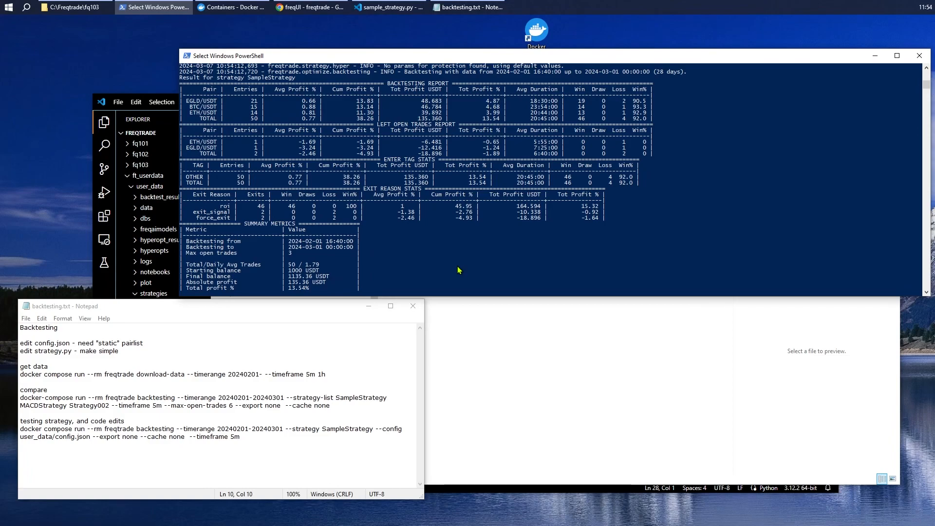
{"action": "mouse_move", "coordinate": [203, 206]}
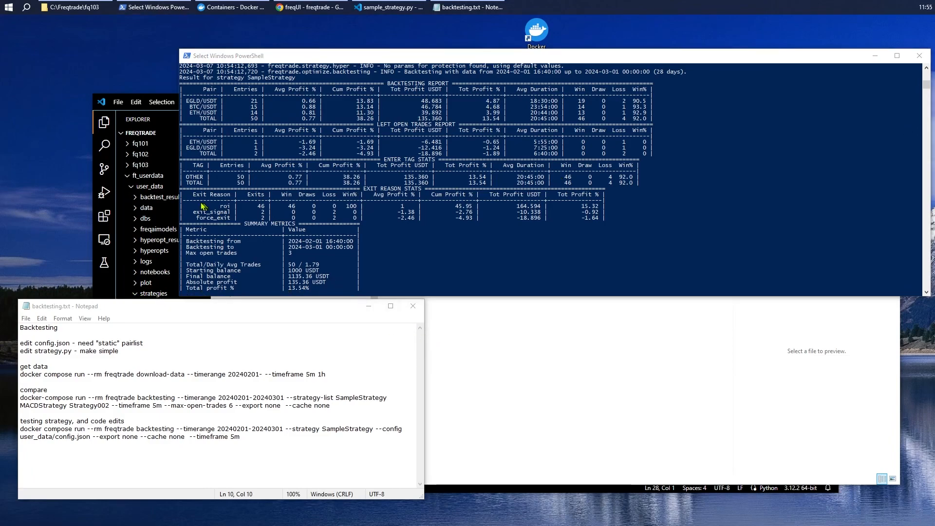
{"action": "mouse_move", "coordinate": [588, 406]}
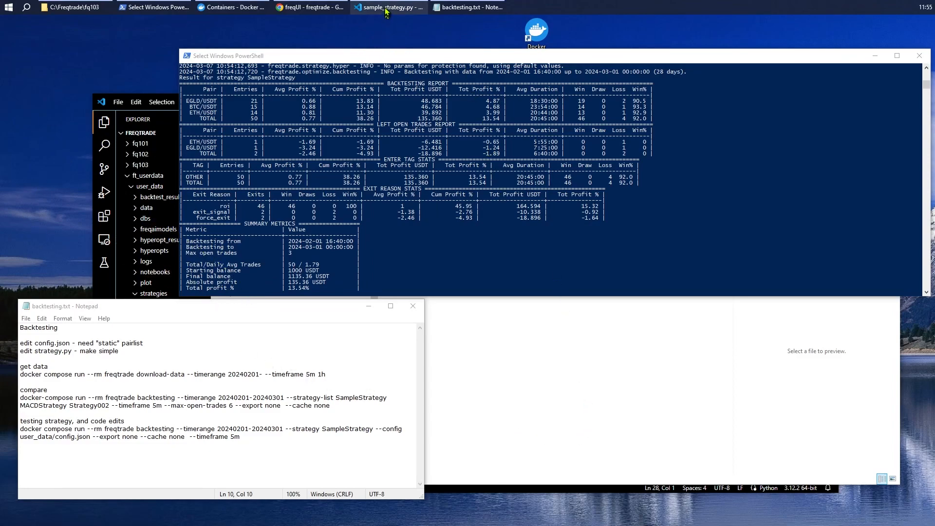
- Bring Visual Studio Code back in front to view the strategy code
{"action": "left_click", "coordinate": [388, 7]}
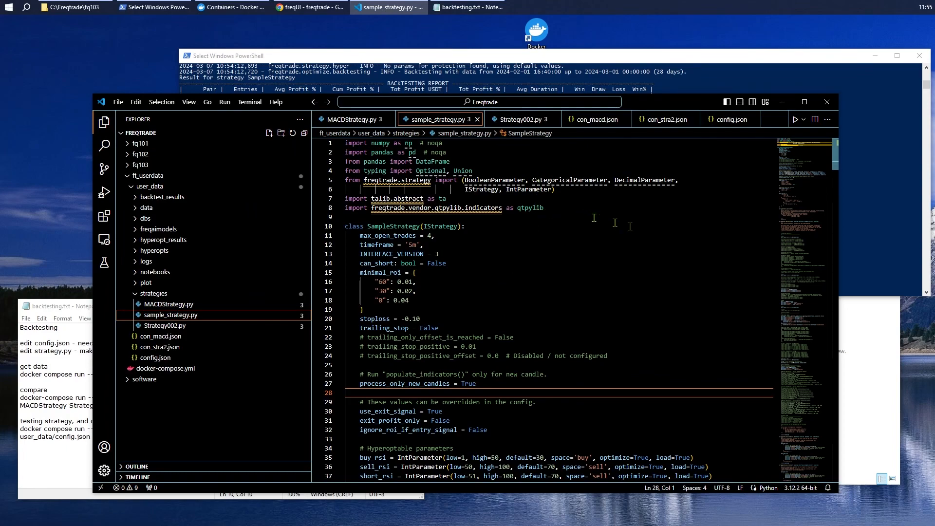
{"action": "mouse_move", "coordinate": [606, 133]}
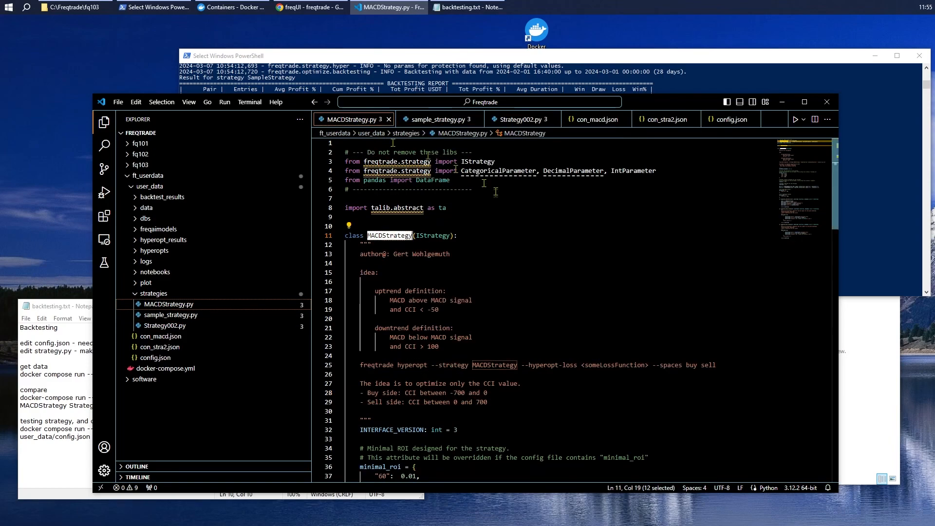
{"action": "mouse_move", "coordinate": [606, 231]}
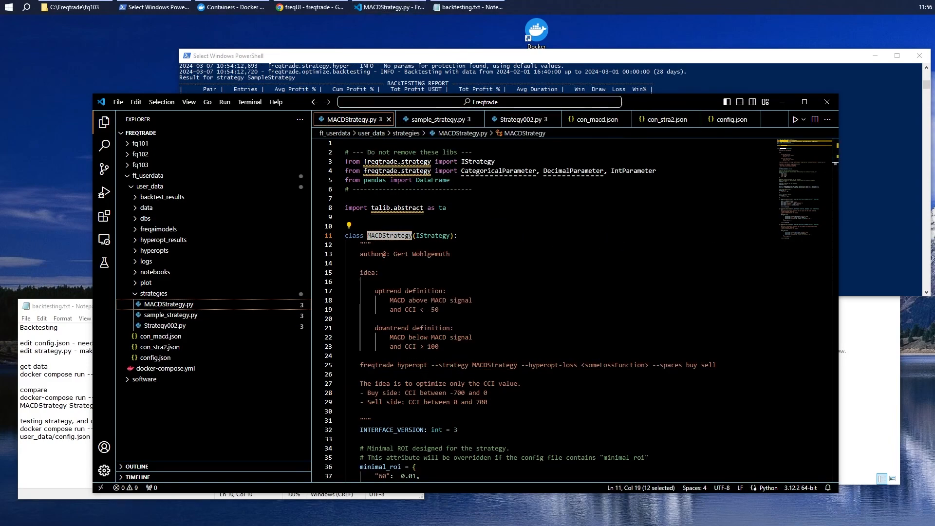
- Copy config.json's settings into con_stra2.json and select its bot name for renaming
{"action": "left_click", "coordinate": [730, 119]}
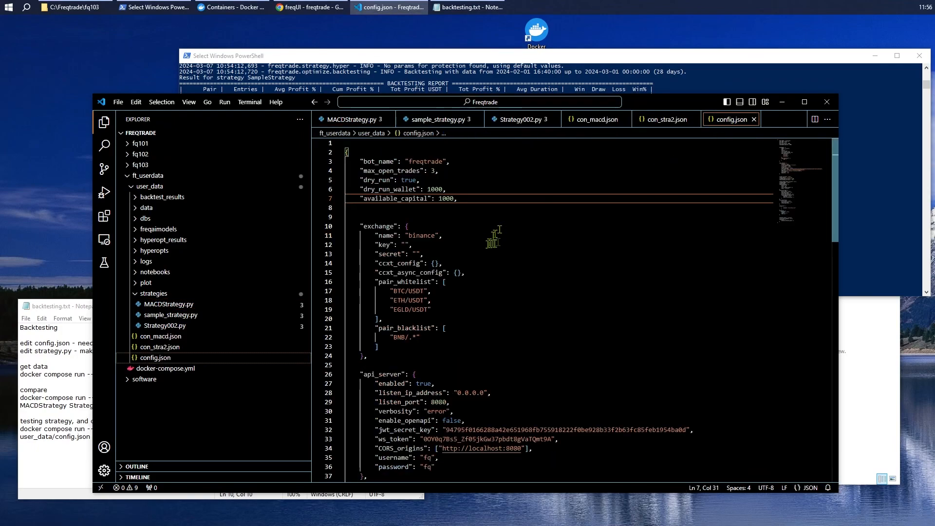
{"action": "key", "text": "ctrl+a"}
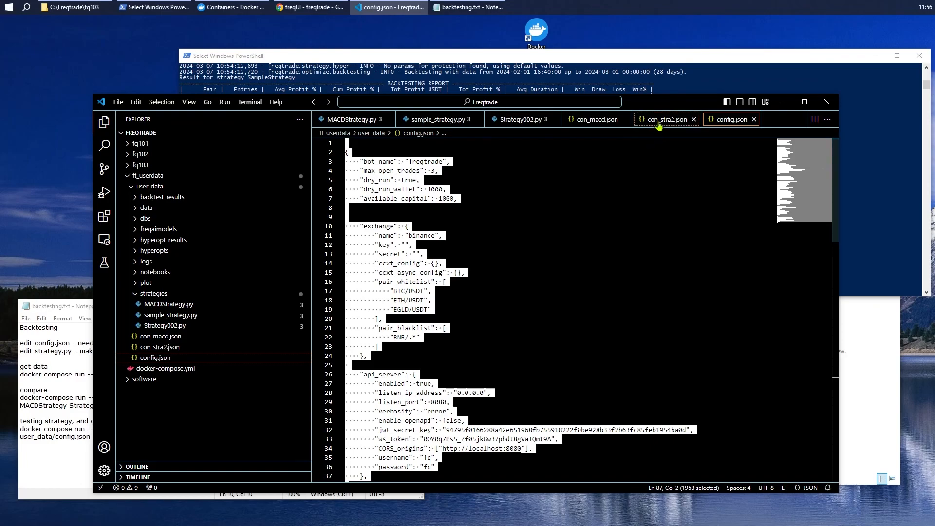
{"action": "left_click", "coordinate": [662, 119]}
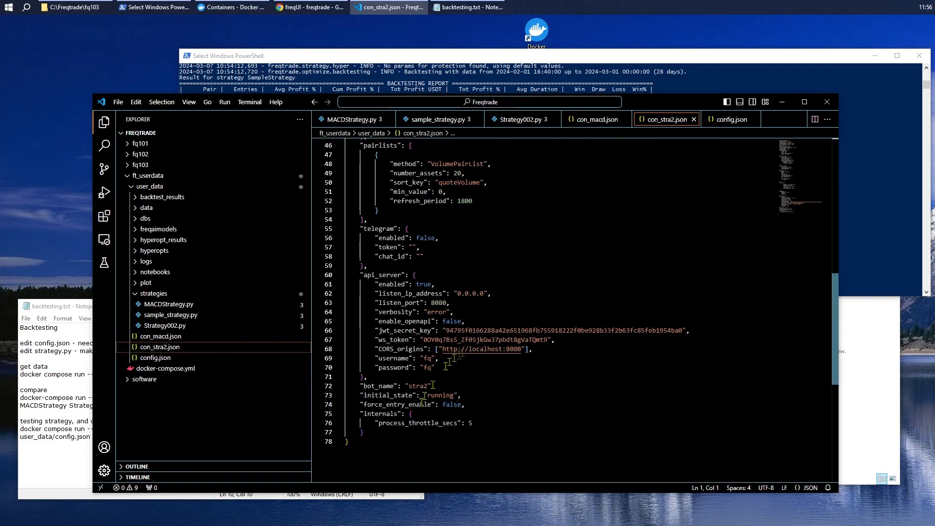
{"action": "scroll", "scroll_direction": "up", "scroll_amount": 3}
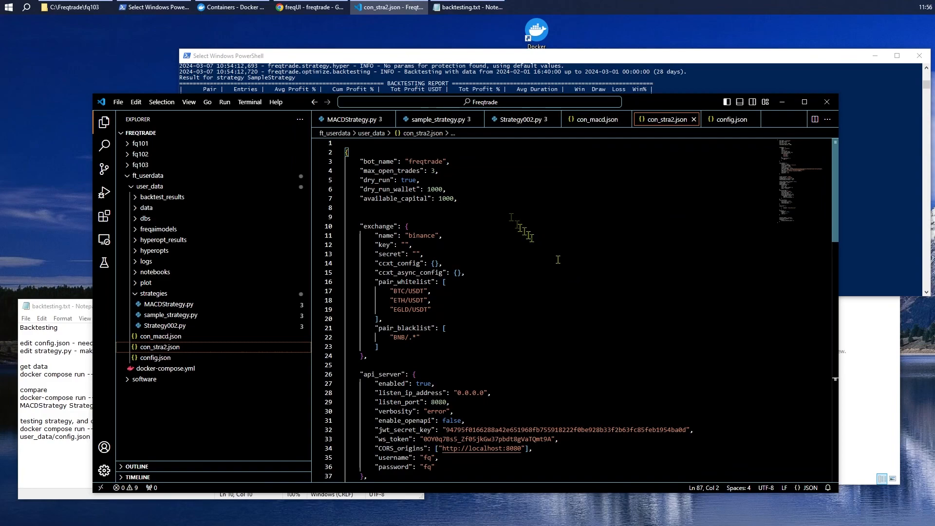
{"action": "double_click", "coordinate": [425, 162]}
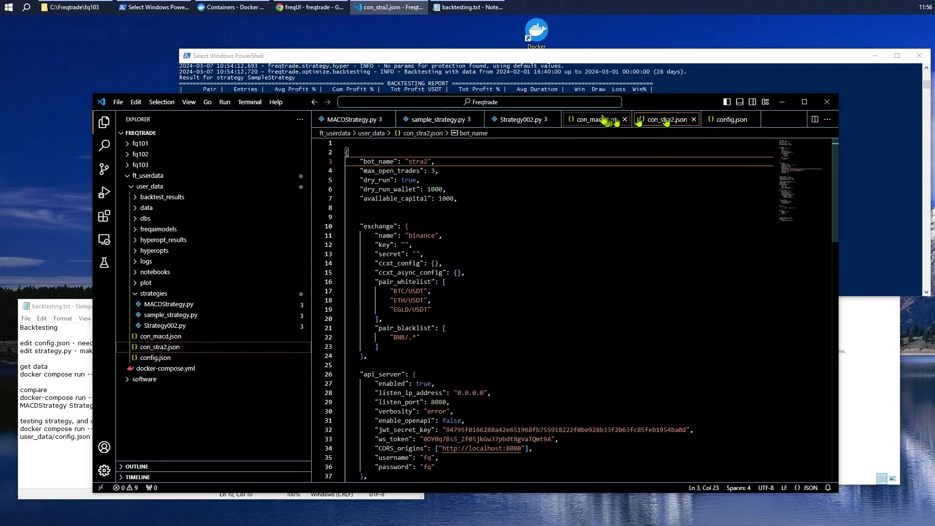
- Paste the settings into con_macd.json and set its bot name to macd
{"action": "left_click", "coordinate": [591, 119]}
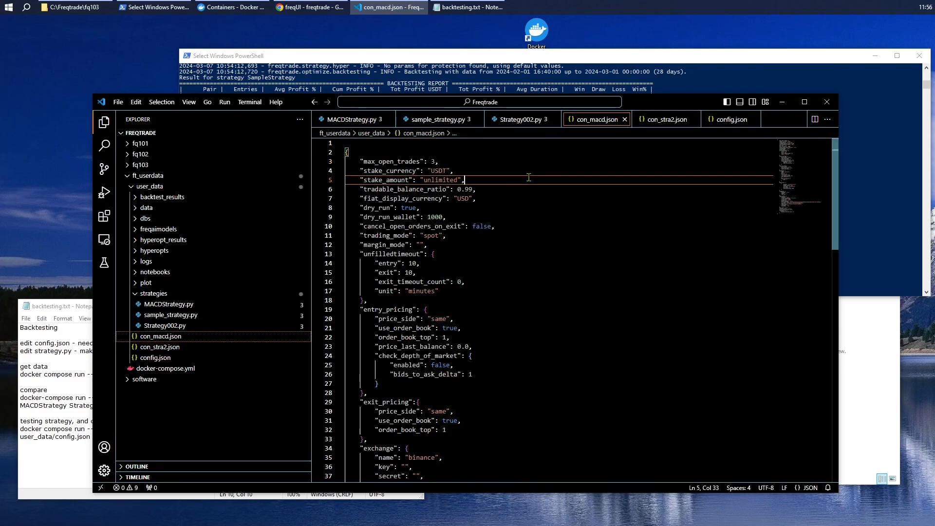
{"action": "scroll", "scroll_direction": "down", "scroll_amount": 3}
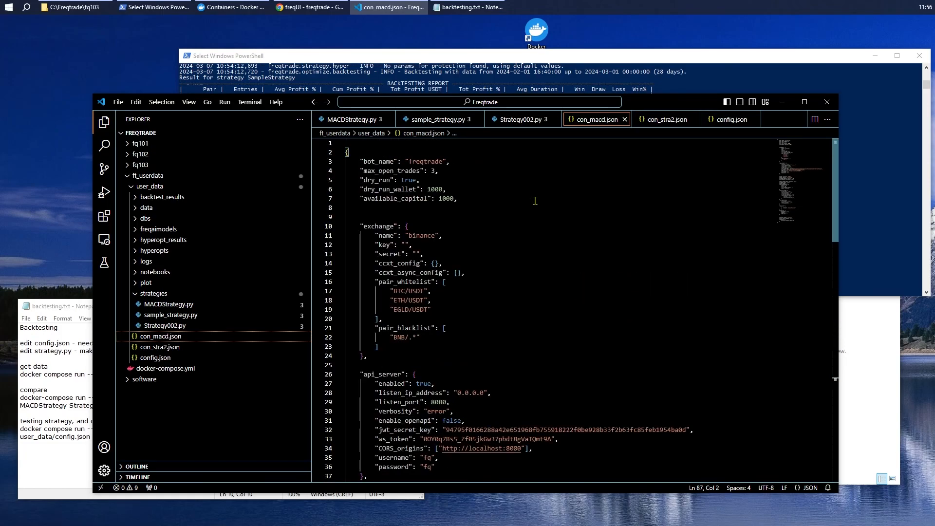
{"action": "double_click", "coordinate": [425, 161]}
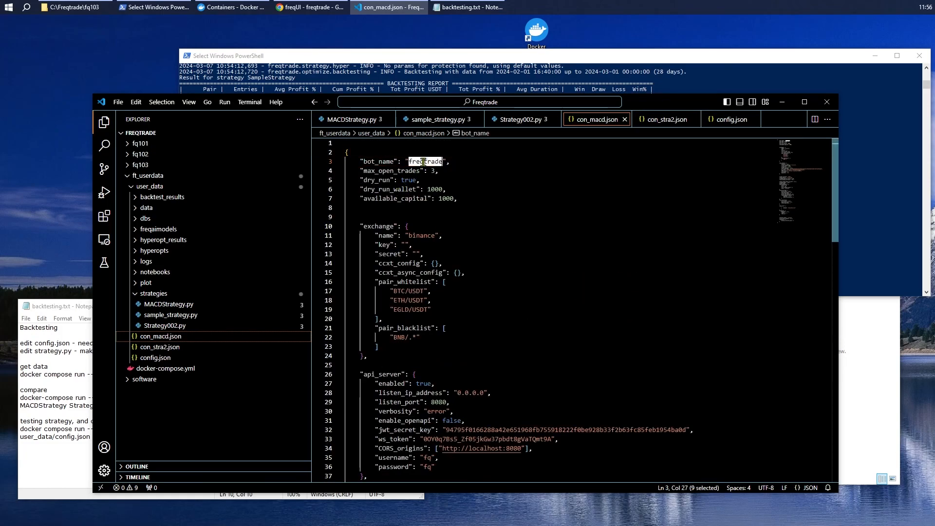
{"action": "type", "text": "macd"}
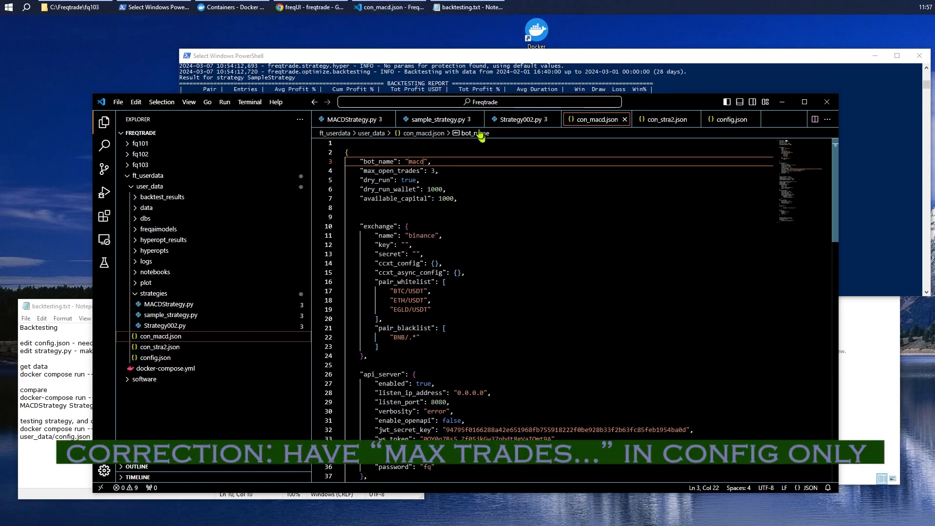
- Look over sample_strategy.py and Strategy002.py, then open MACDStrategy.py
{"action": "left_click", "coordinate": [424, 119]}
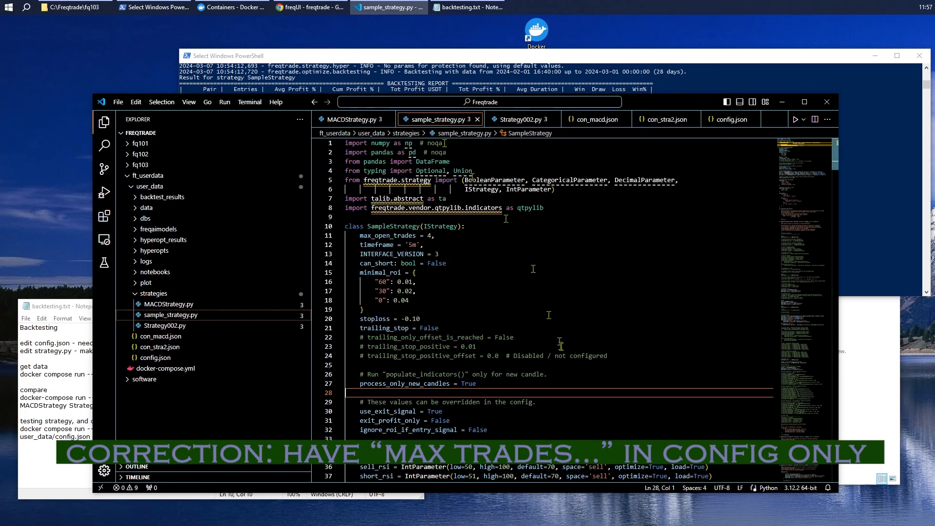
{"action": "mouse_move", "coordinate": [388, 235]}
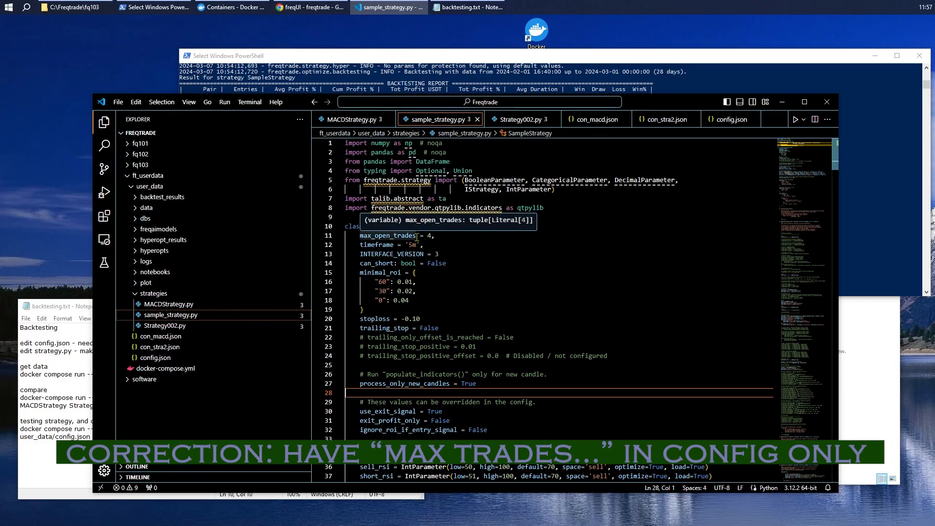
{"action": "mouse_move", "coordinate": [458, 240]}
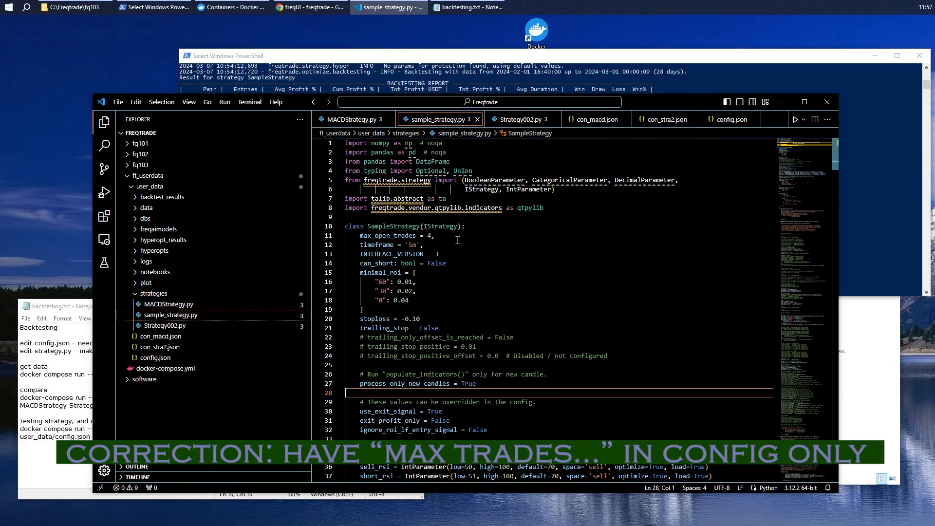
{"action": "left_click", "coordinate": [519, 119]}
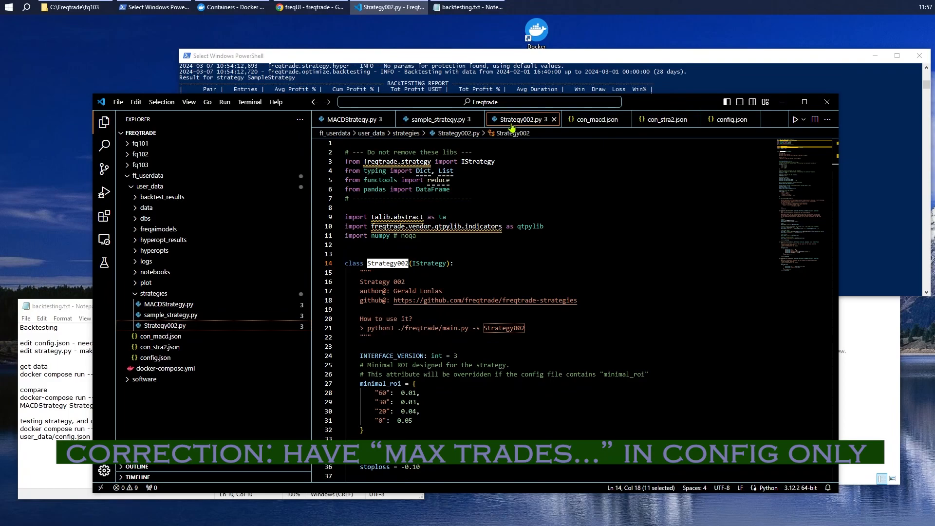
{"action": "scroll", "scroll_direction": "down", "scroll_amount": 3}
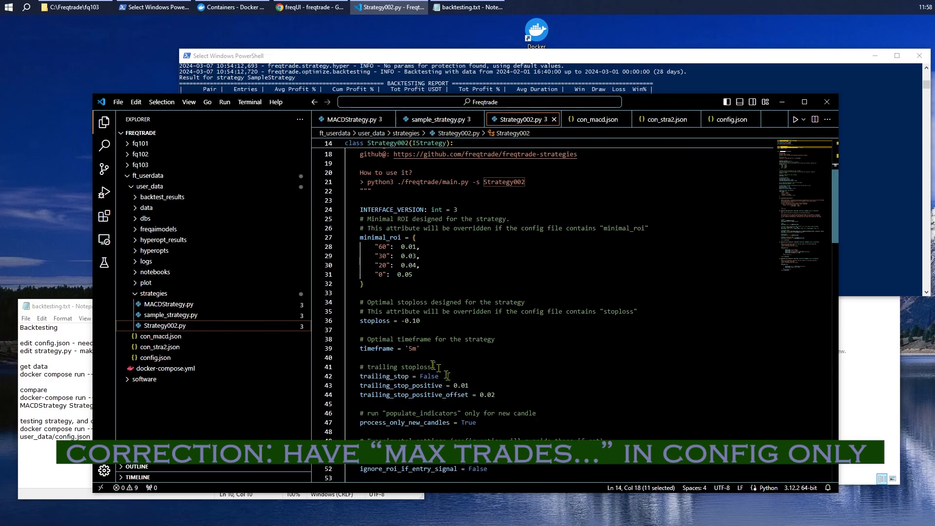
{"action": "left_click", "coordinate": [348, 120]}
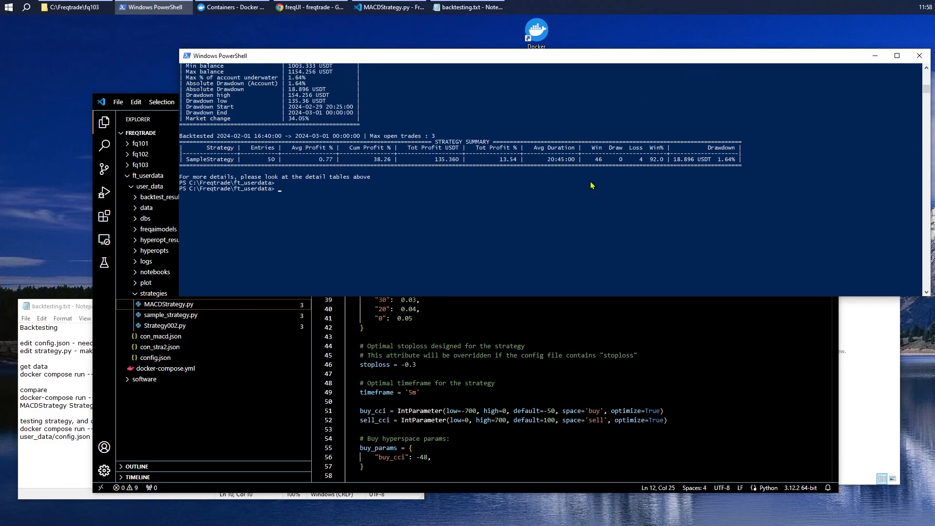
{"action": "key", "text": "enter"}
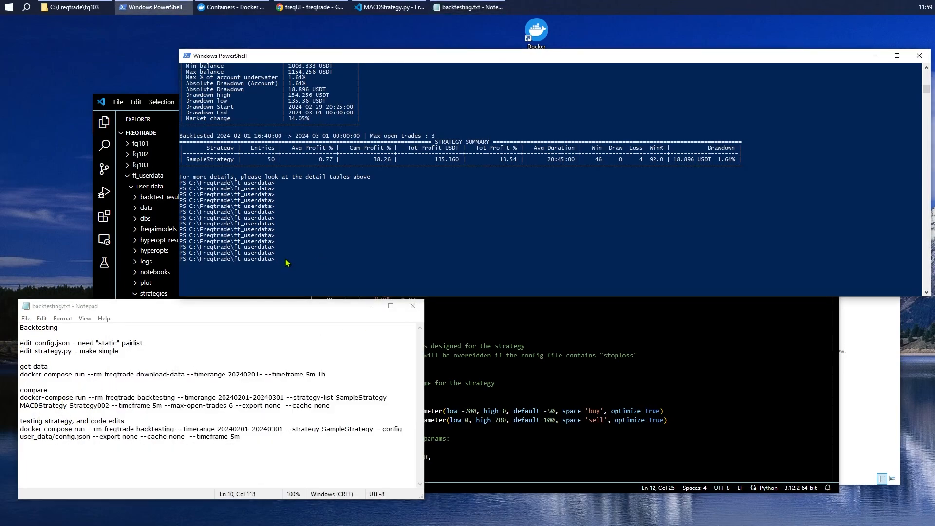
{"action": "type", "text": "docker"}
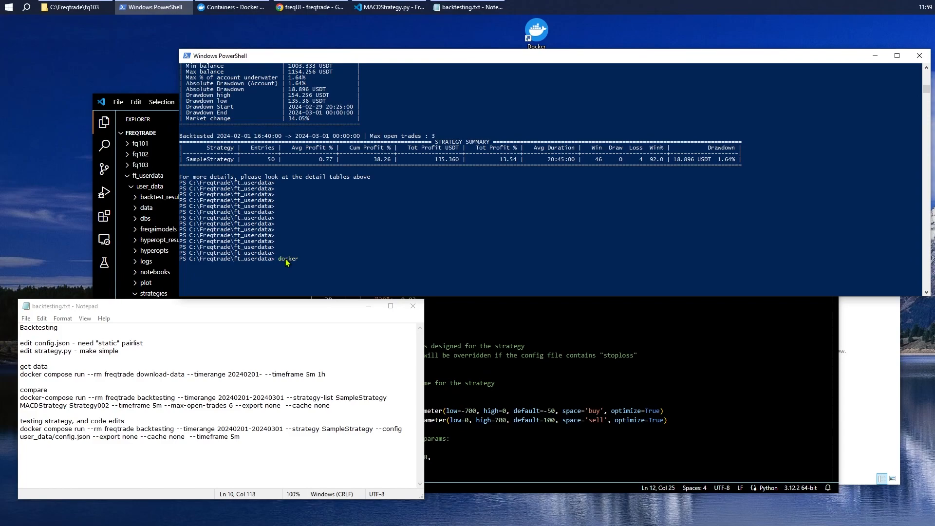
{"action": "type", "text": "compose"}
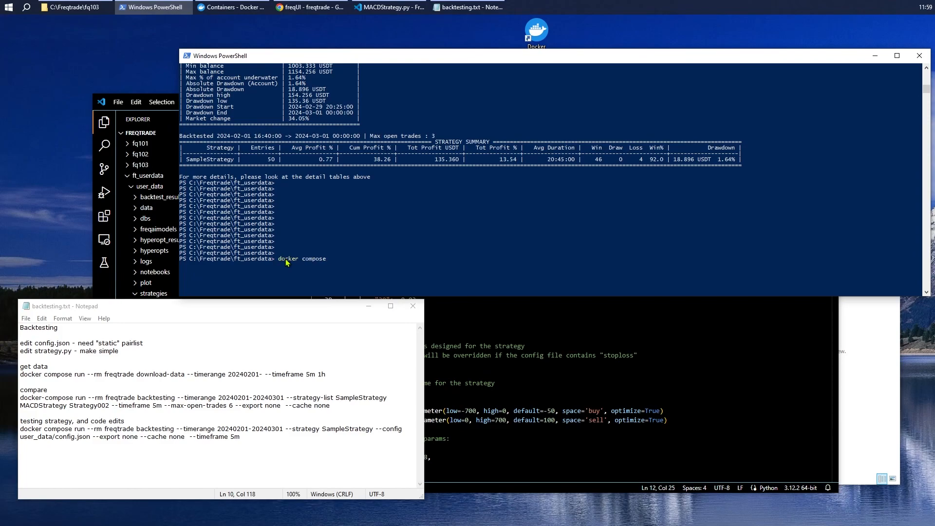
{"action": "type", "text": "r"}
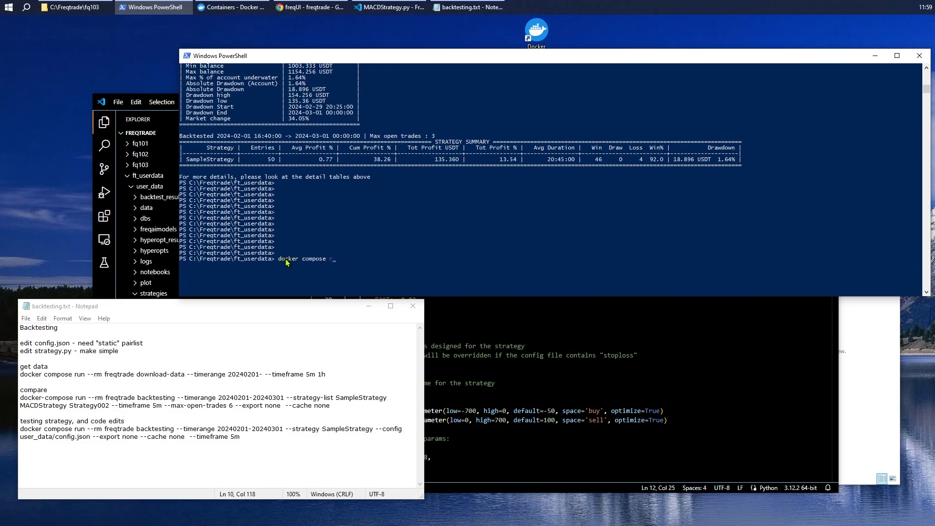
{"action": "type", "text": "run"}
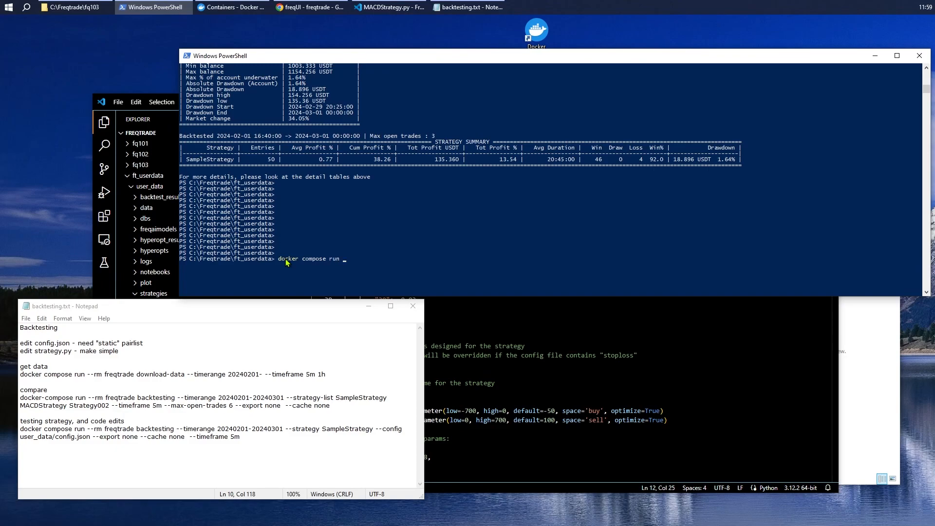
{"action": "type", "text": "--rm"}
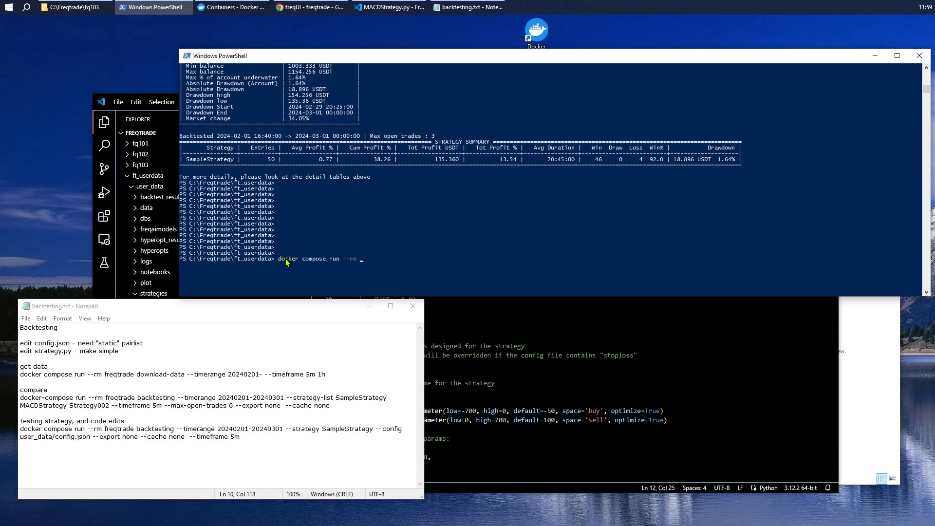
{"action": "type", "text": "freqtrade"}
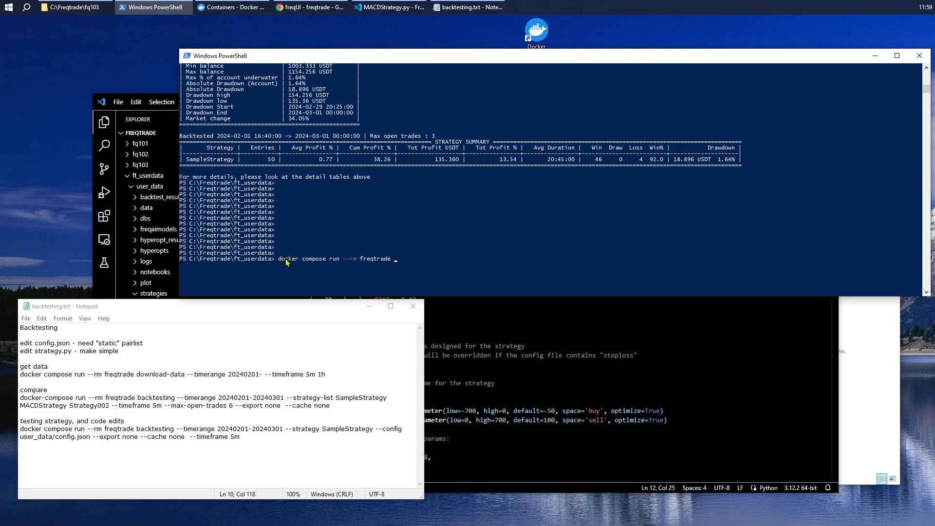
{"action": "type", "text": "backtesting"}
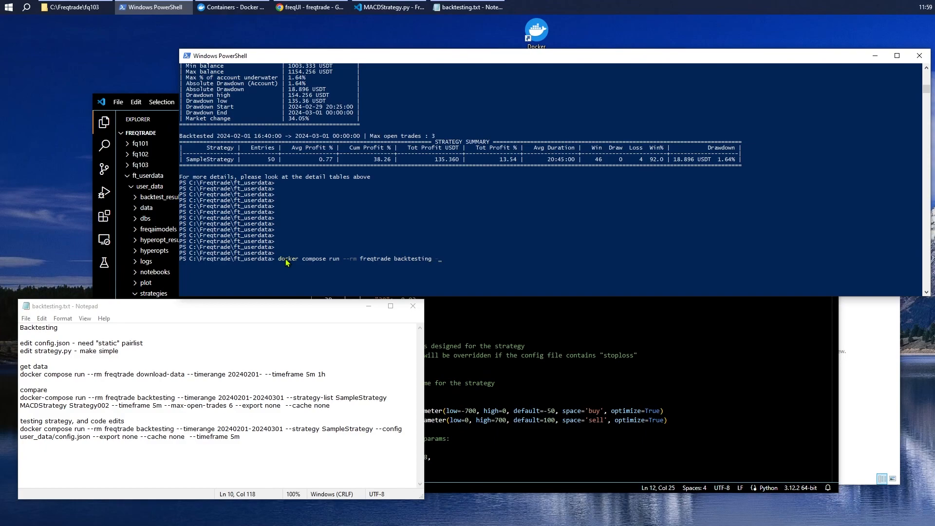
{"action": "type", "text": "--timera"}
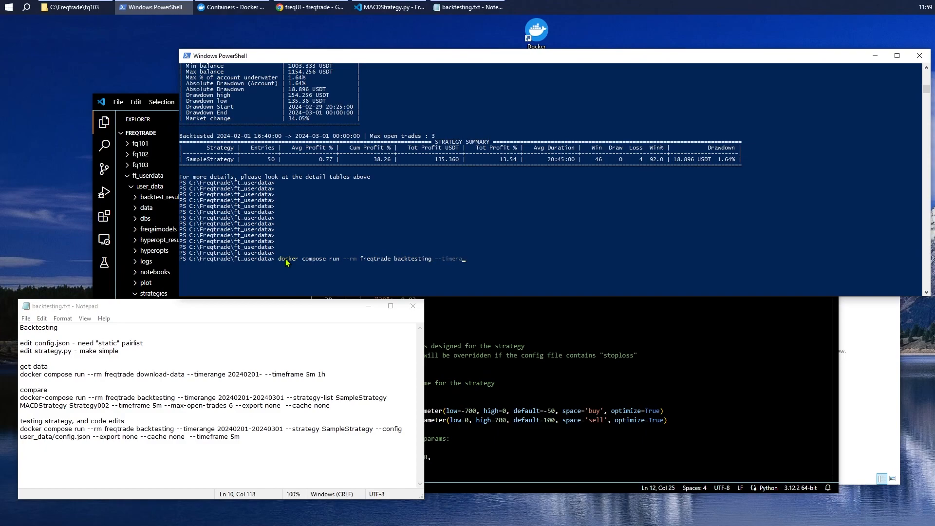
{"action": "type", "text": "nge"}
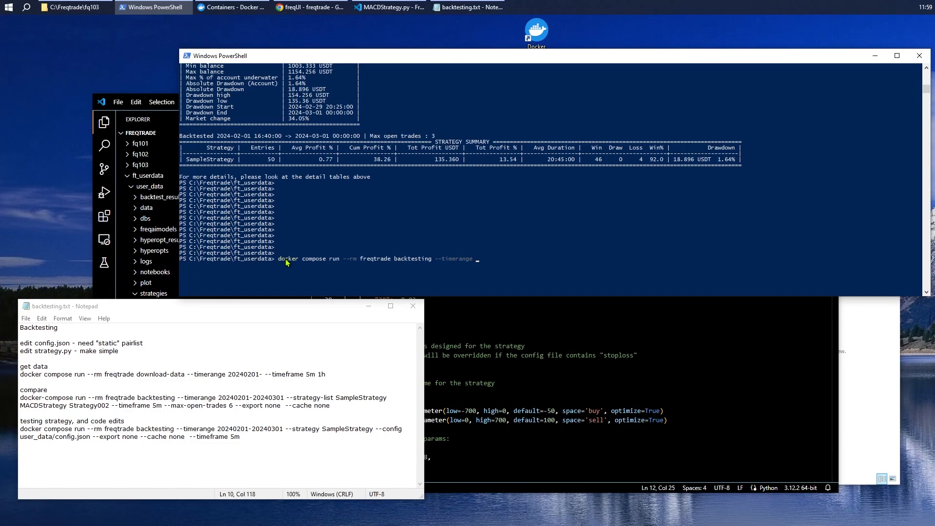
{"action": "type", "text": "20240"}
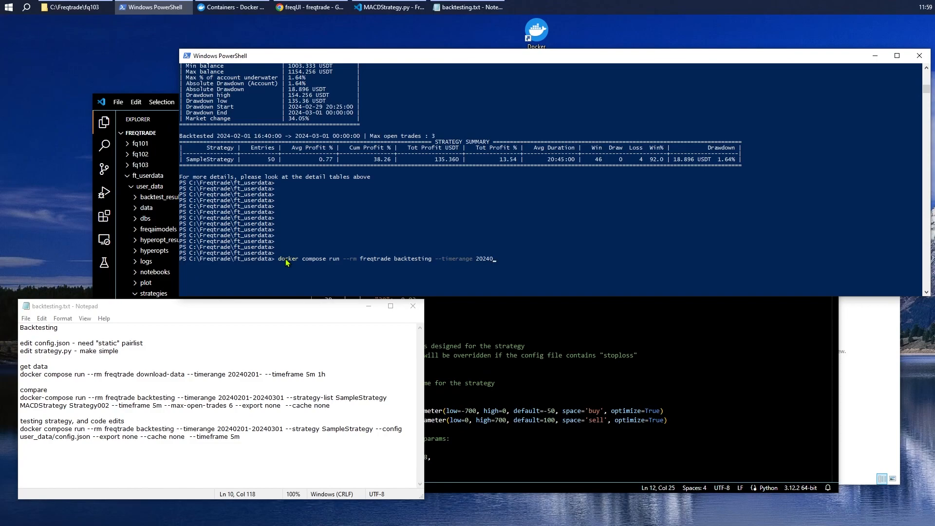
{"action": "type", "text": "201-20240"}
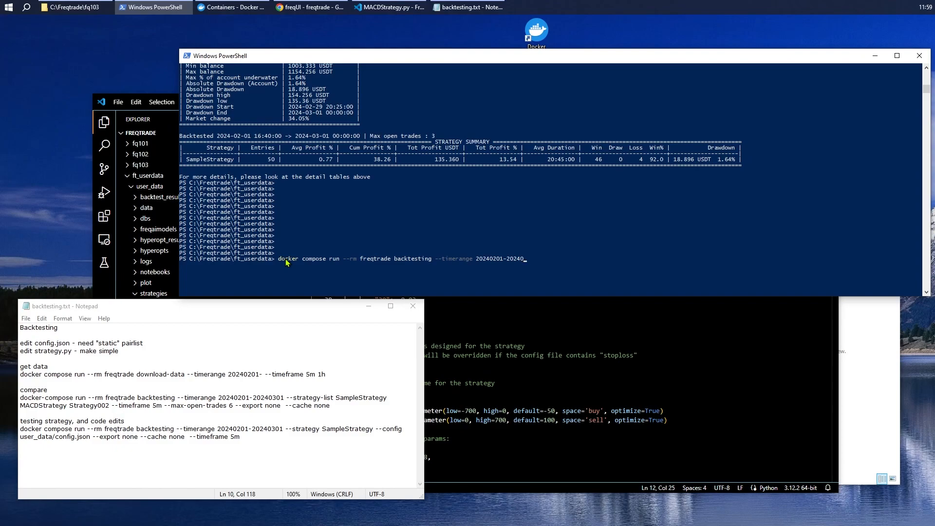
{"action": "type", "text": "301"}
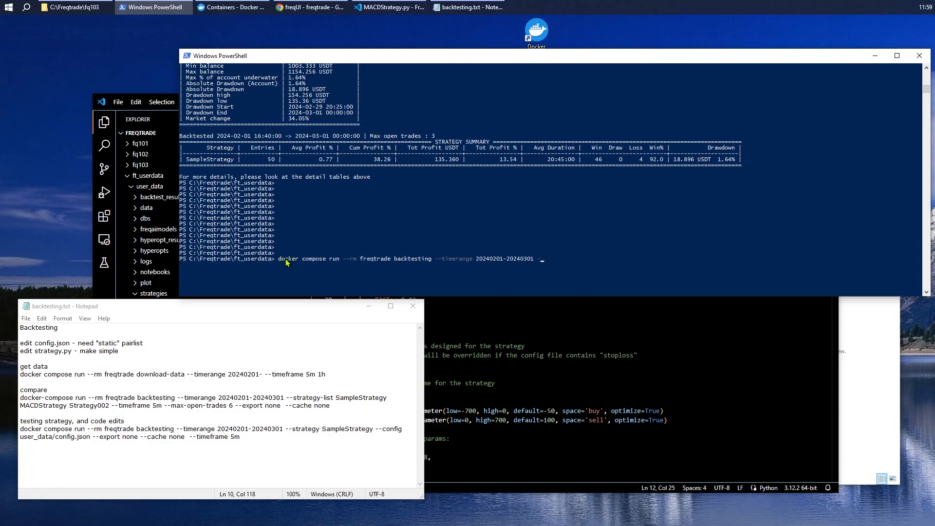
- Add strategy-list SampleStrategy MACDStrategy Strategy002, timeframe 5m, max-open-trades 6 and export none
{"action": "type", "text": "--strategy"}
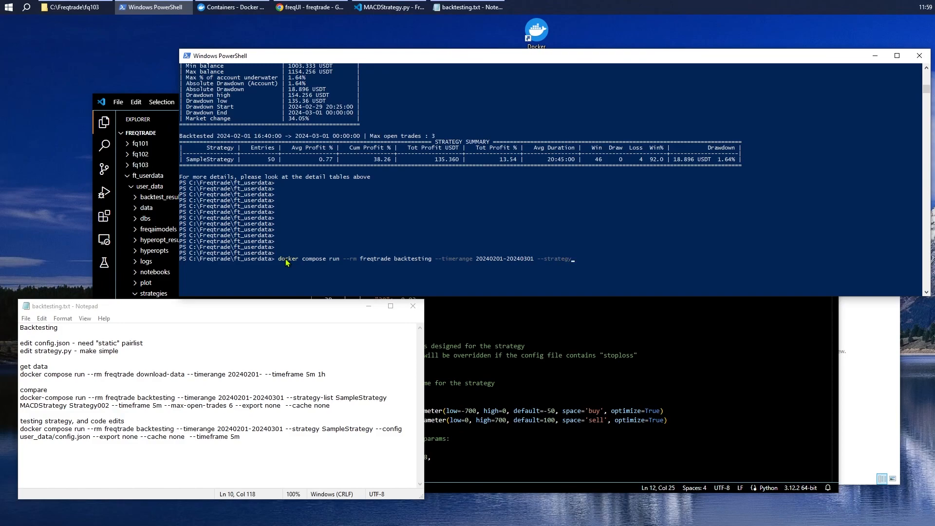
{"action": "type", "text": "-list S"}
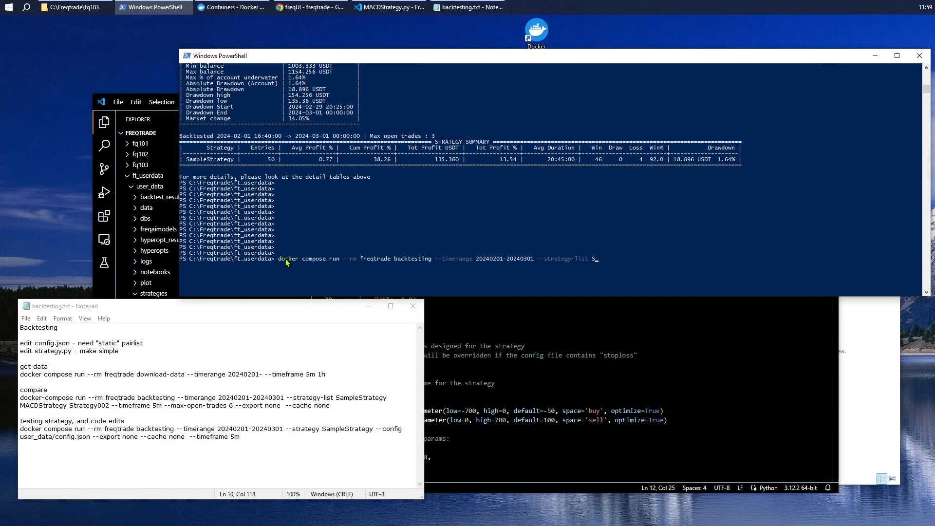
{"action": "type", "text": "ampleStrateg"}
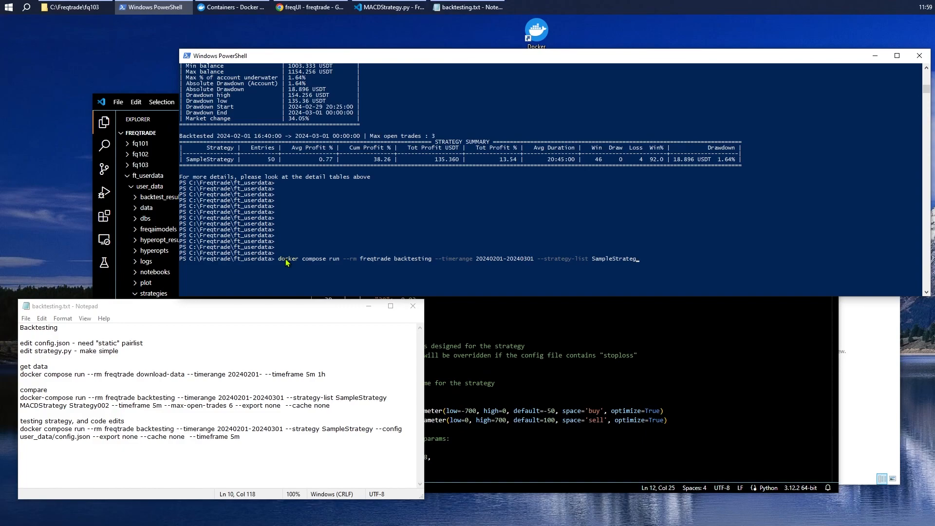
{"action": "mouse_move", "coordinate": [639, 259]}
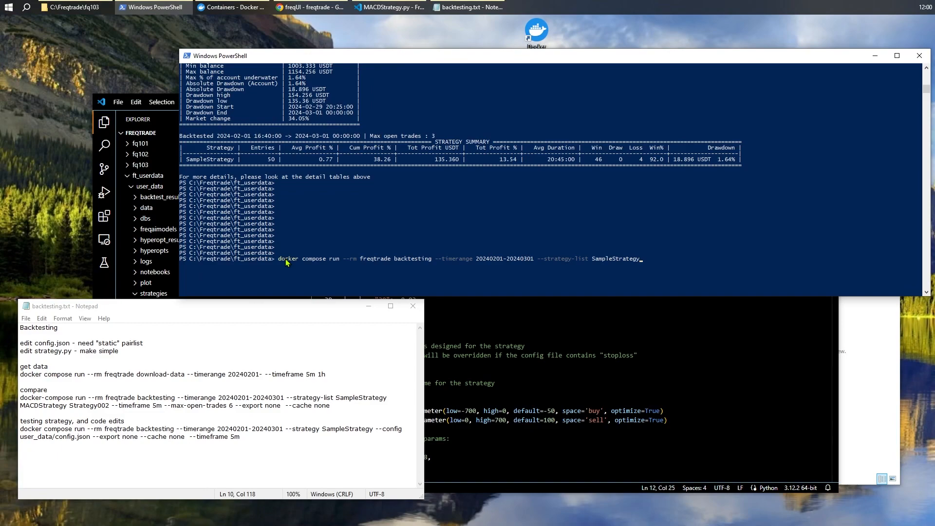
{"action": "type", "text": "MACD"}
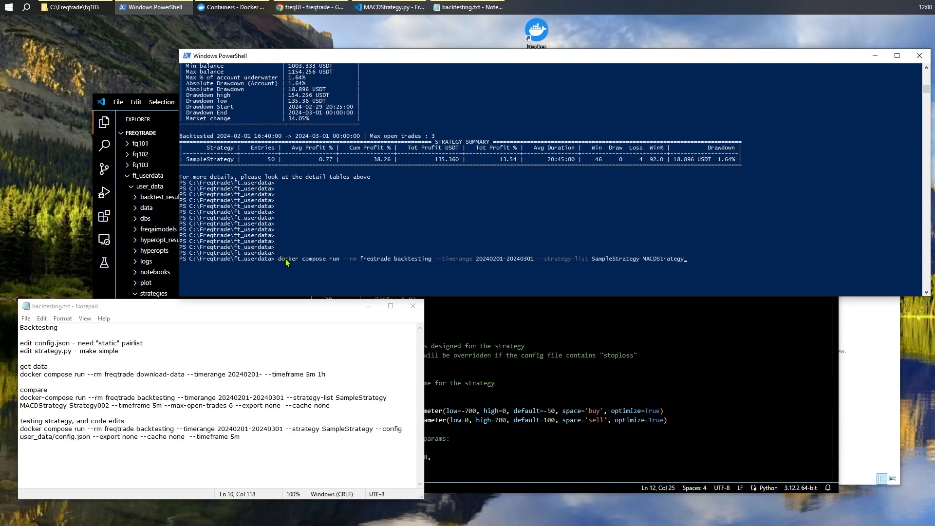
{"action": "type", "text": "S"}
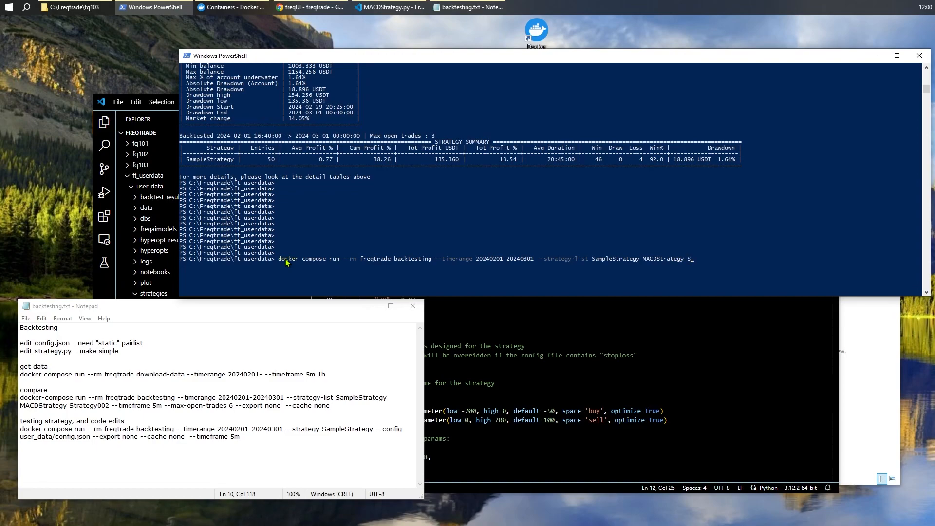
{"action": "type", "text": "trategy002"}
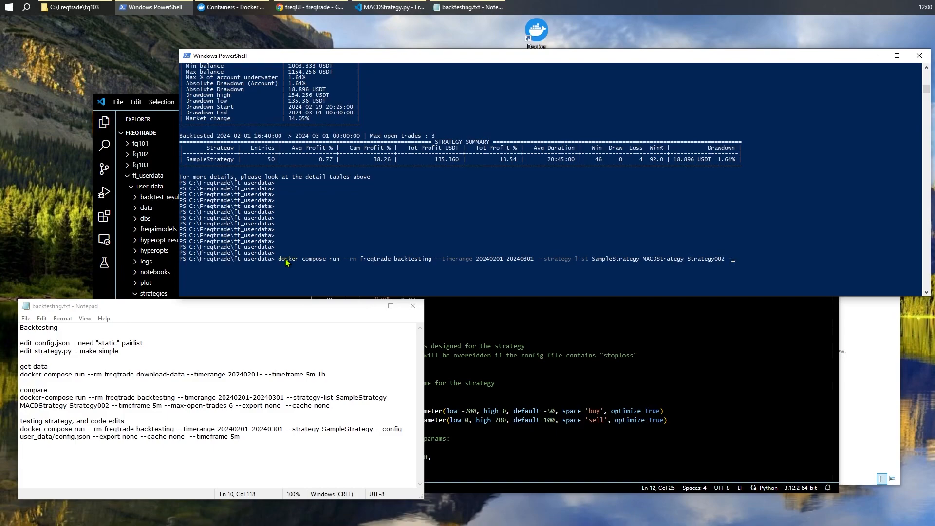
{"action": "type", "text": "--timeframe="}
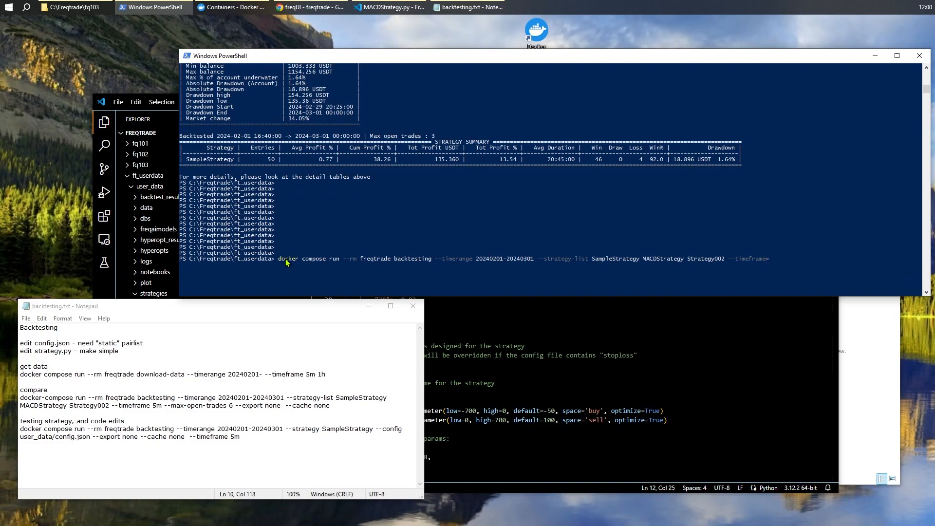
{"action": "type", "text": "5m"}
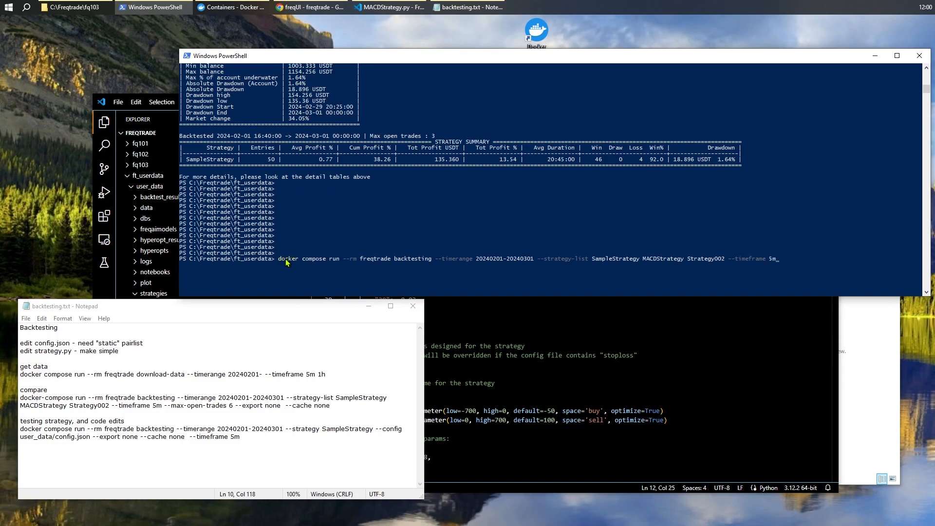
{"action": "type", "text": "--max-open"}
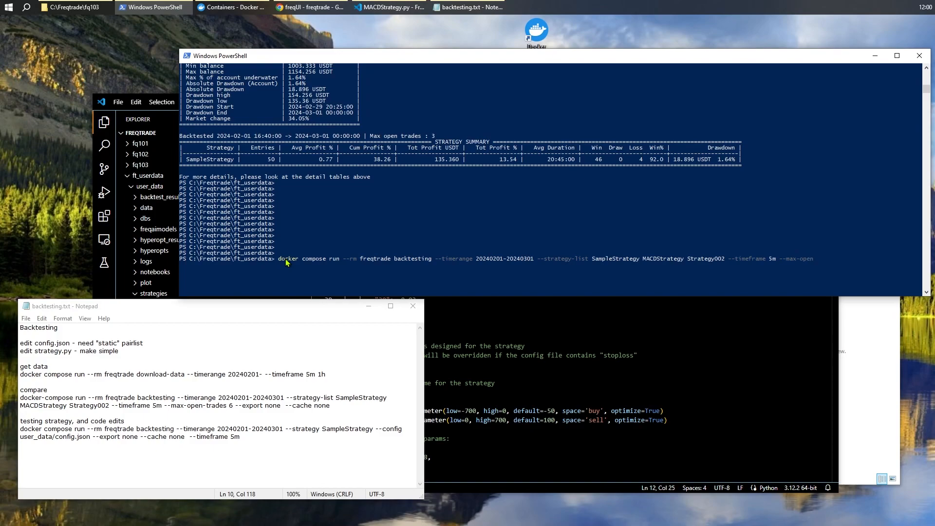
{"action": "type", "text": "-trades"}
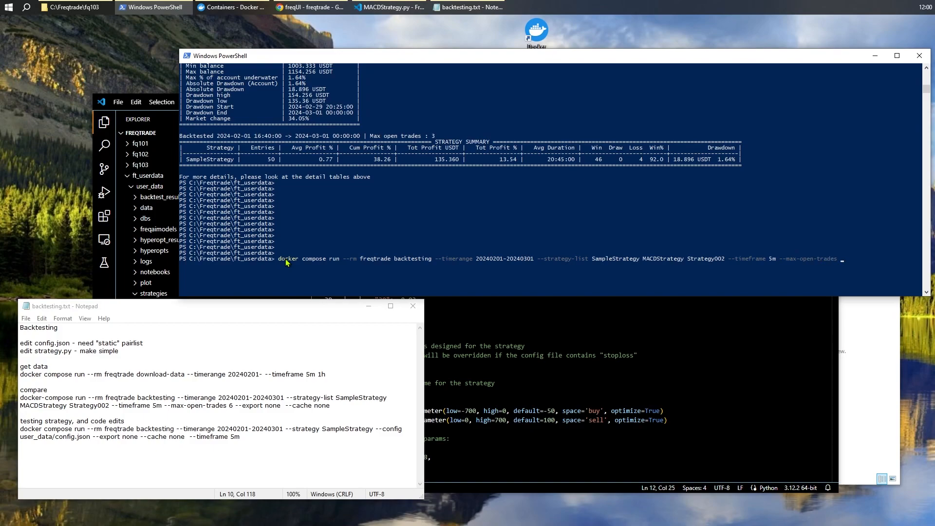
{"action": "type", "text": "6"}
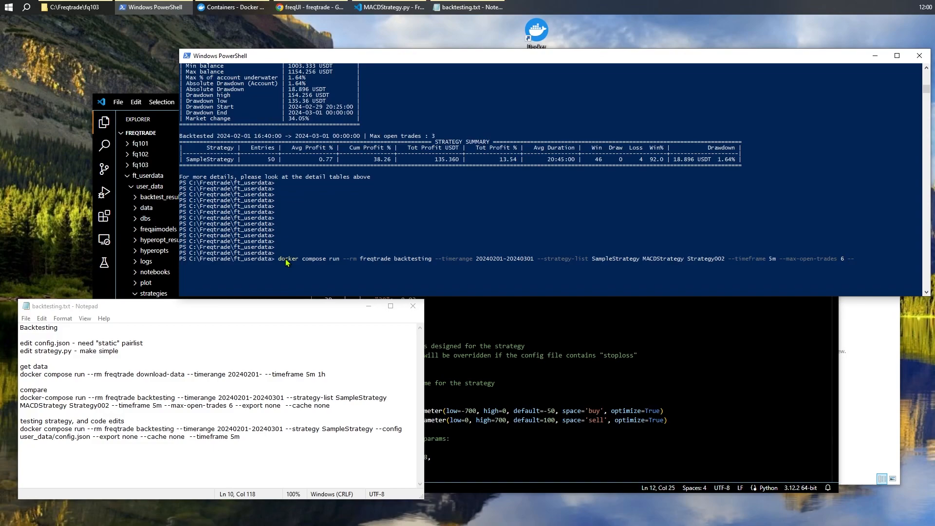
{"action": "type", "text": "--export"}
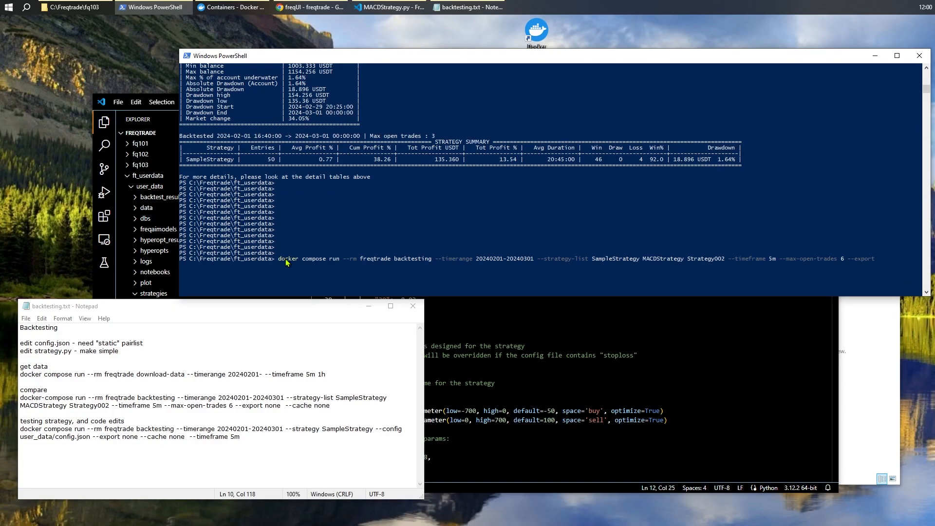
{"action": "type", "text": "none"}
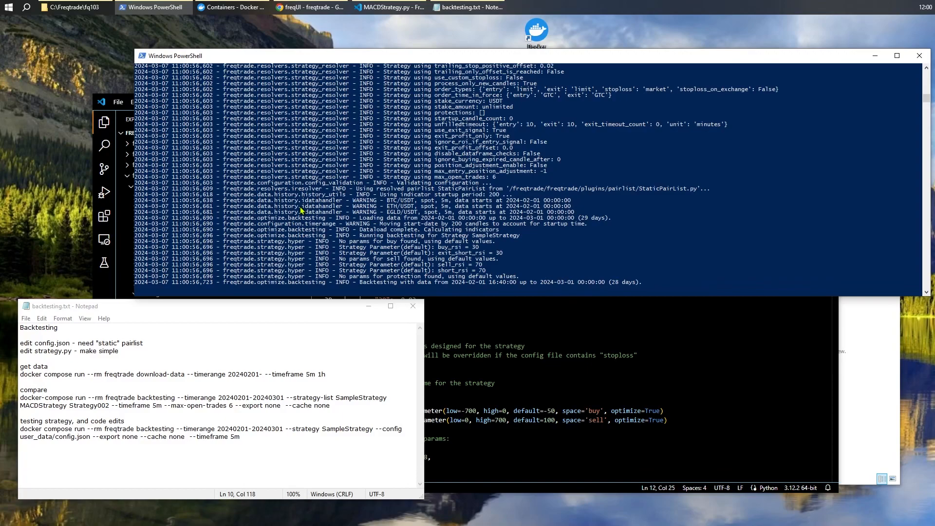
- Scroll through the three-strategy backtest's settings and data-loading log
{"action": "scroll", "scroll_direction": "down", "scroll_amount": 3}
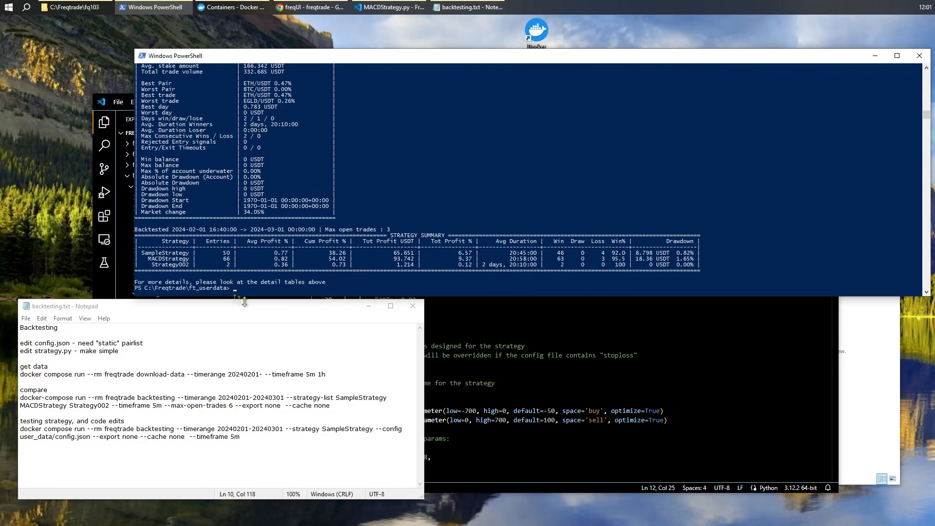
{"action": "mouse_move", "coordinate": [152, 268]}
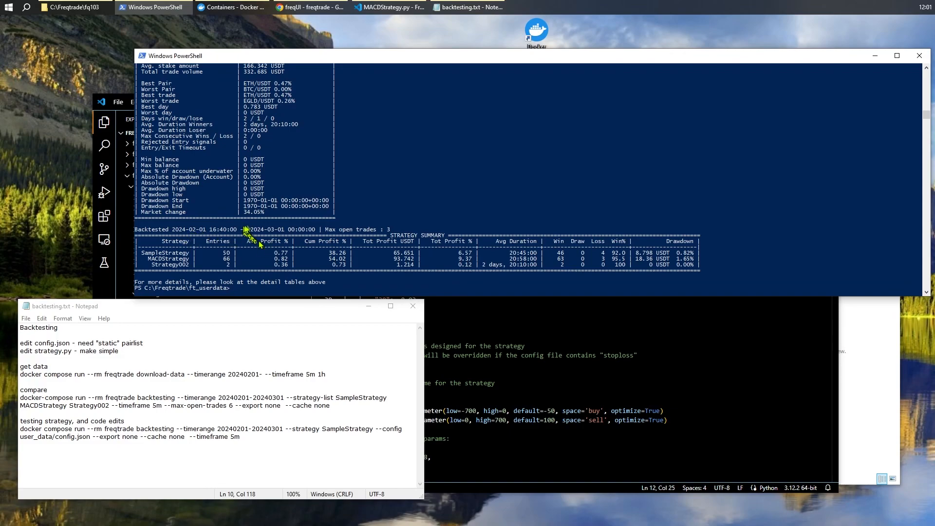
{"action": "mouse_move", "coordinate": [338, 280]}
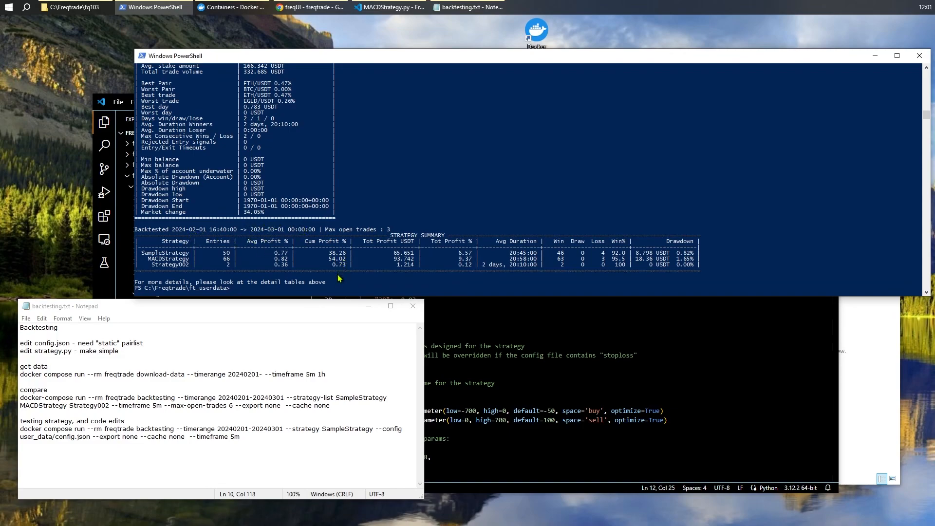
{"action": "mouse_move", "coordinate": [401, 276]}
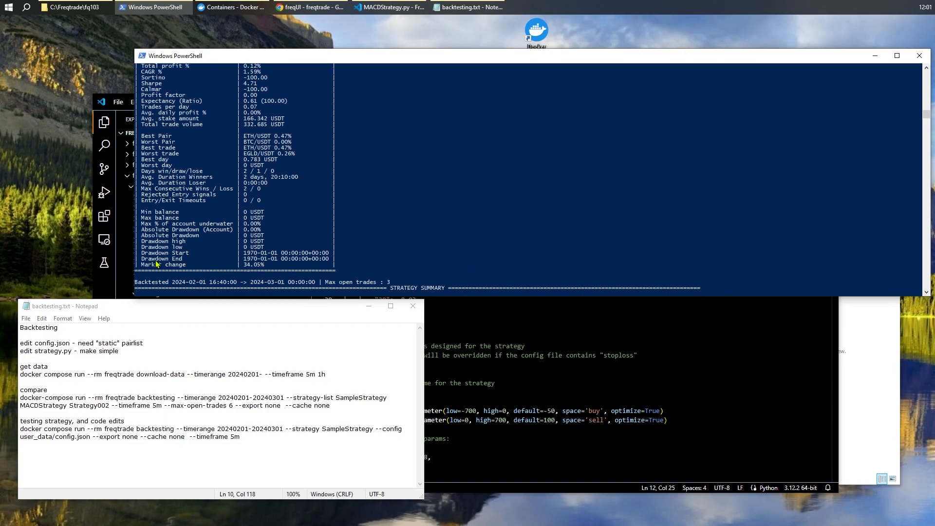
- Scroll the STRATEGY SUMMARY comparing SampleStrategy, MACDStrategy and Strategy002 and the Strategy002 report
{"action": "scroll", "scroll_direction": "down", "scroll_amount": 3}
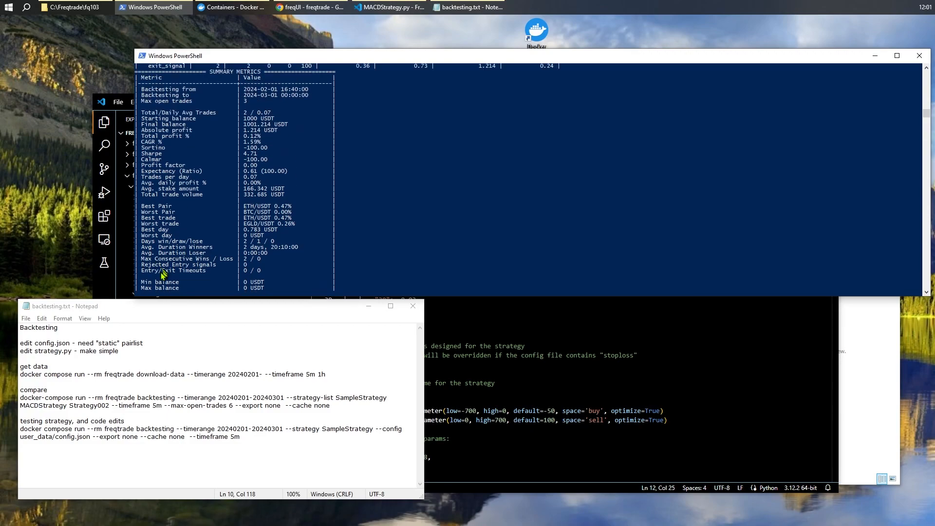
{"action": "mouse_move", "coordinate": [168, 223]}
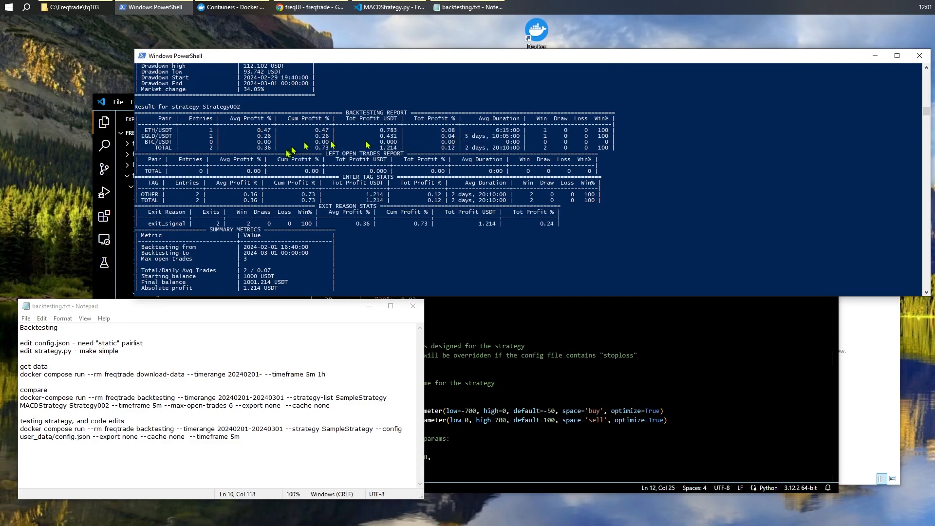
{"action": "mouse_move", "coordinate": [451, 146]}
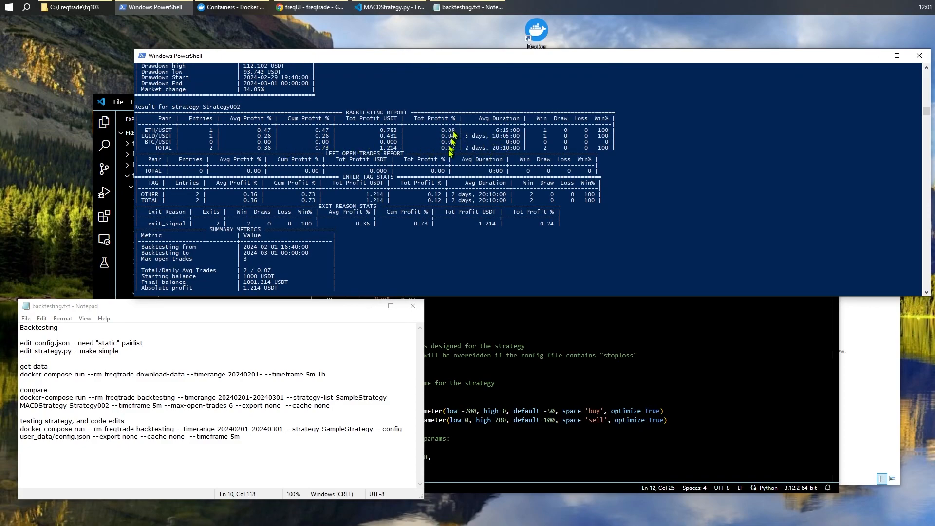
{"action": "scroll", "scroll_direction": "down", "scroll_amount": 3}
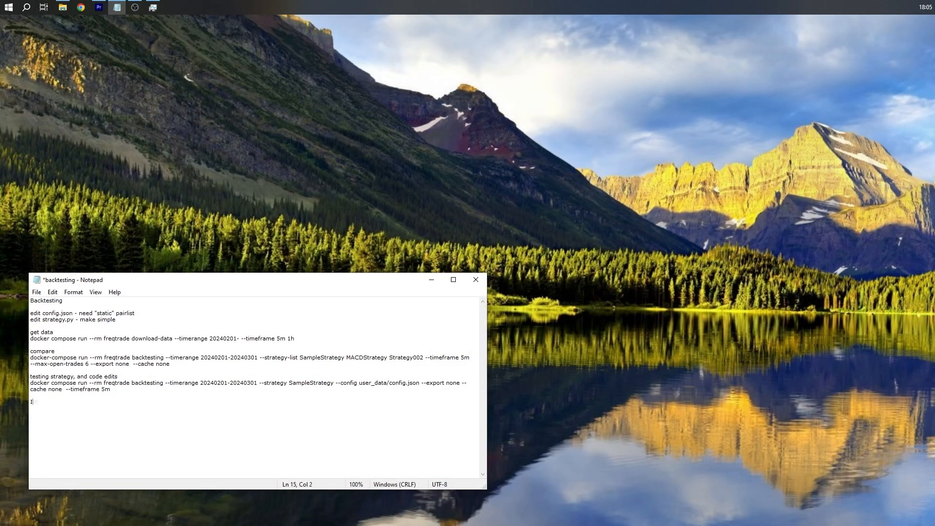
- Add an IMPORTANT heading followed by '--strategy SampleStrategy --config user_data/config.json'
{"action": "type", "text": "MPORTANT"}
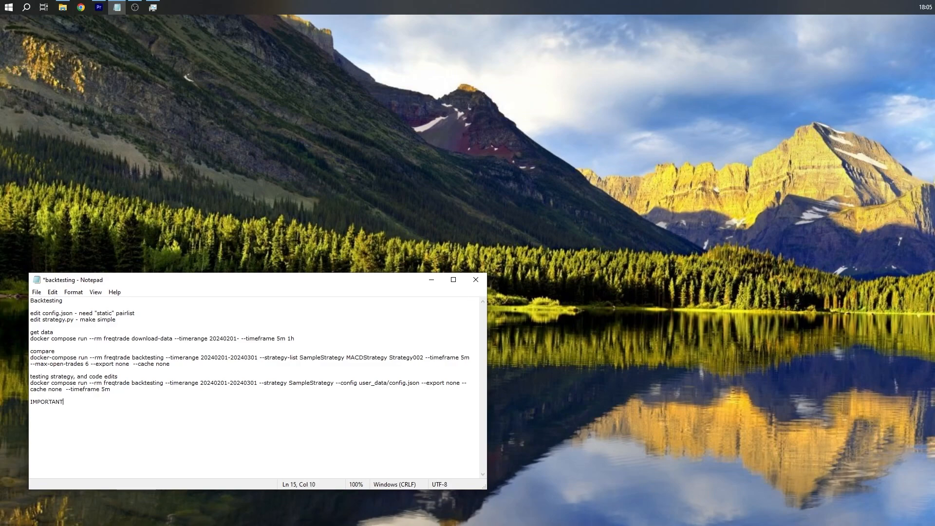
{"action": "key", "text": "Enter"}
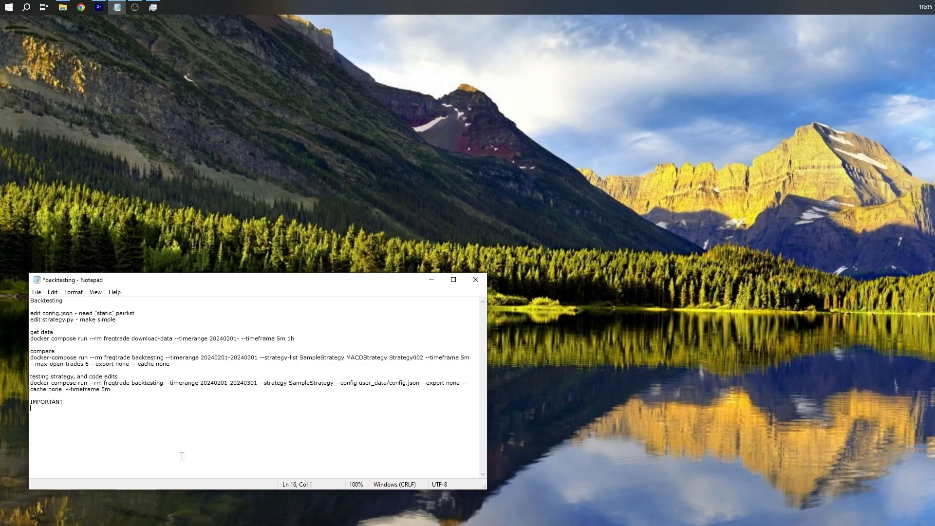
{"action": "double_click", "coordinate": [273, 382]}
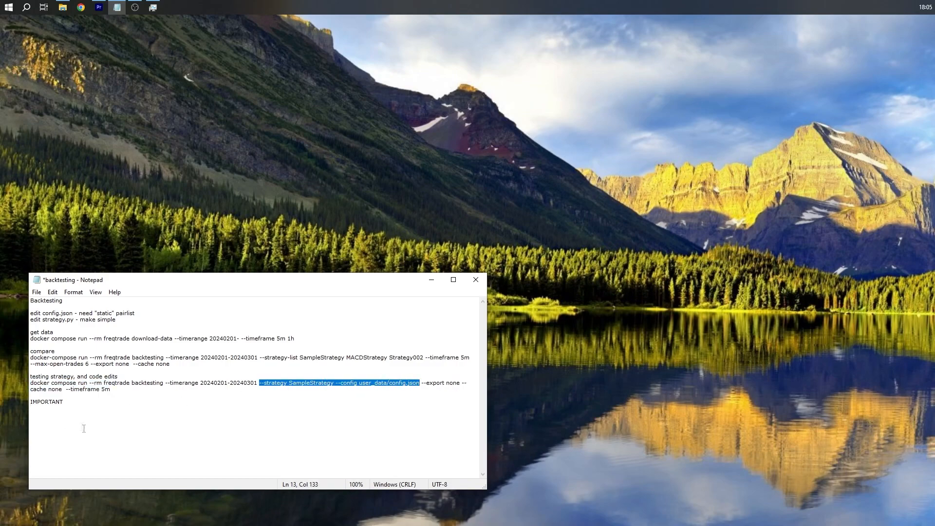
{"action": "type", "text": "--strategy SampleStrategy --config user_data/config.json"}
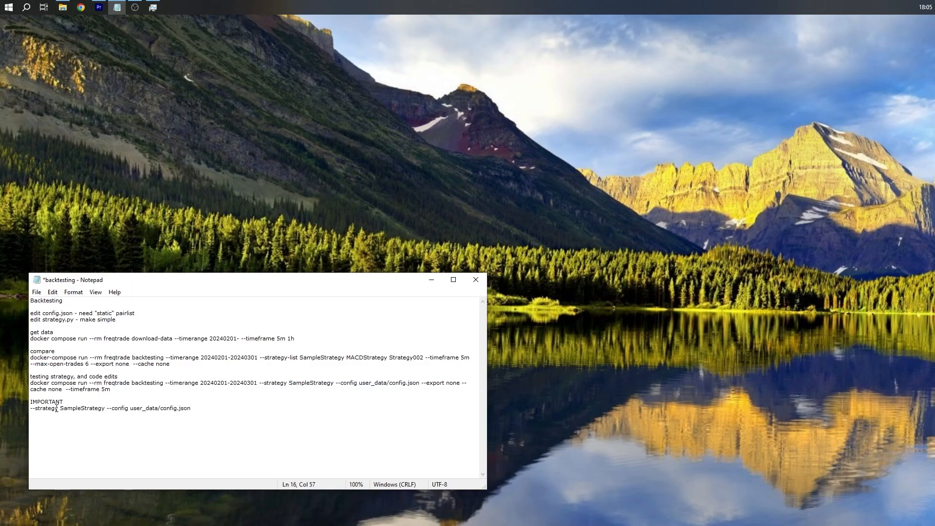
{"action": "key", "text": "enter"}
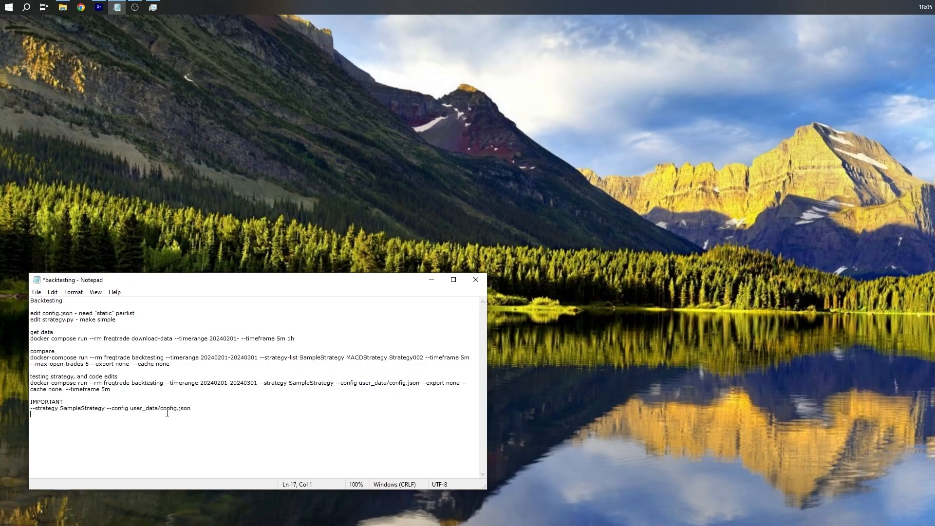
{"action": "mouse_move", "coordinate": [425, 380]}
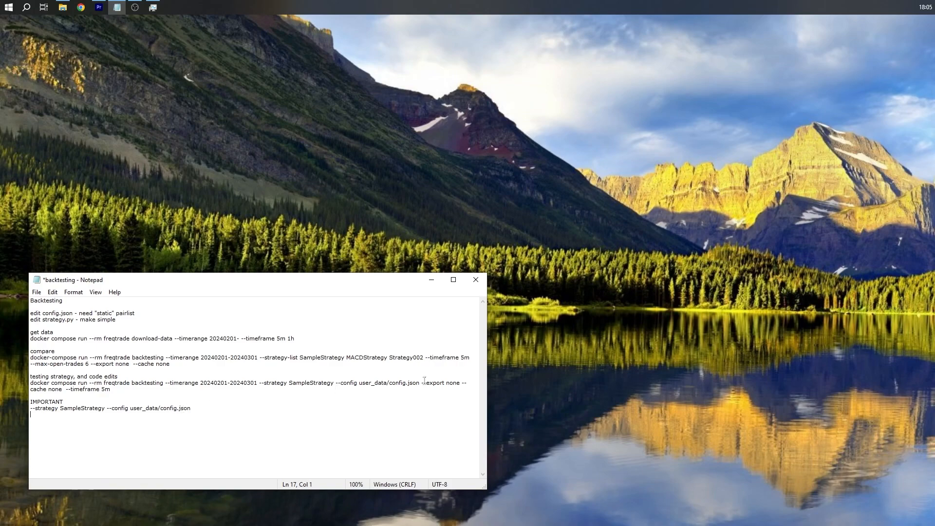
- Add '--strategy-list SampleStrategy MACDStrategy Strategy002' with the note 'then only CONFIG'
{"action": "left_click", "coordinate": [261, 357]}
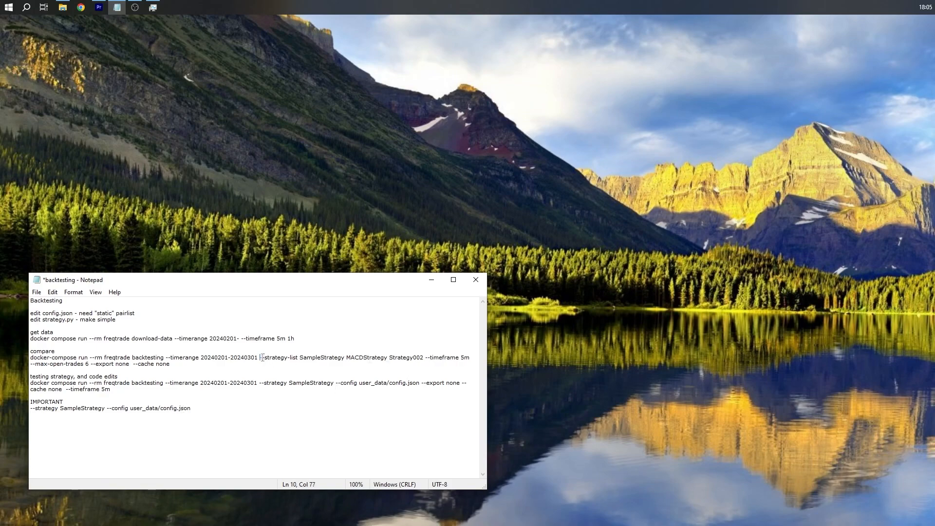
{"action": "left_click_drag", "start_coordinate": [261, 357], "coordinate": [424, 357]}
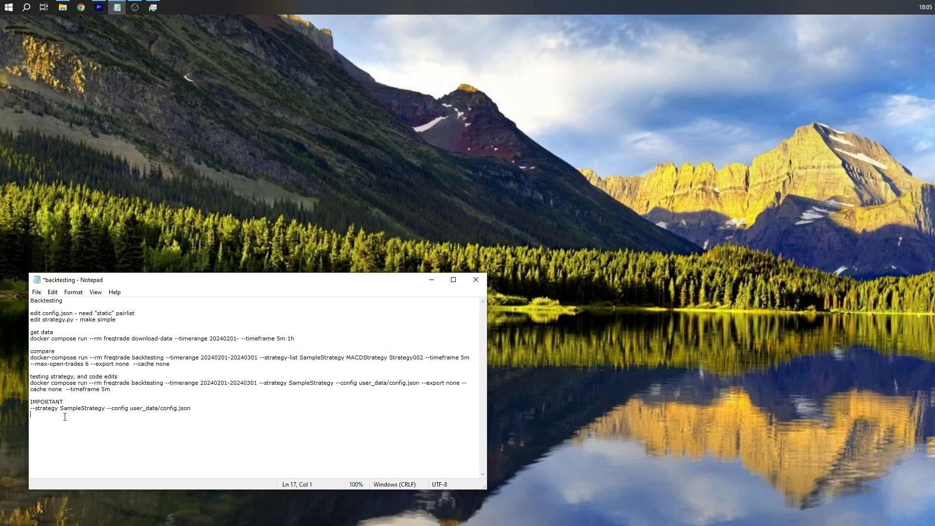
{"action": "type", "text": "--strategy-list SampleStrategy MACDStrategy Strategy002 then"}
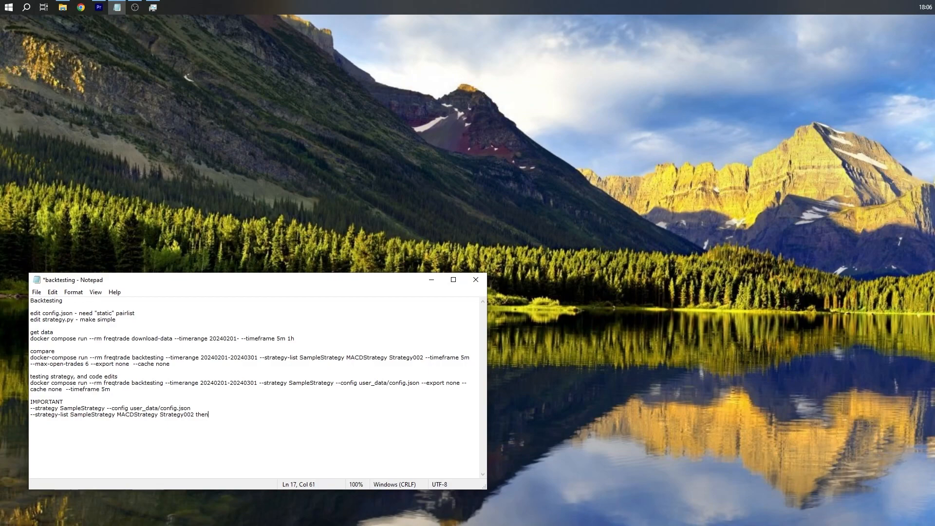
{"action": "type", "text": "only C"}
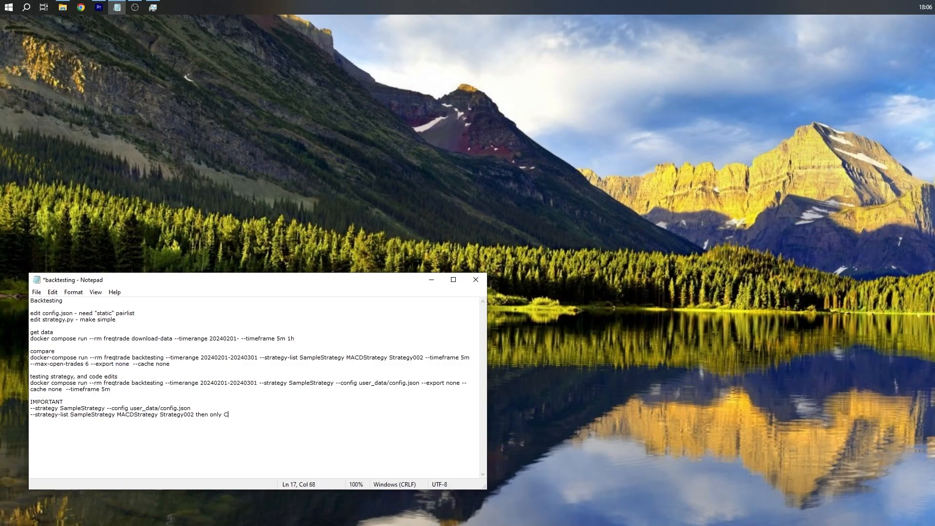
{"action": "type", "text": "ONFIG"}
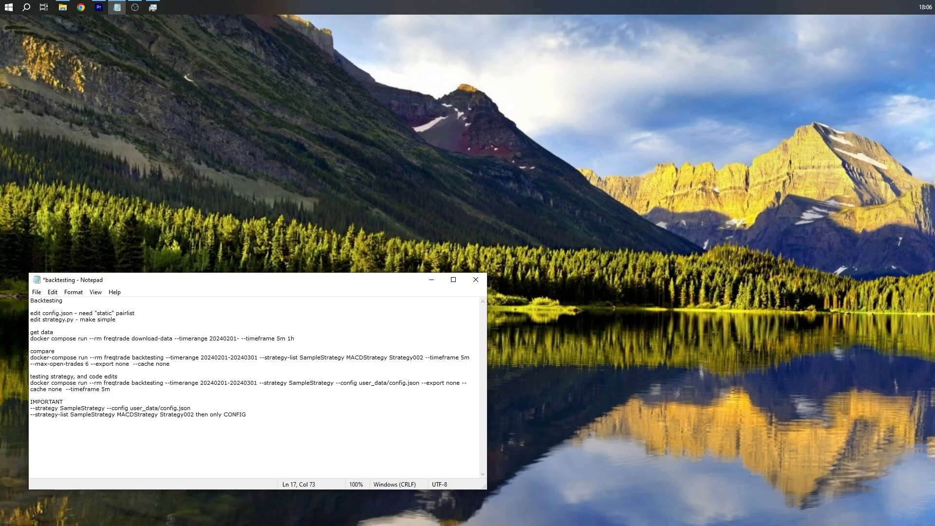